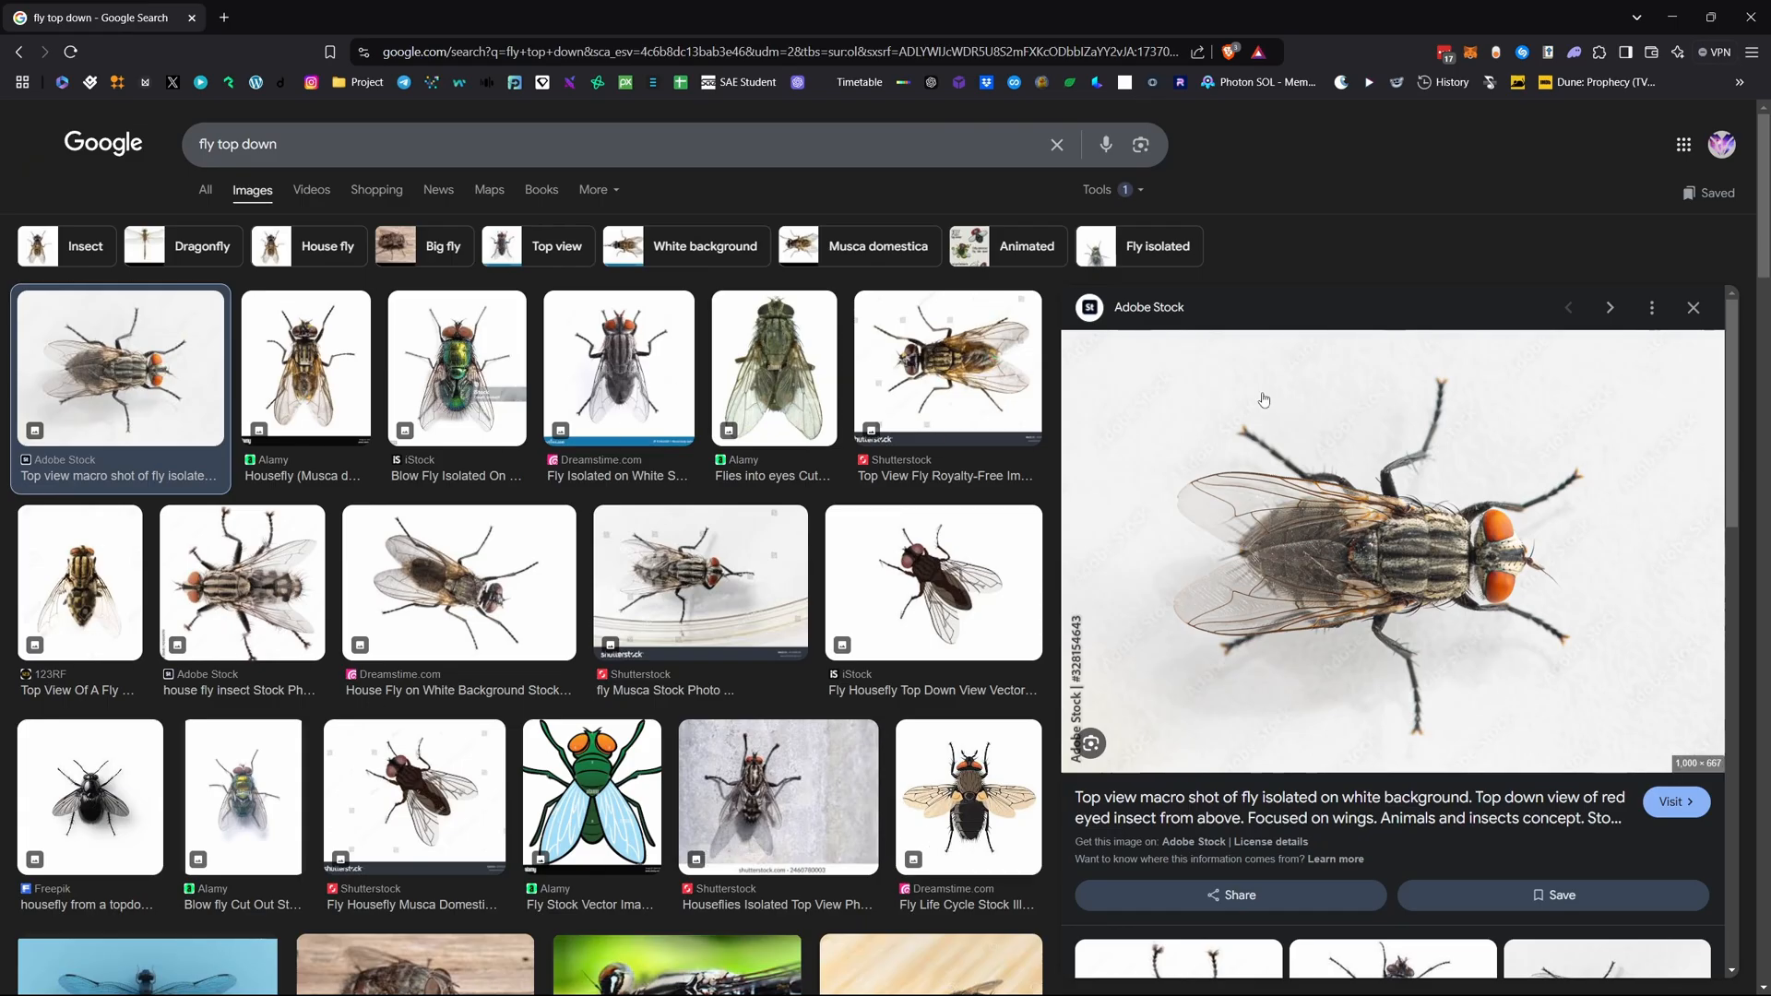
mouse_move(1330, 502)
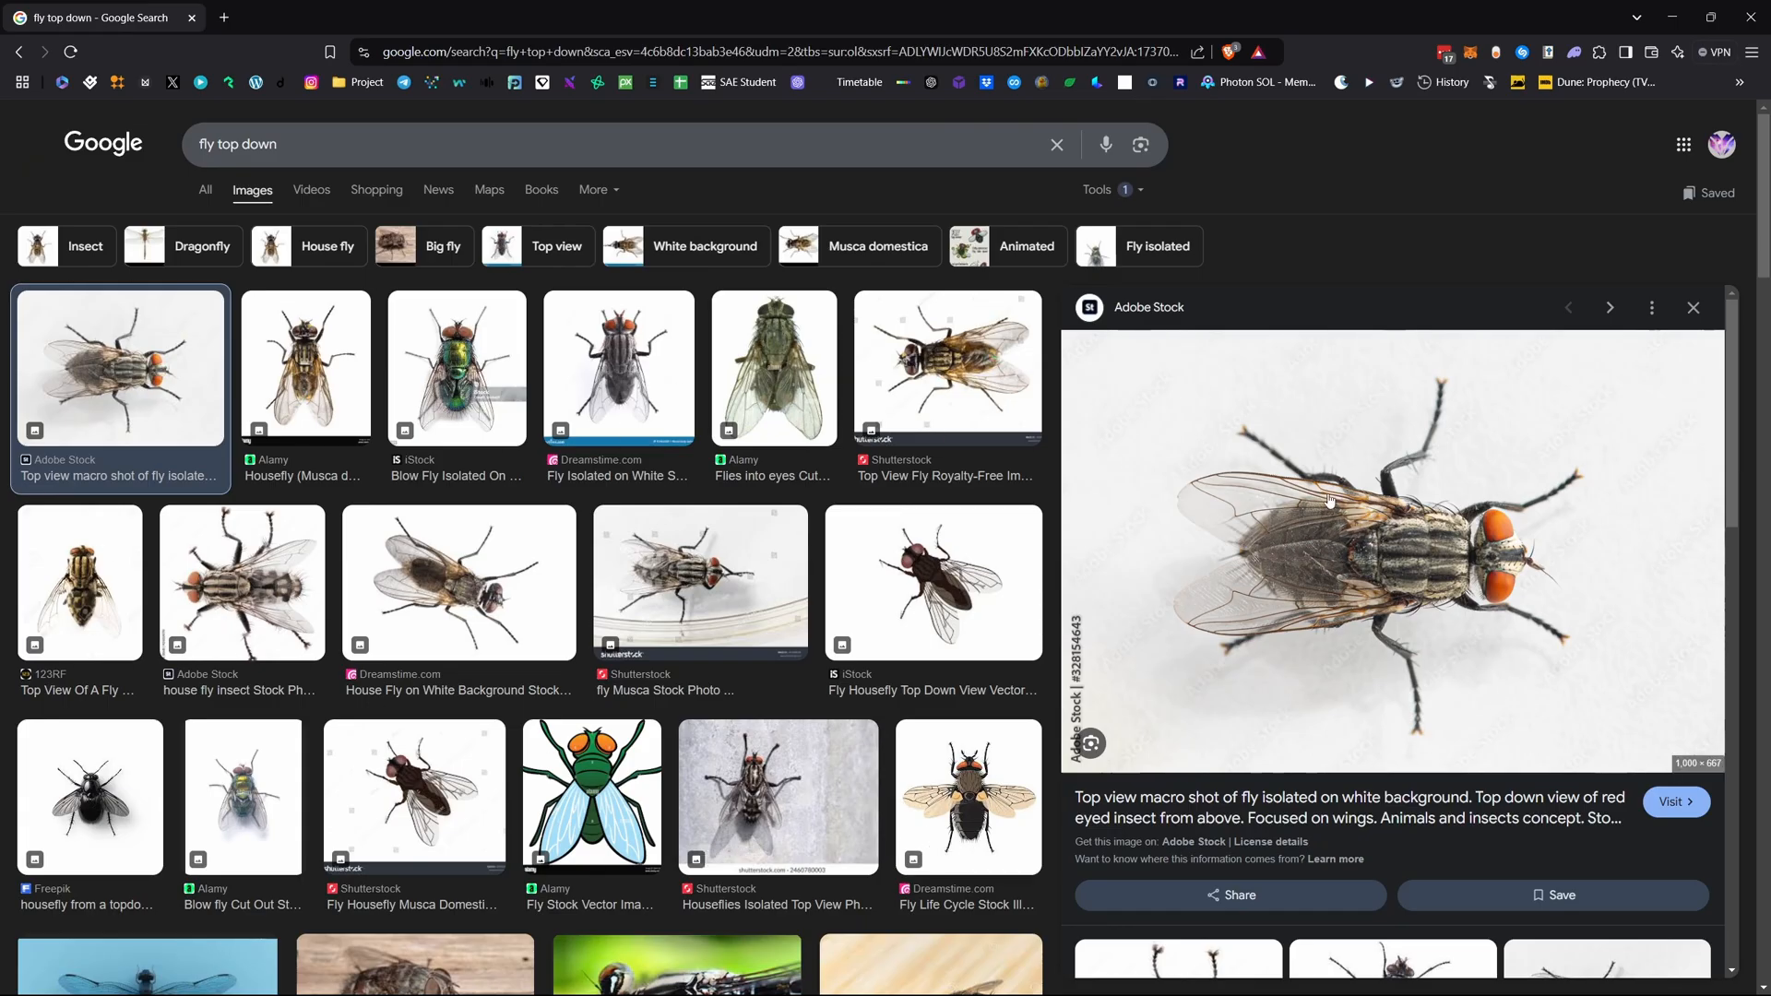
- Save the enlarged top-down red-eyed fly photo from the preview panel as a texture reference
right_click(1326, 497)
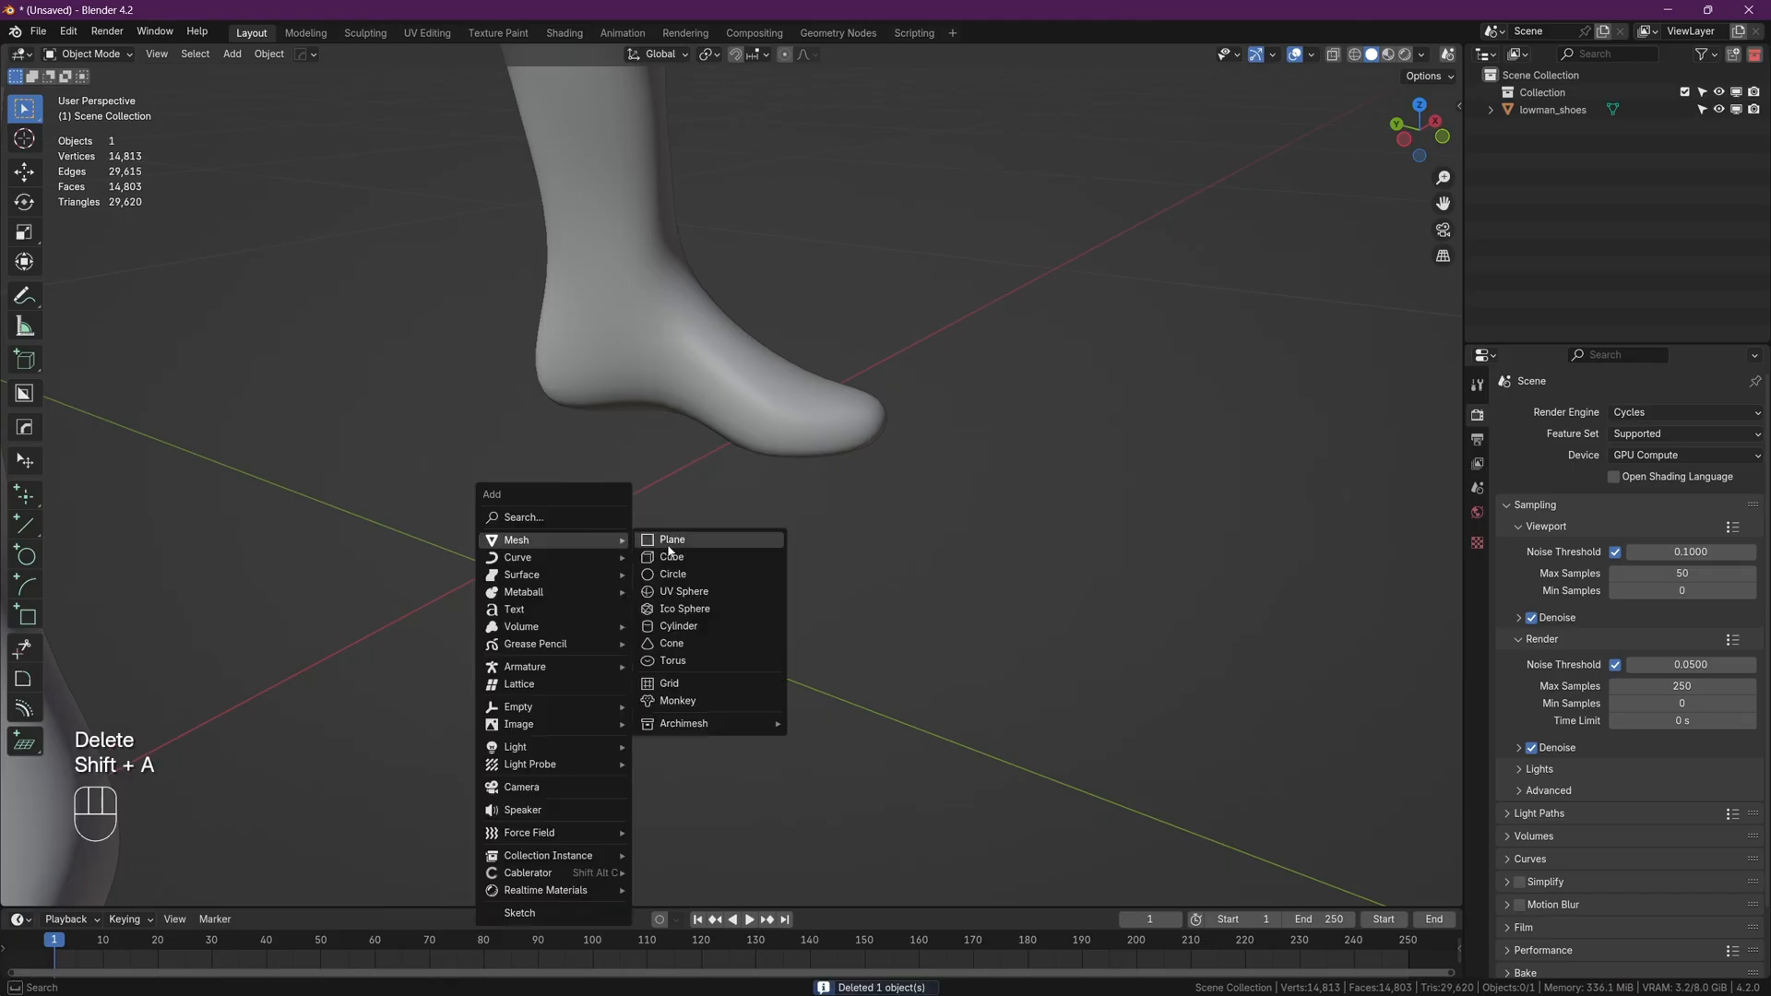
- Add a 0.008 cube, apply a Subdivision modifier to round it, and isolate it in local view
click(671, 555)
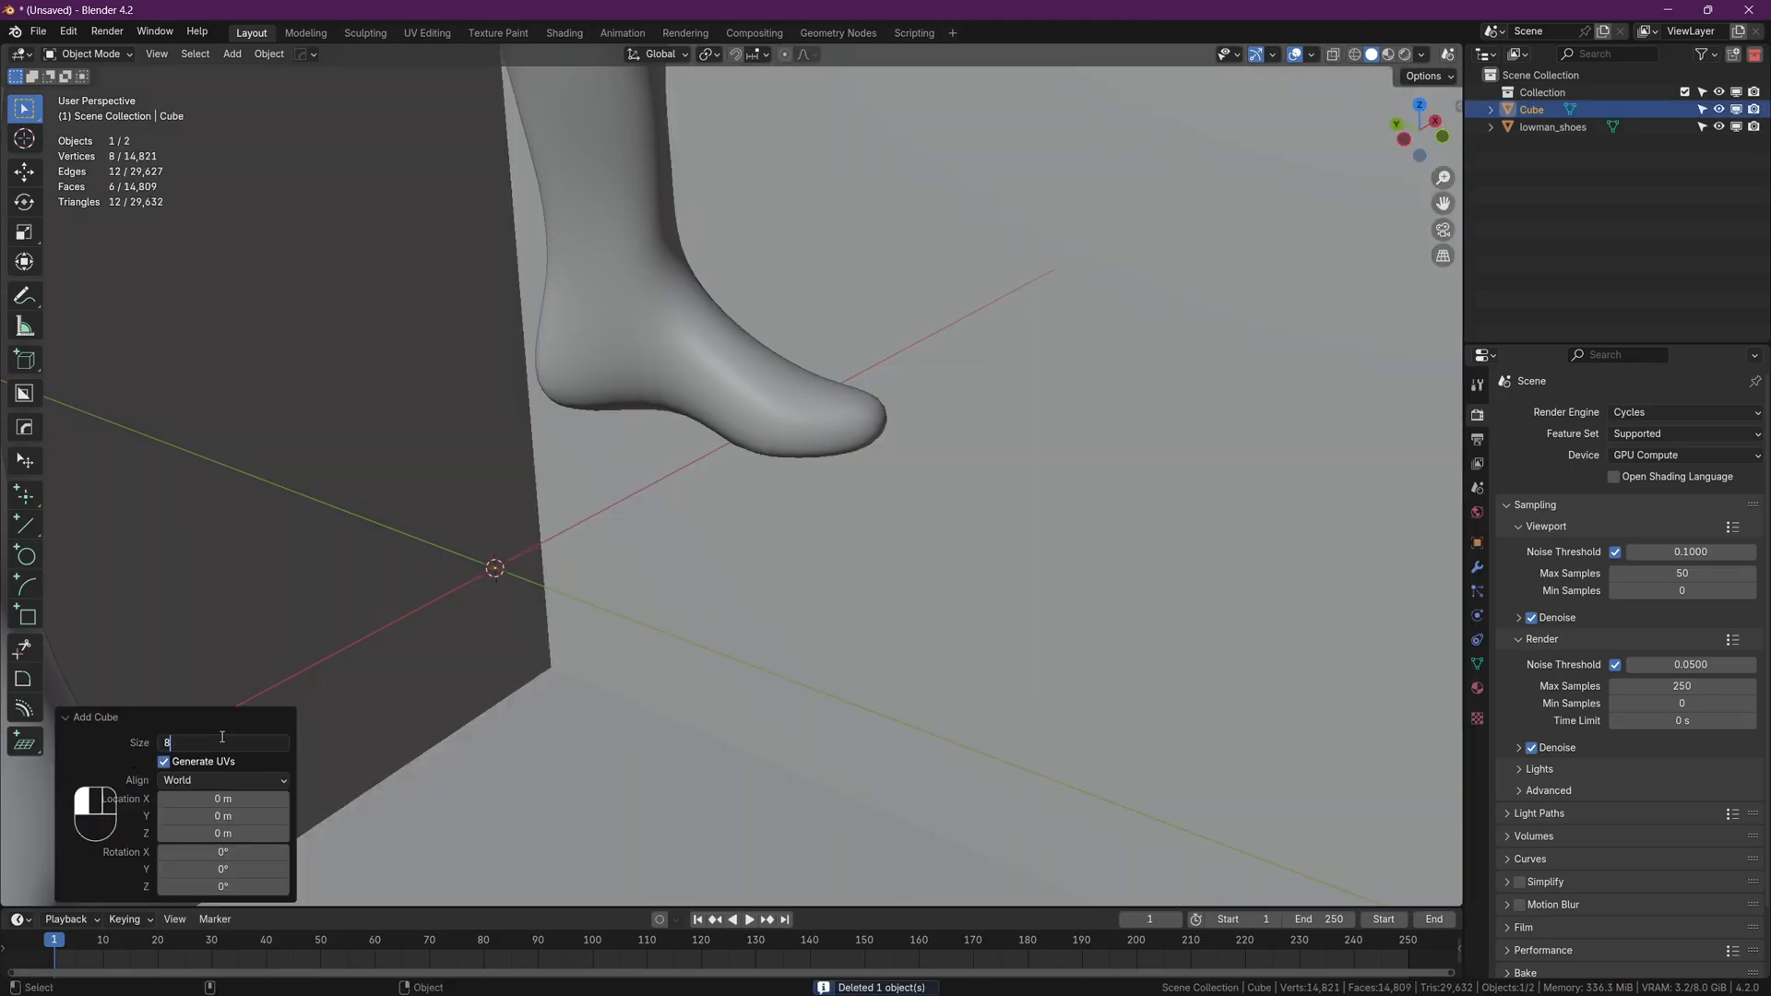
text(0.008)
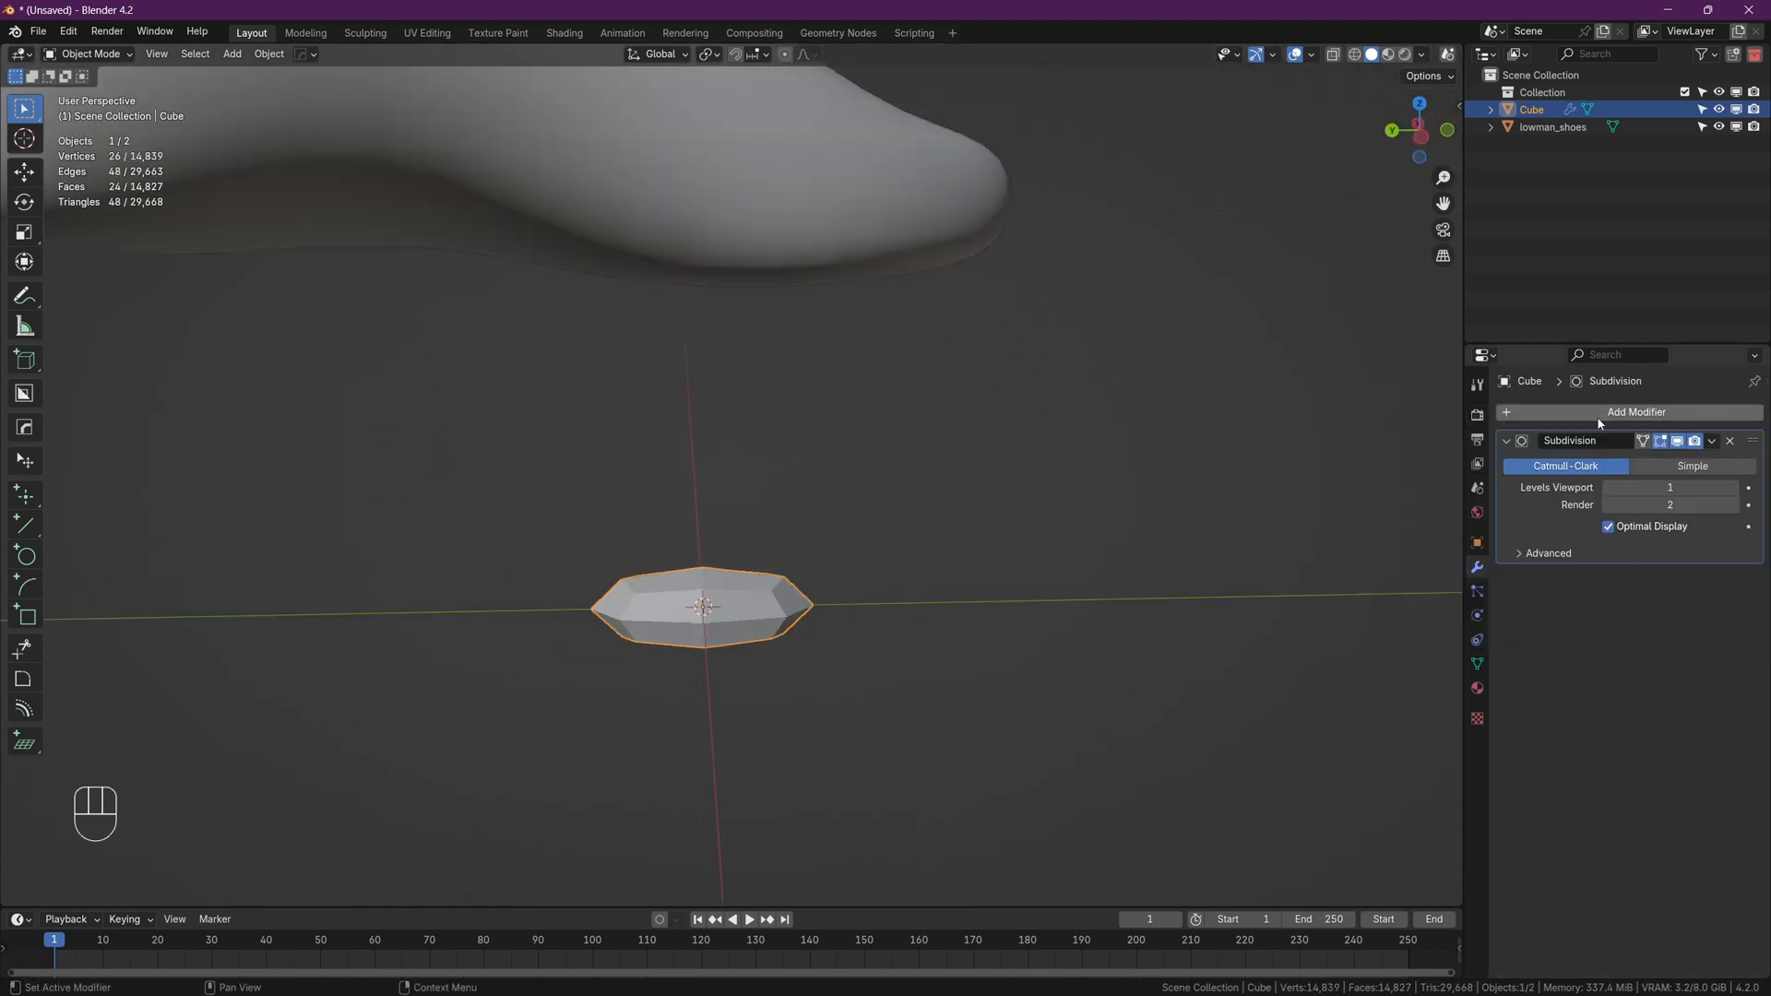
click(1713, 441)
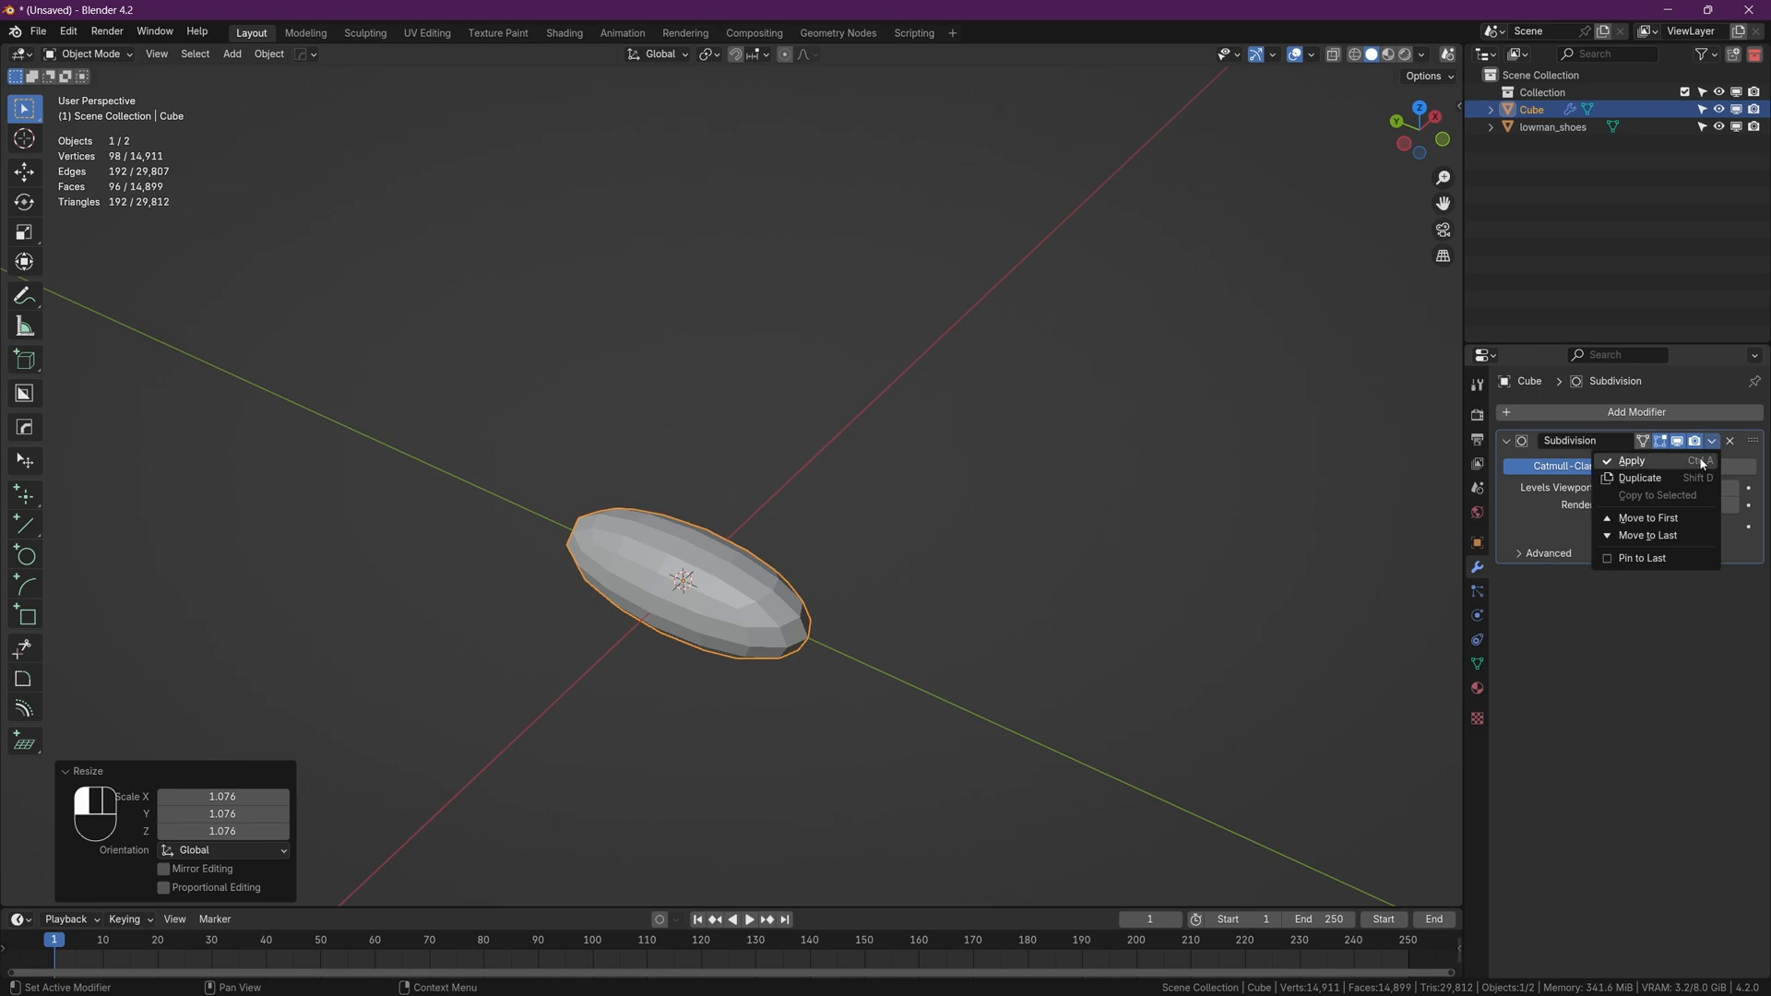
click(1631, 461)
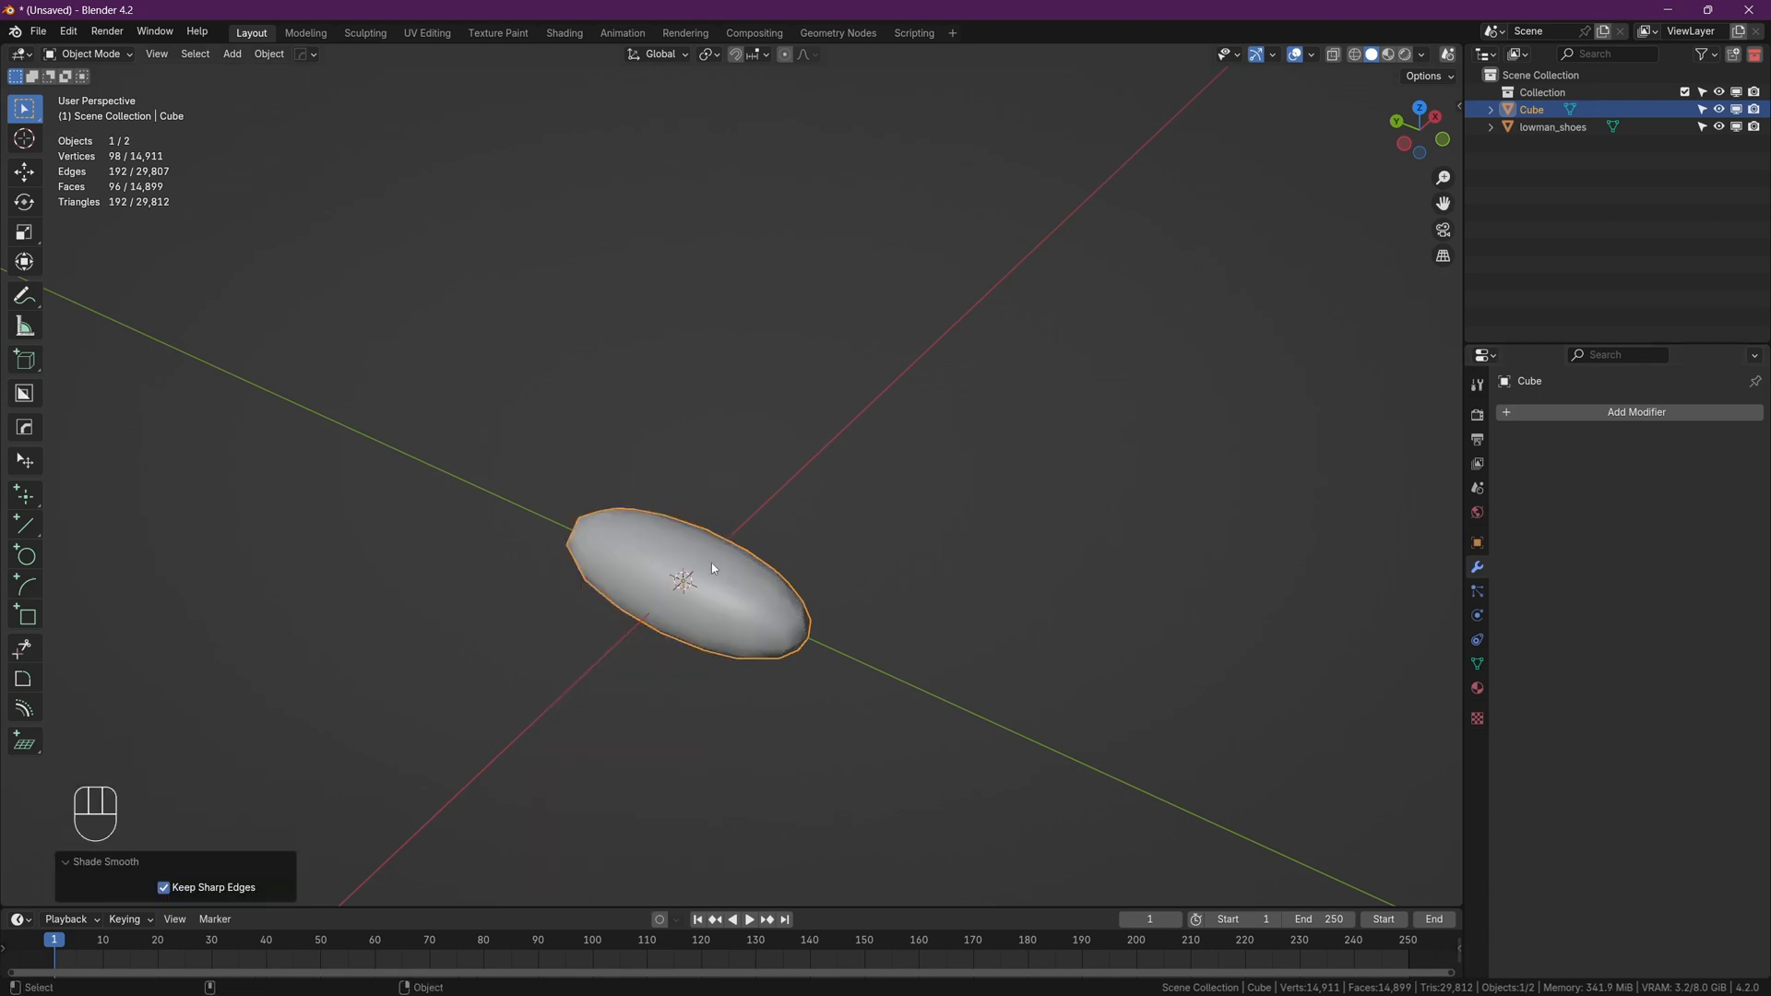
key(KP_Decimal)
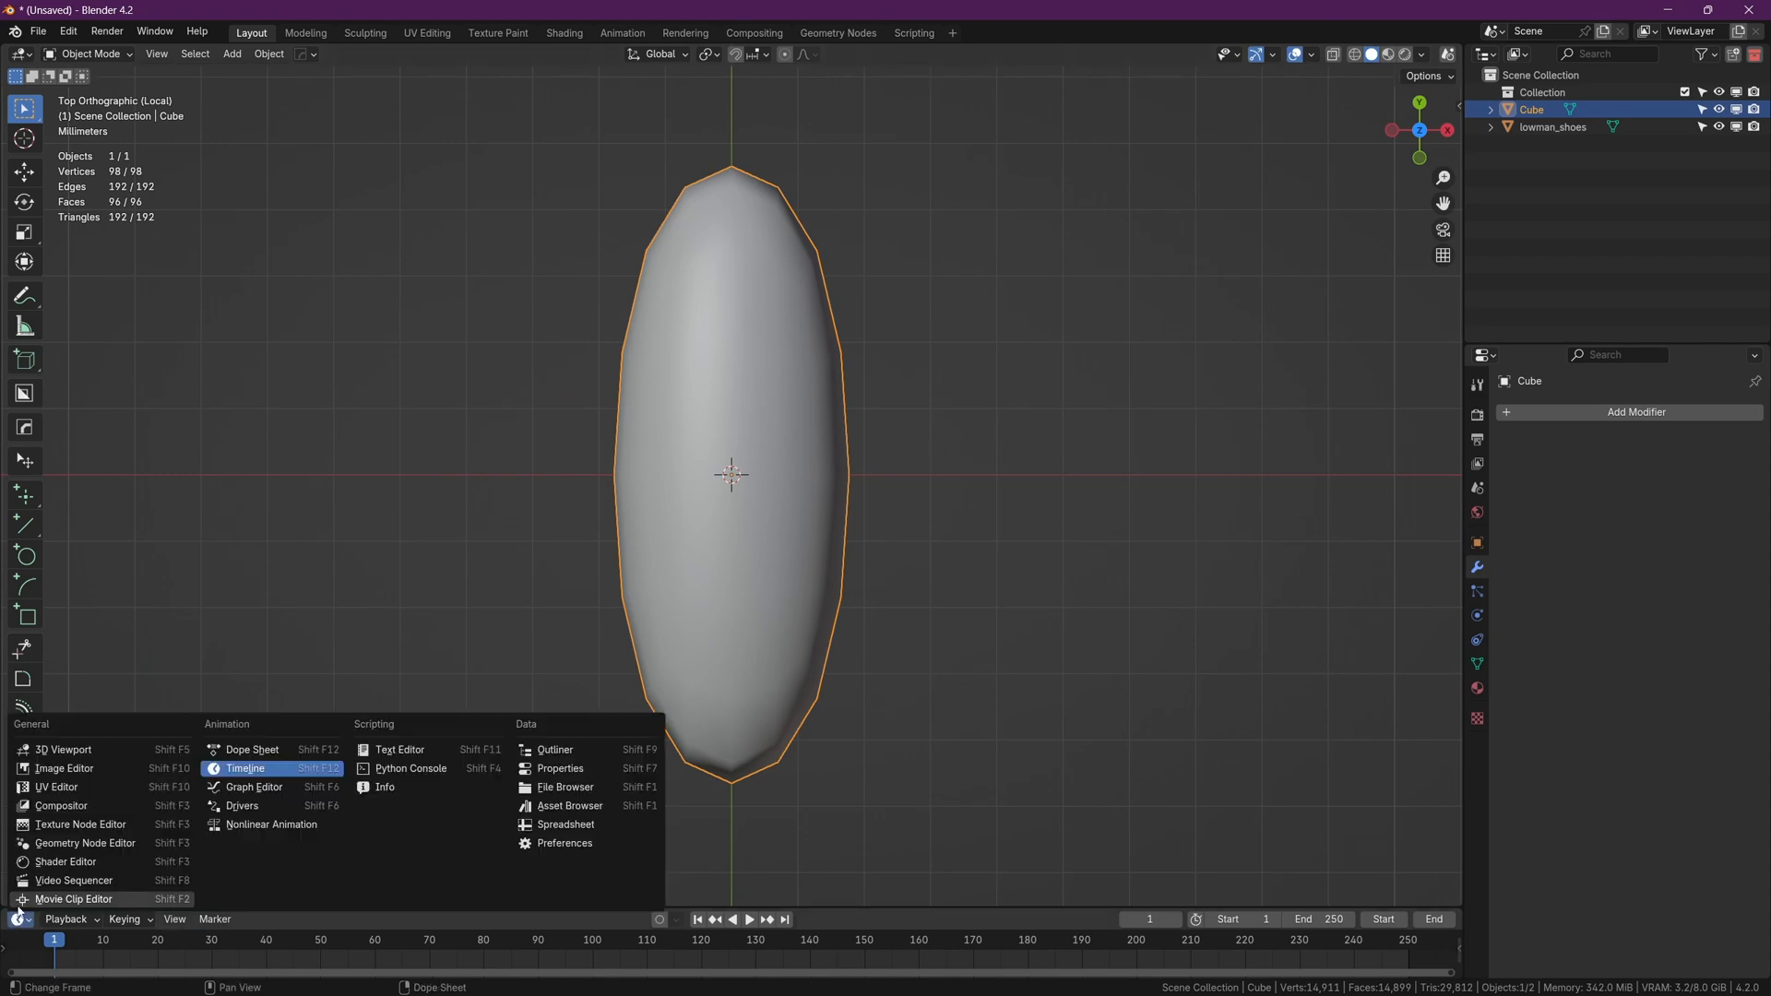
- Unwrap the body mesh and scale/rotate its UVs over the fly's abdomen in the reference photo
click(62, 767)
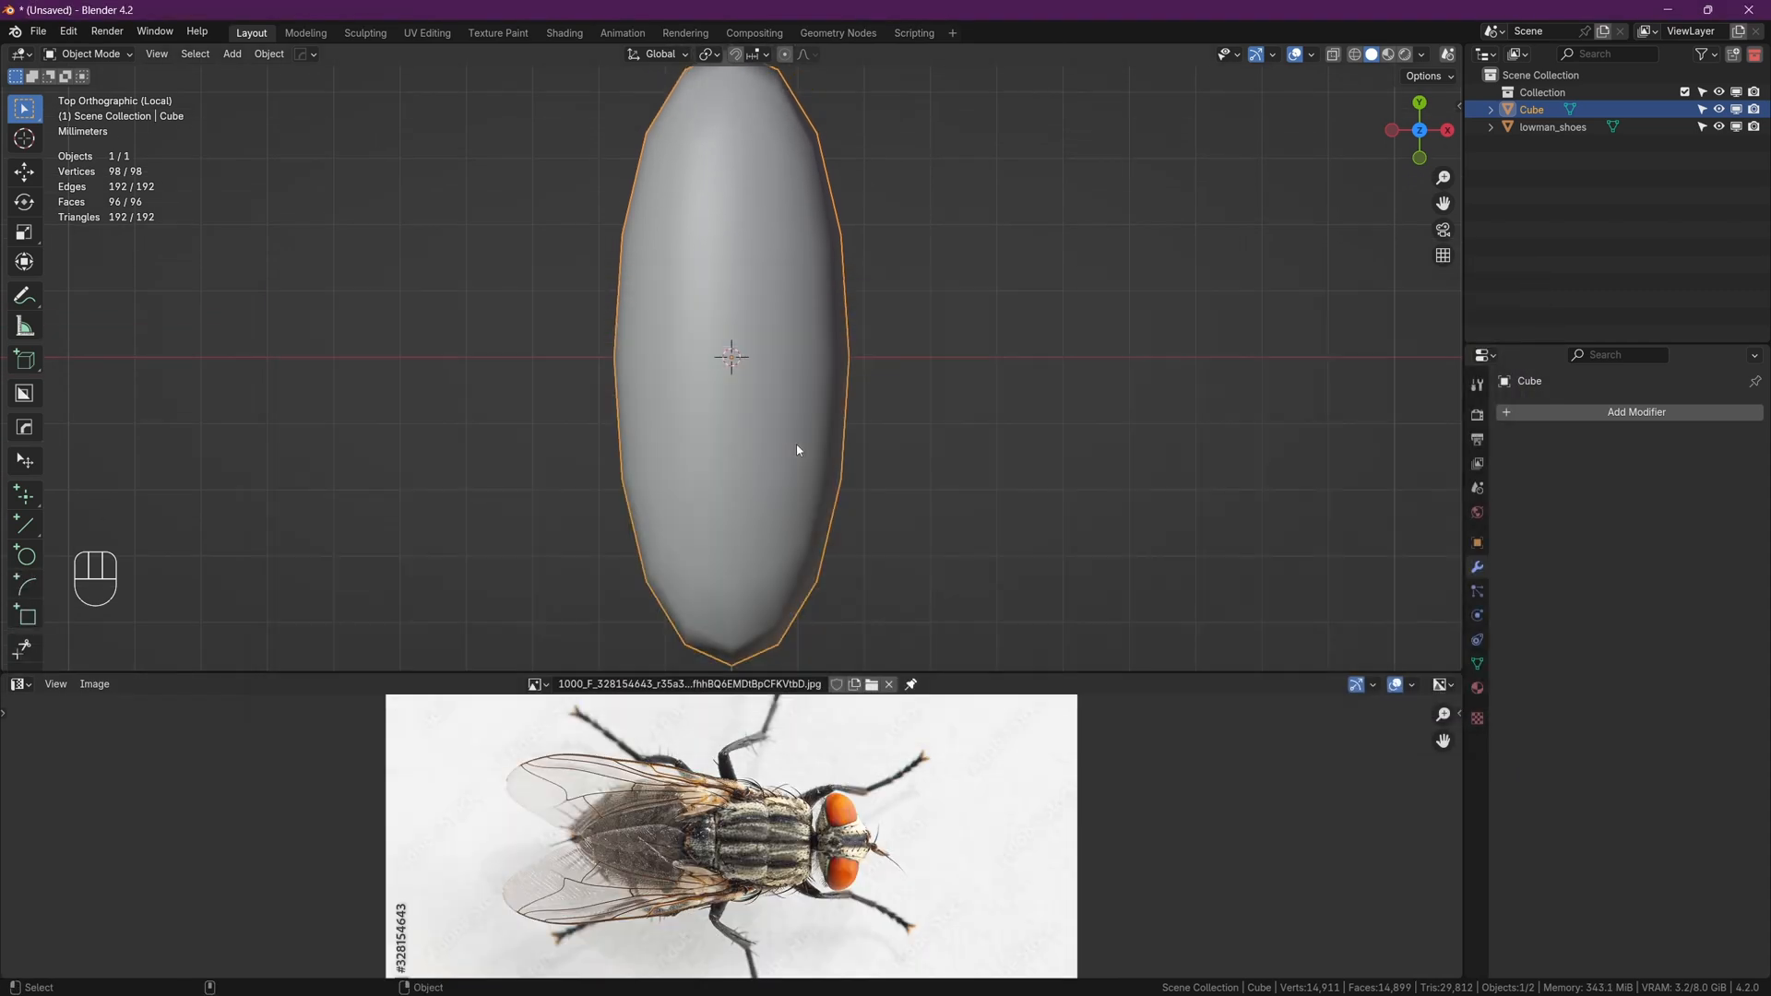
key(ctrl+a)
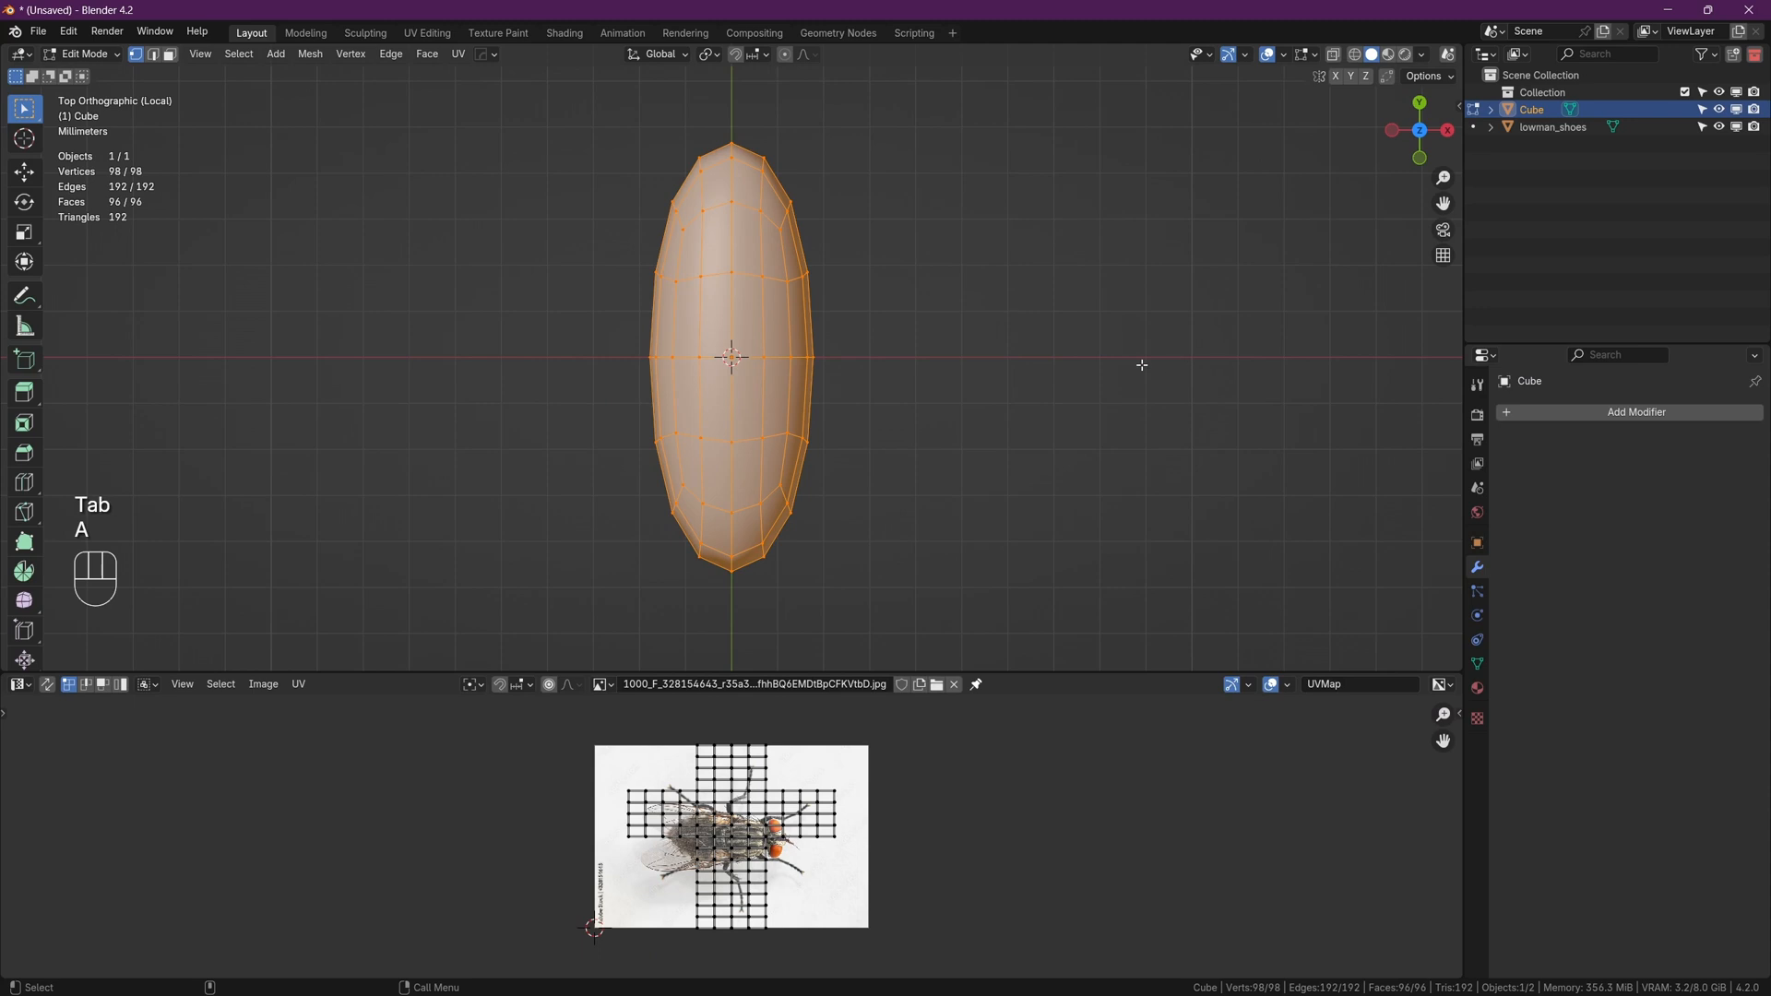
key(u)
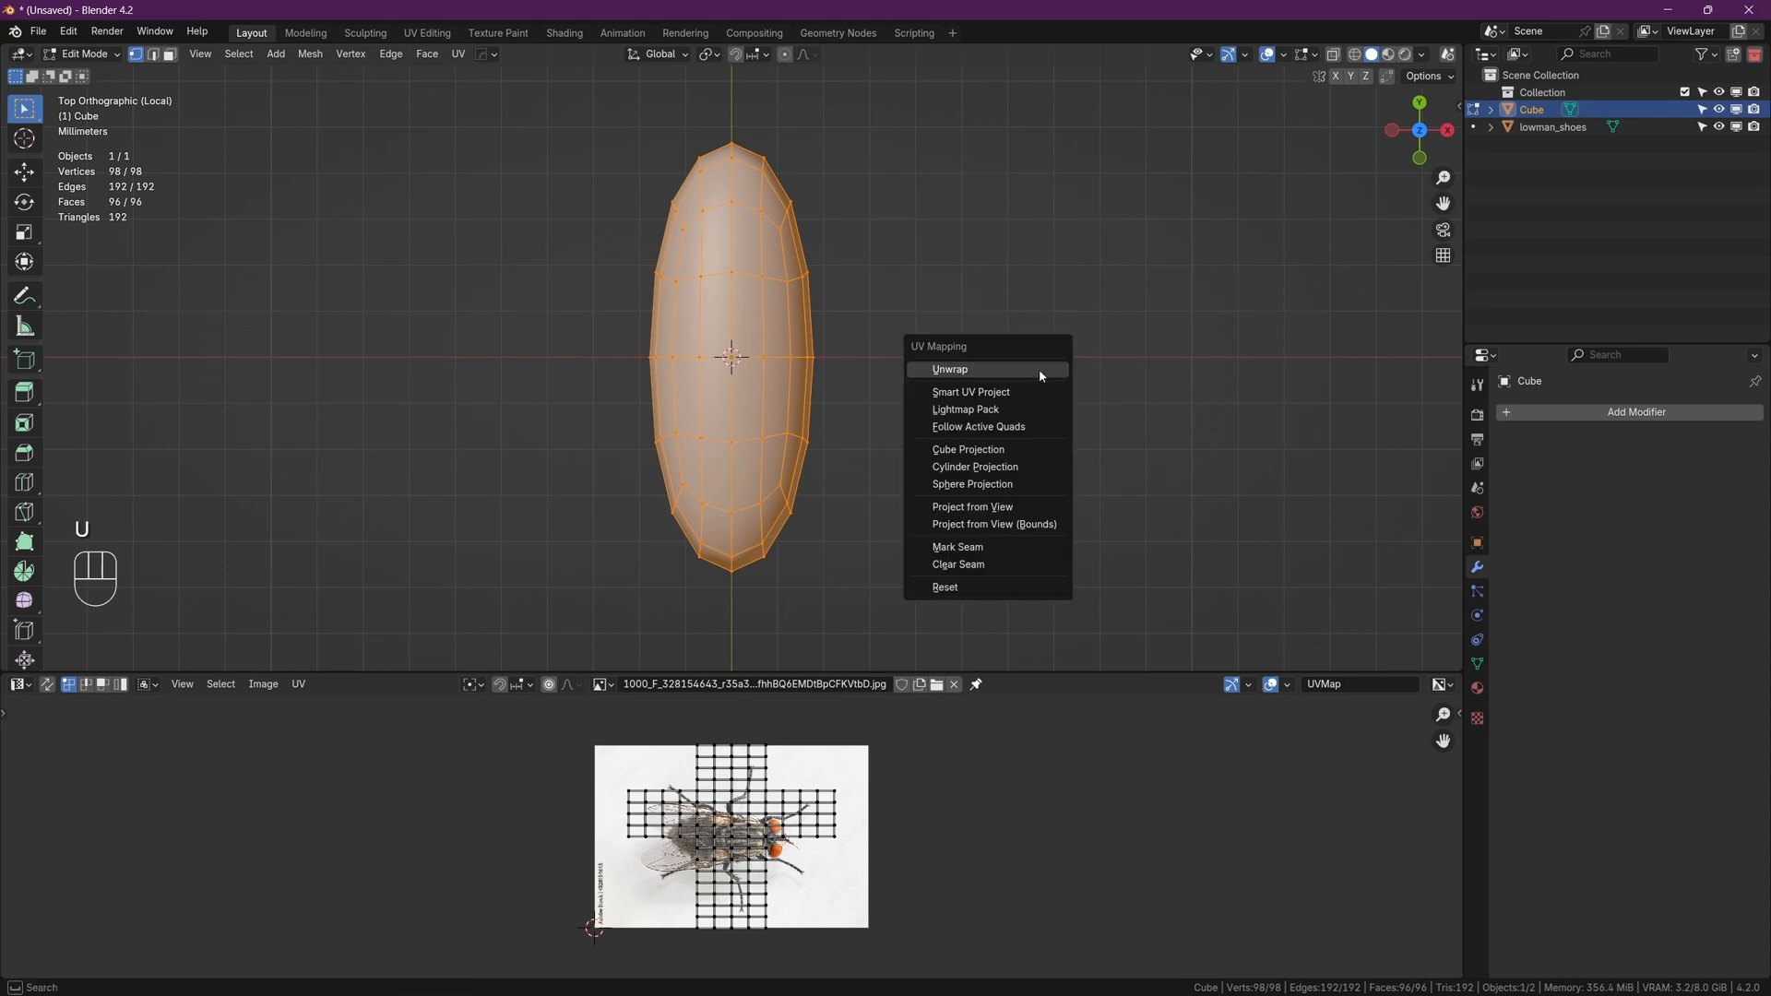
click(970, 505)
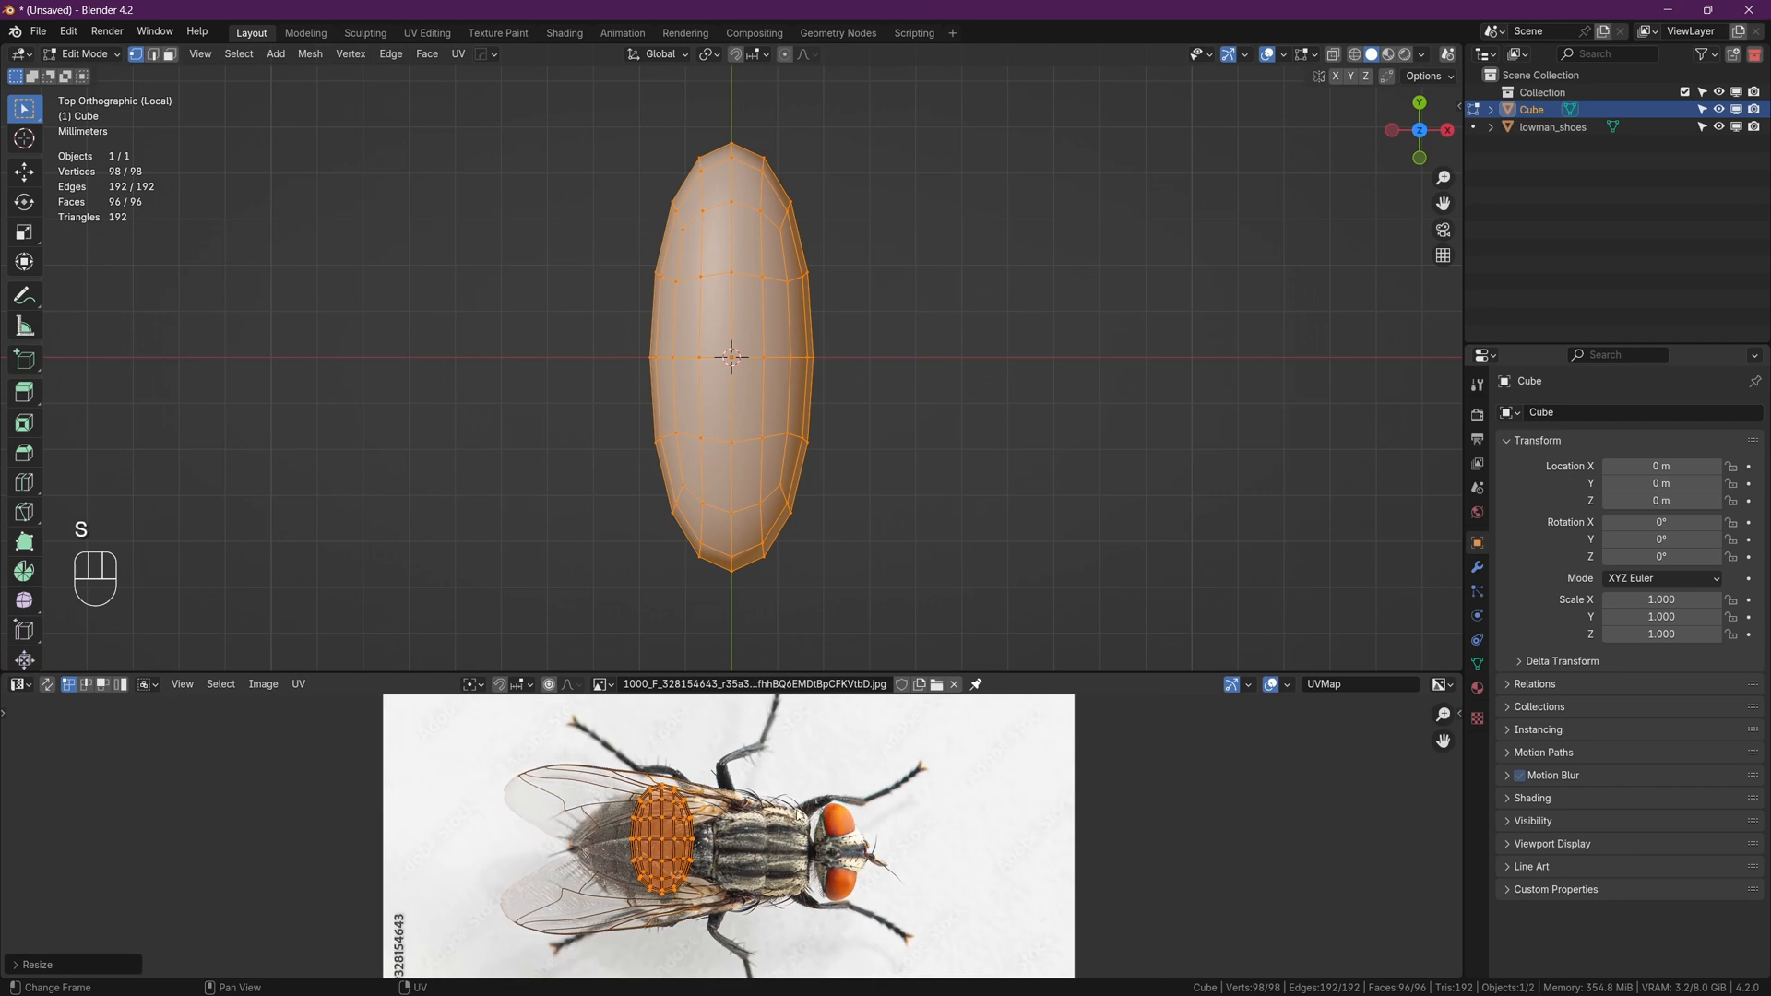
key(r)
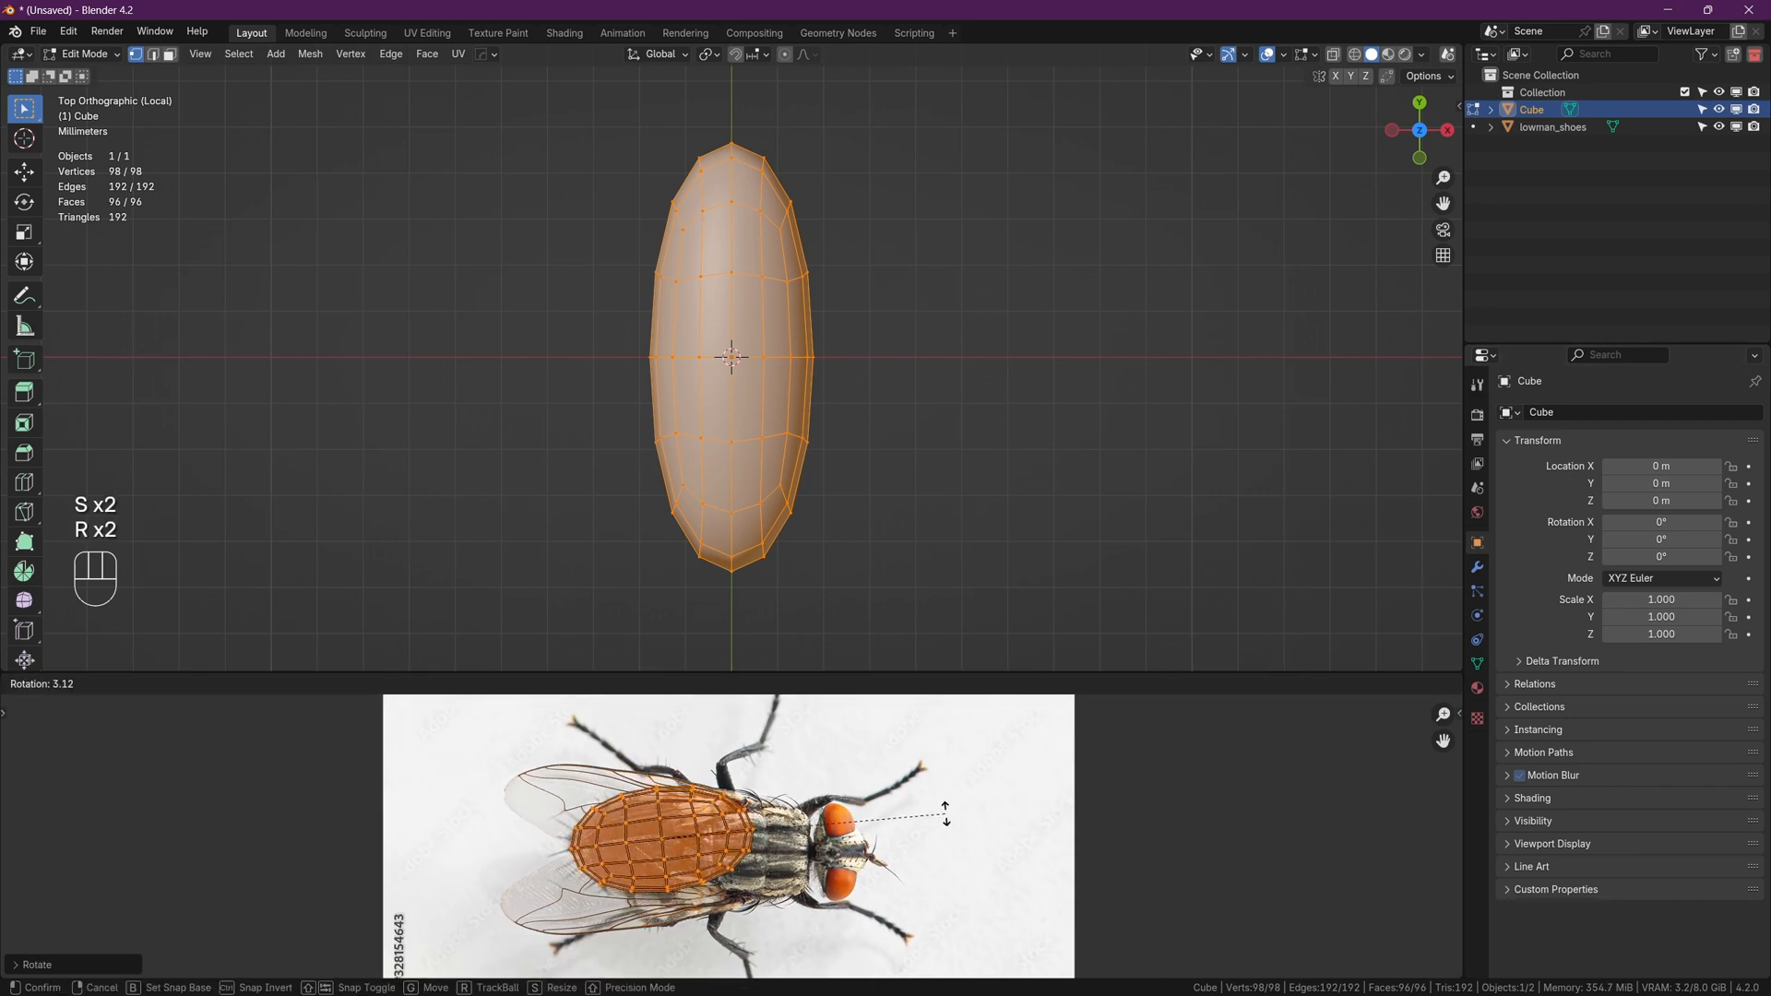
key(x)
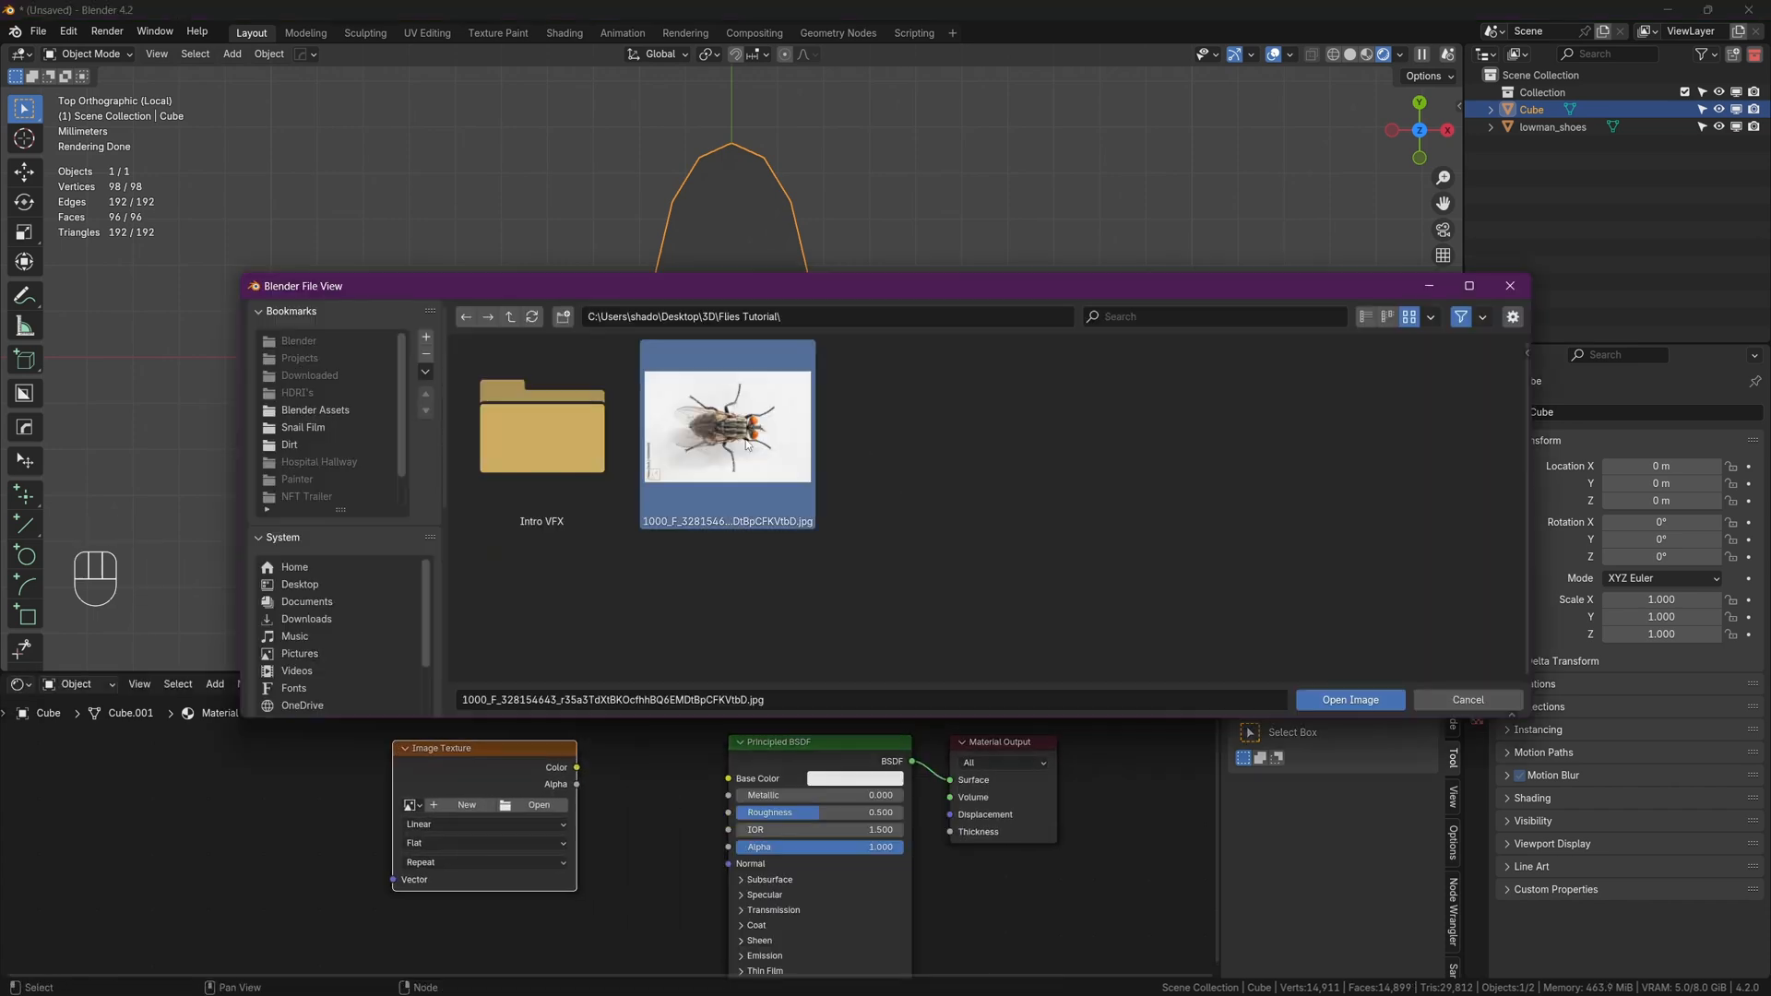
- Load the fly jpg into the body's Image Texture node as its material texture
click(1349, 699)
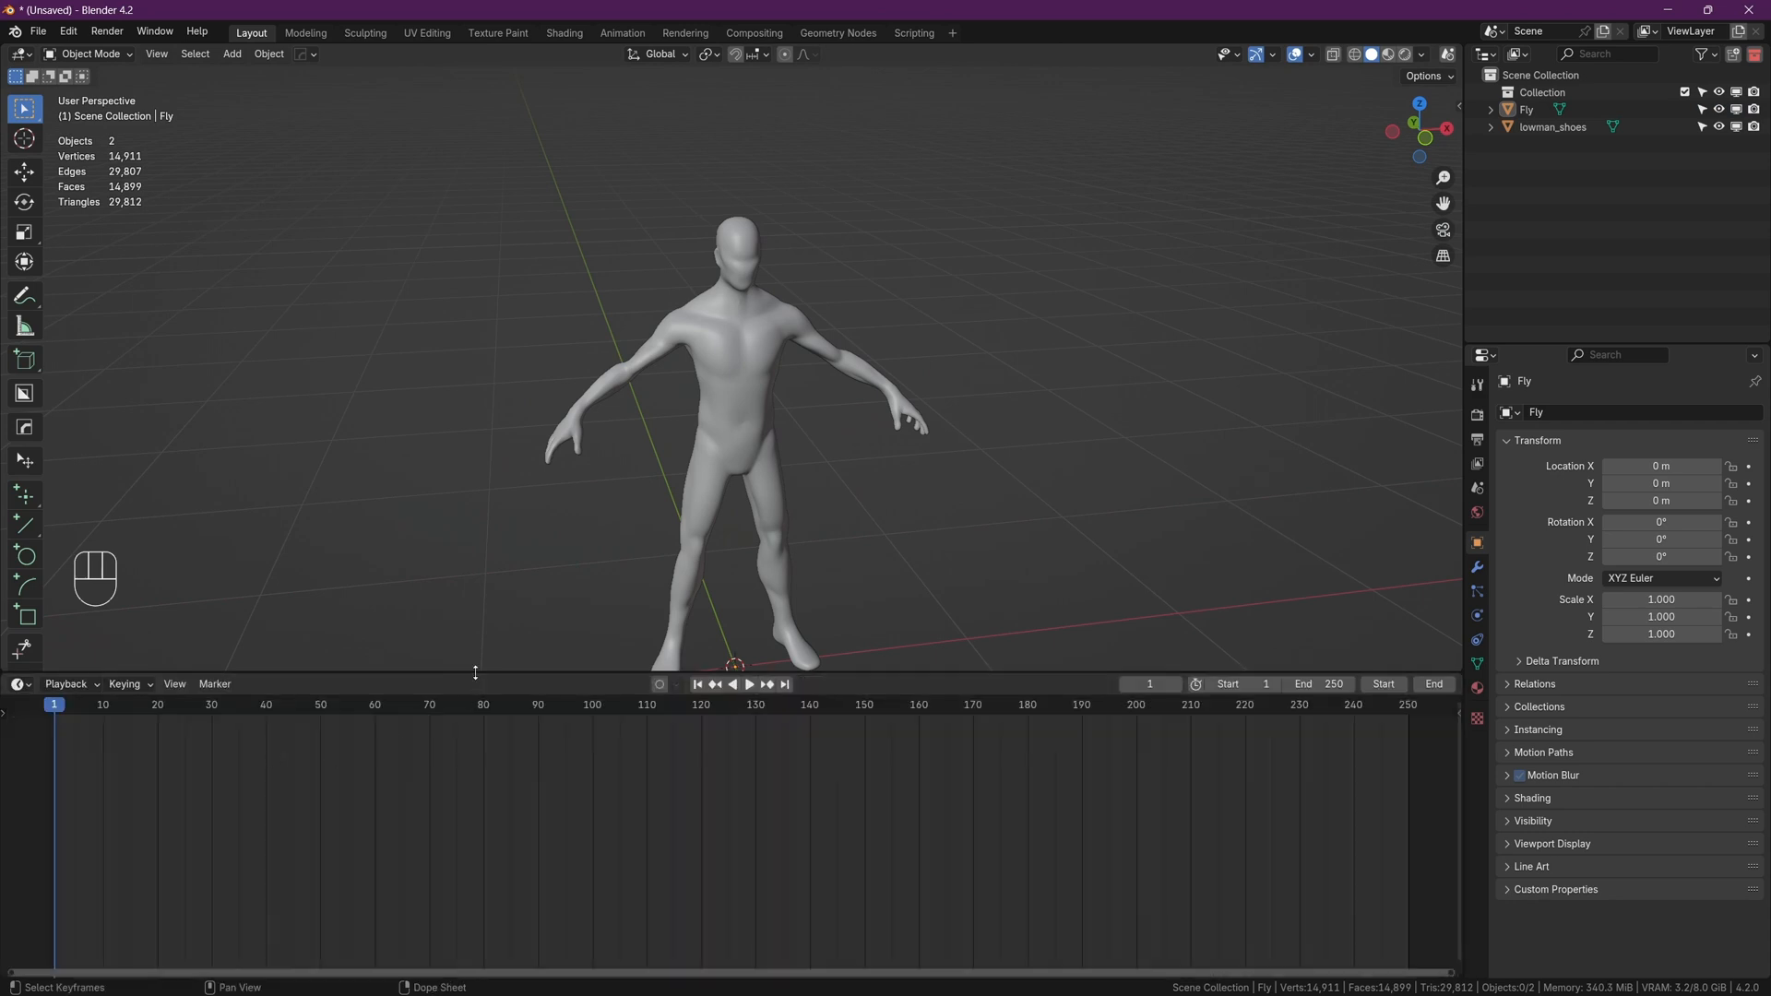
- Add a small icosphere beside the character as the emitter and give it a particle system
click(232, 53)
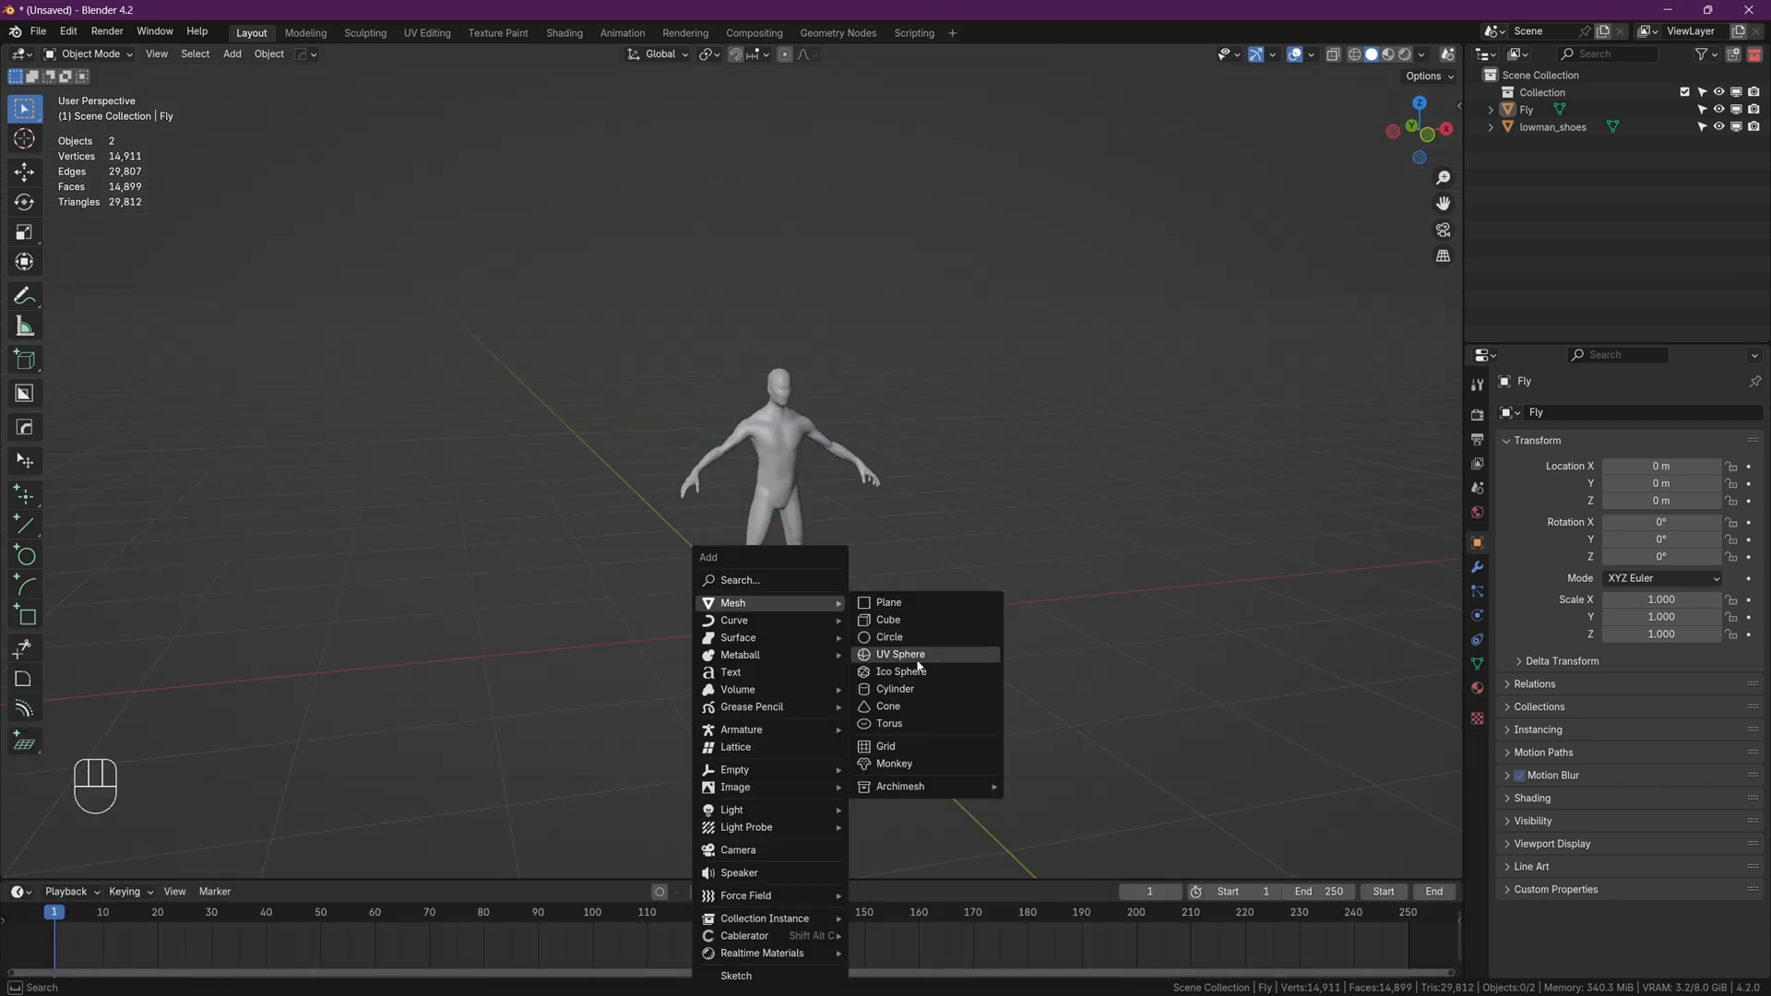
click(900, 672)
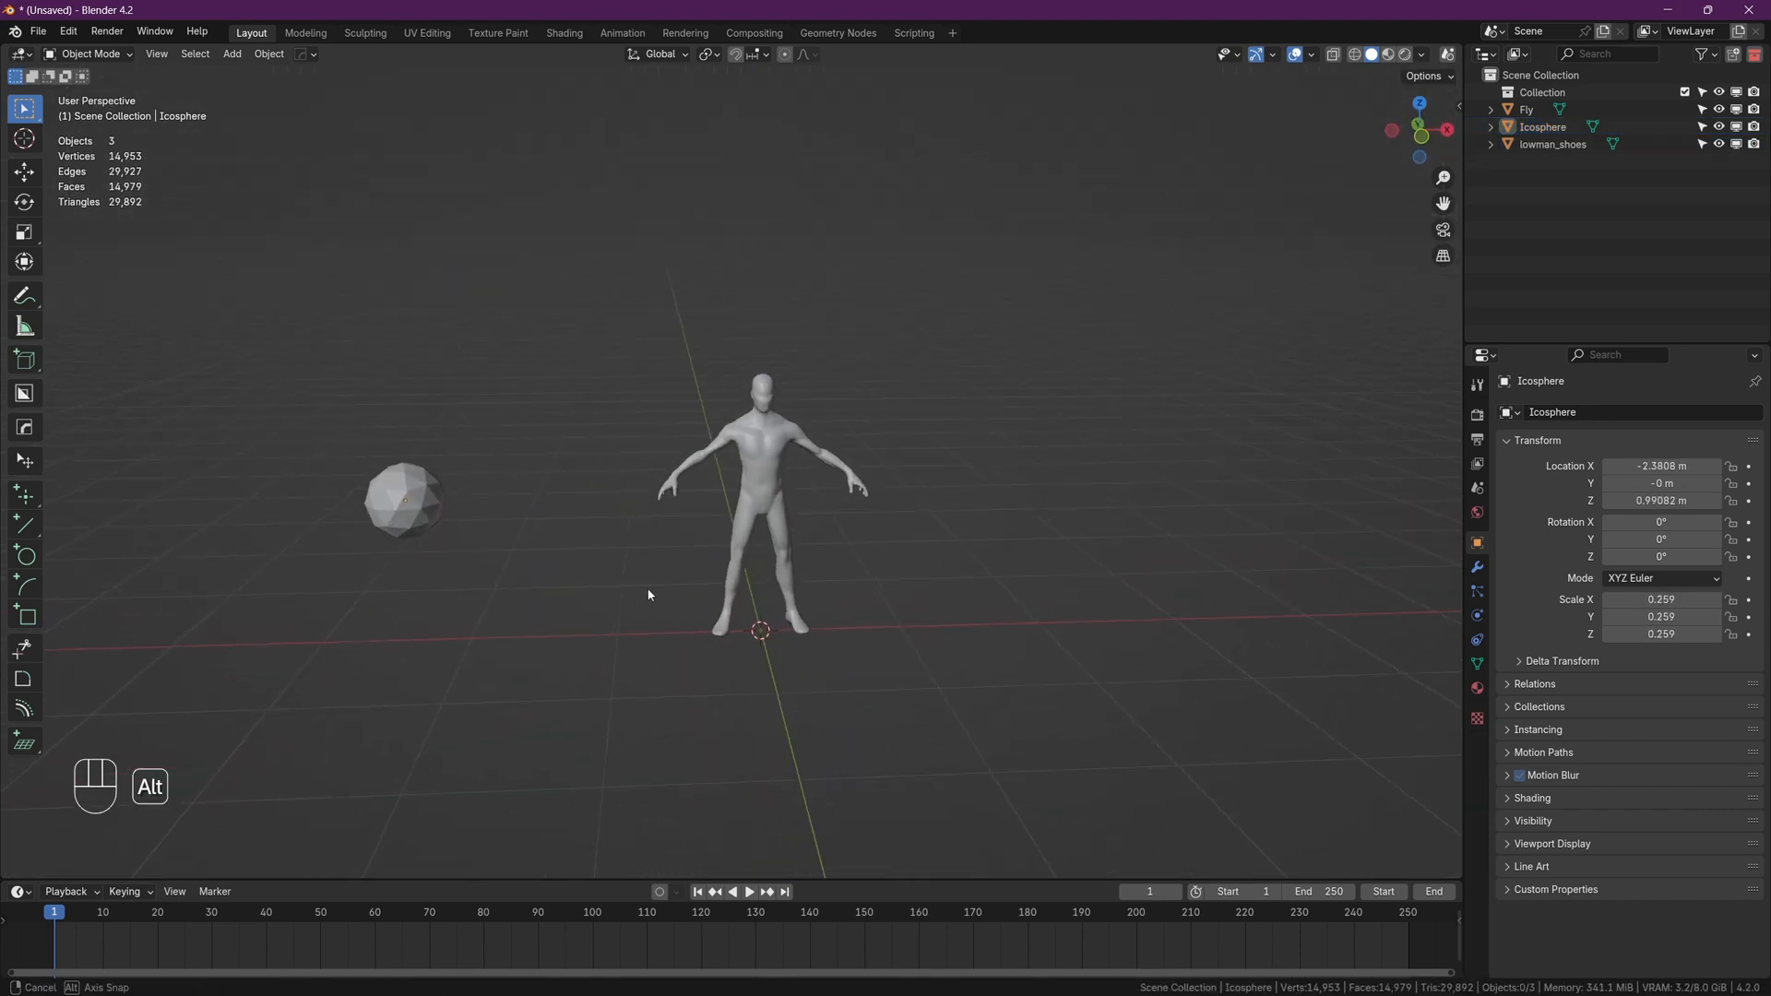
key(Ctrl+A)
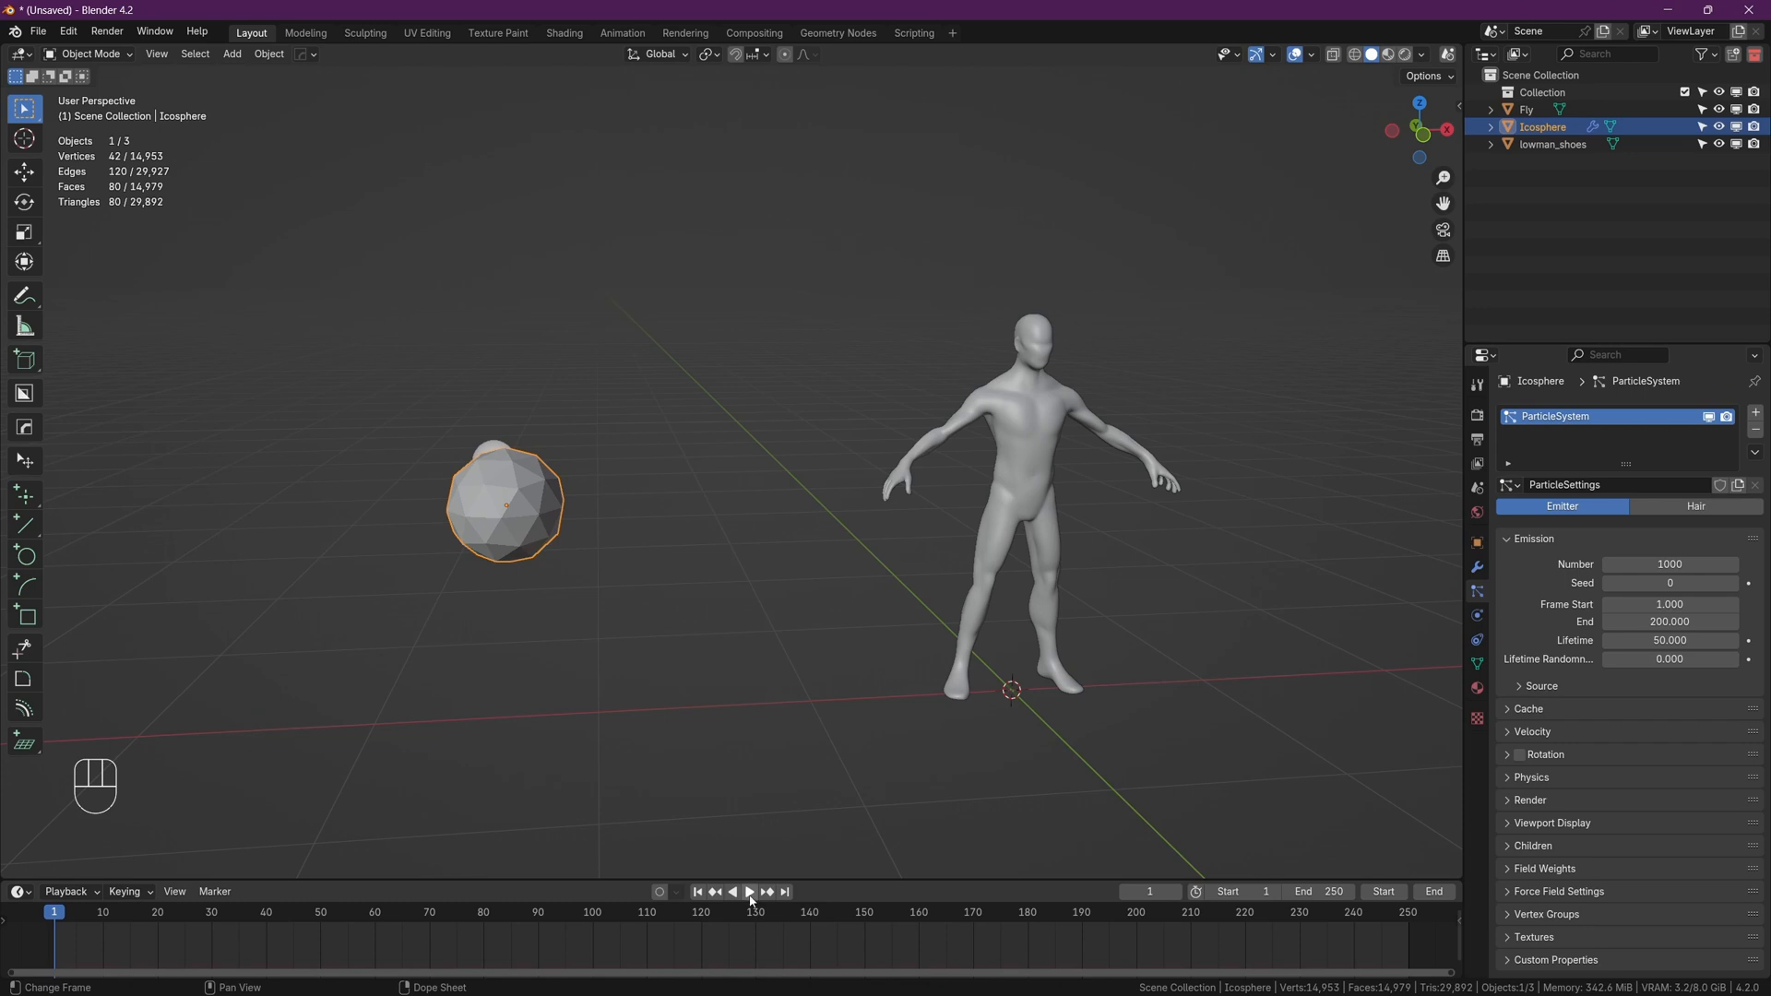
- Render the particles as instances of the Fly object with 0.25 scale randomness
click(749, 891)
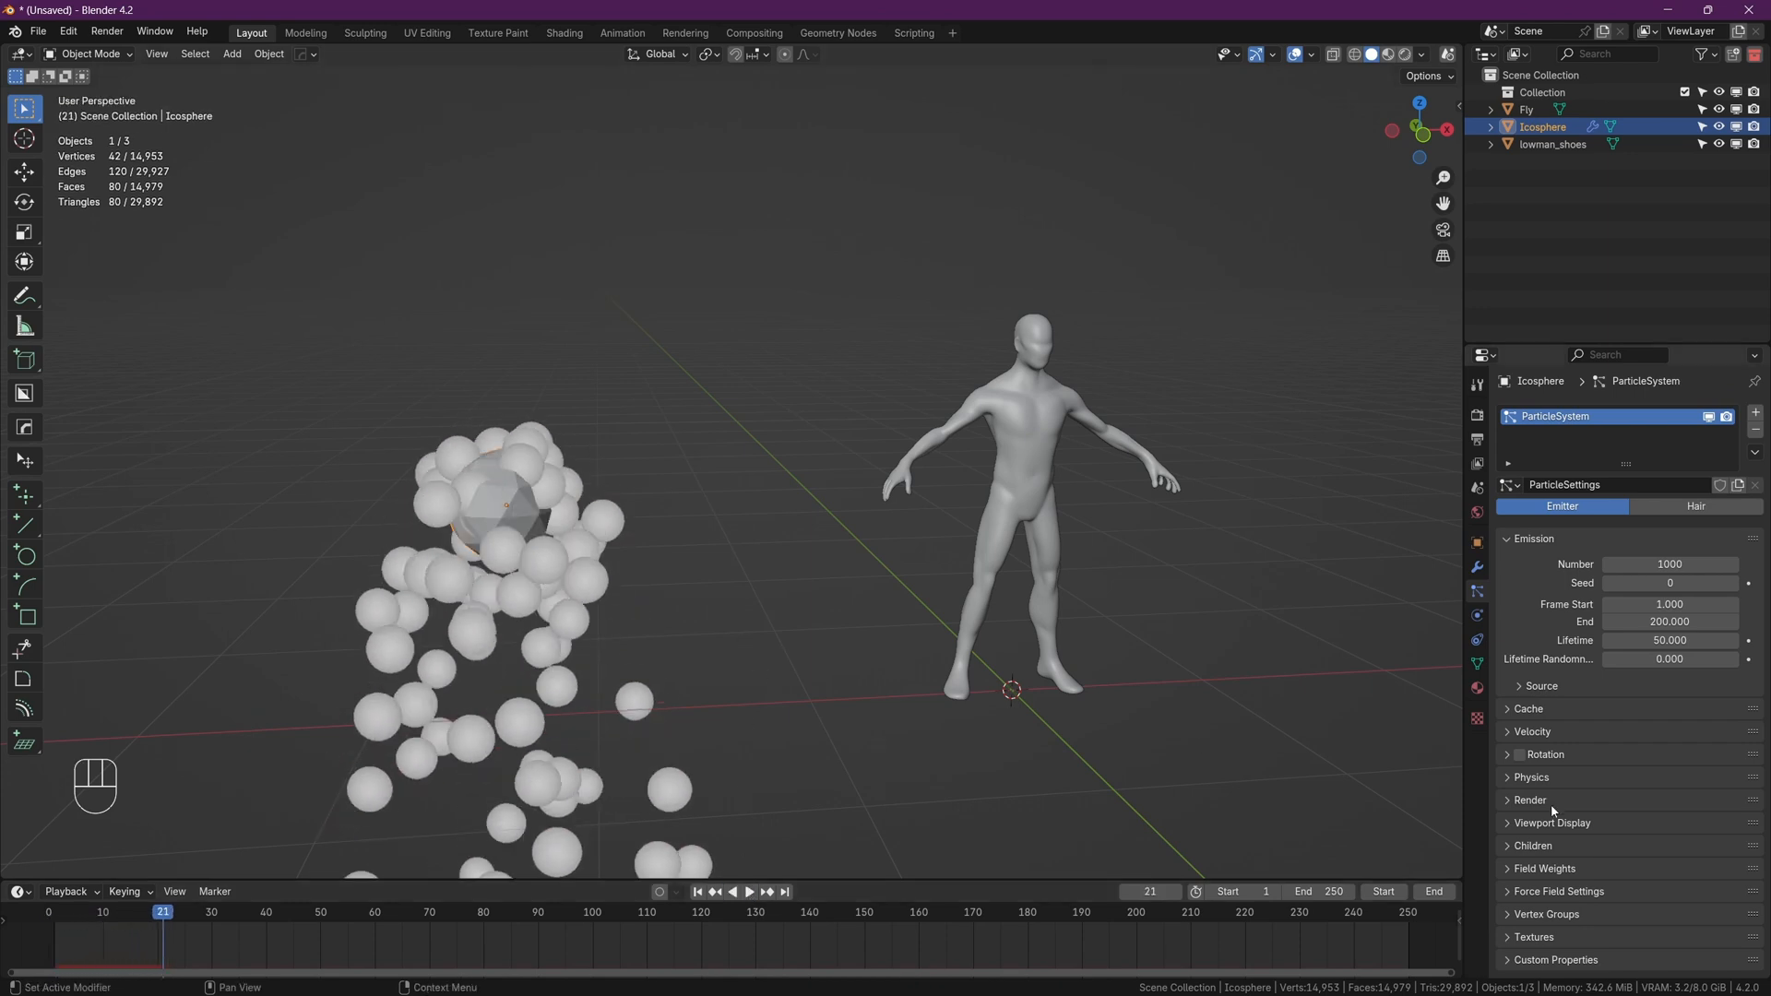
click(1670, 670)
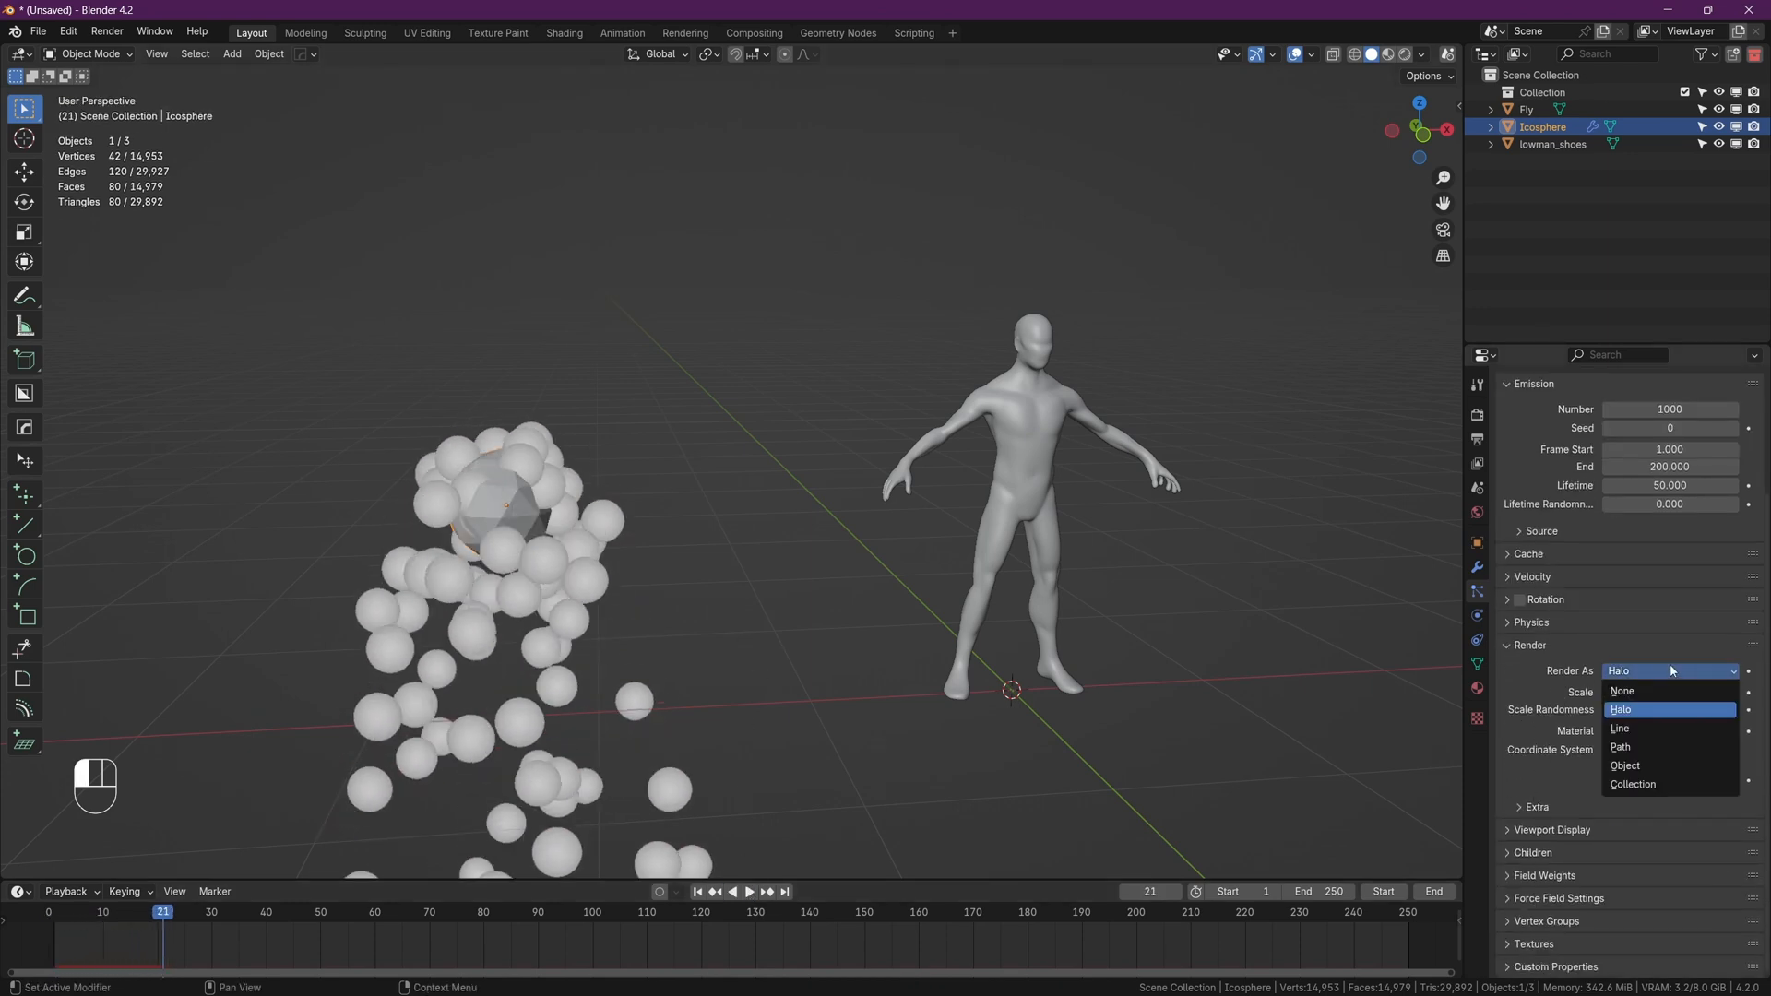
click(1624, 765)
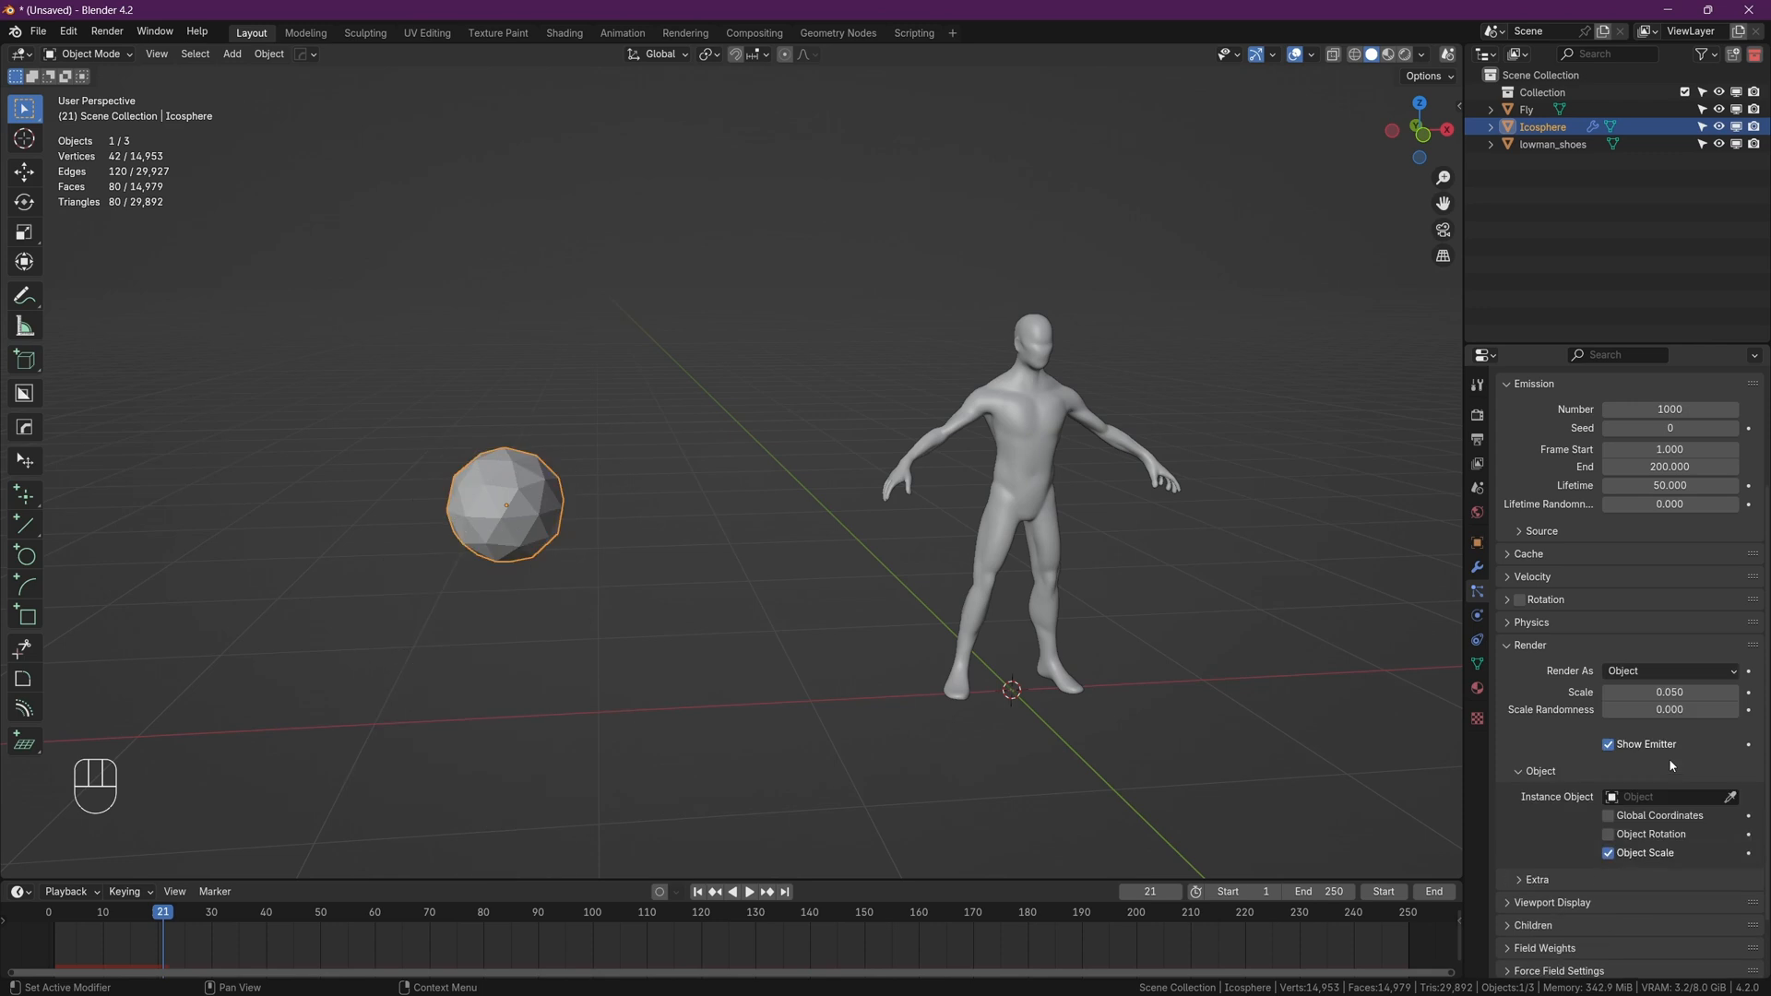
click(1666, 797)
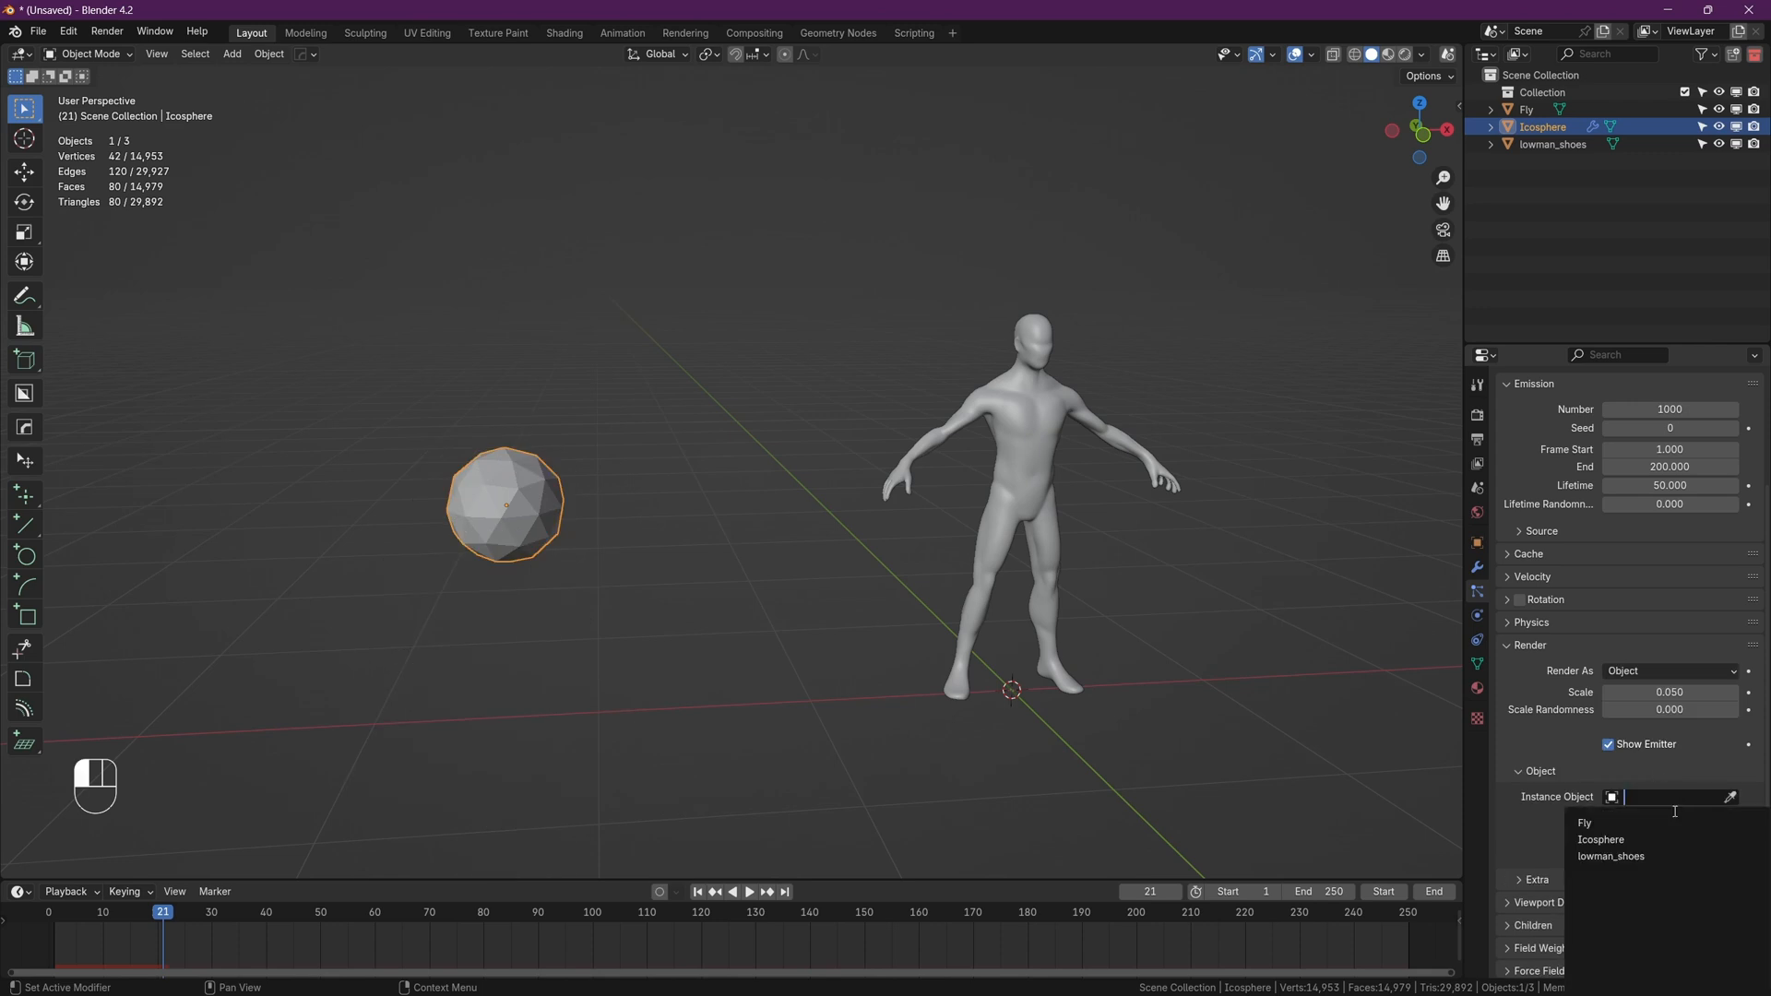
click(1584, 823)
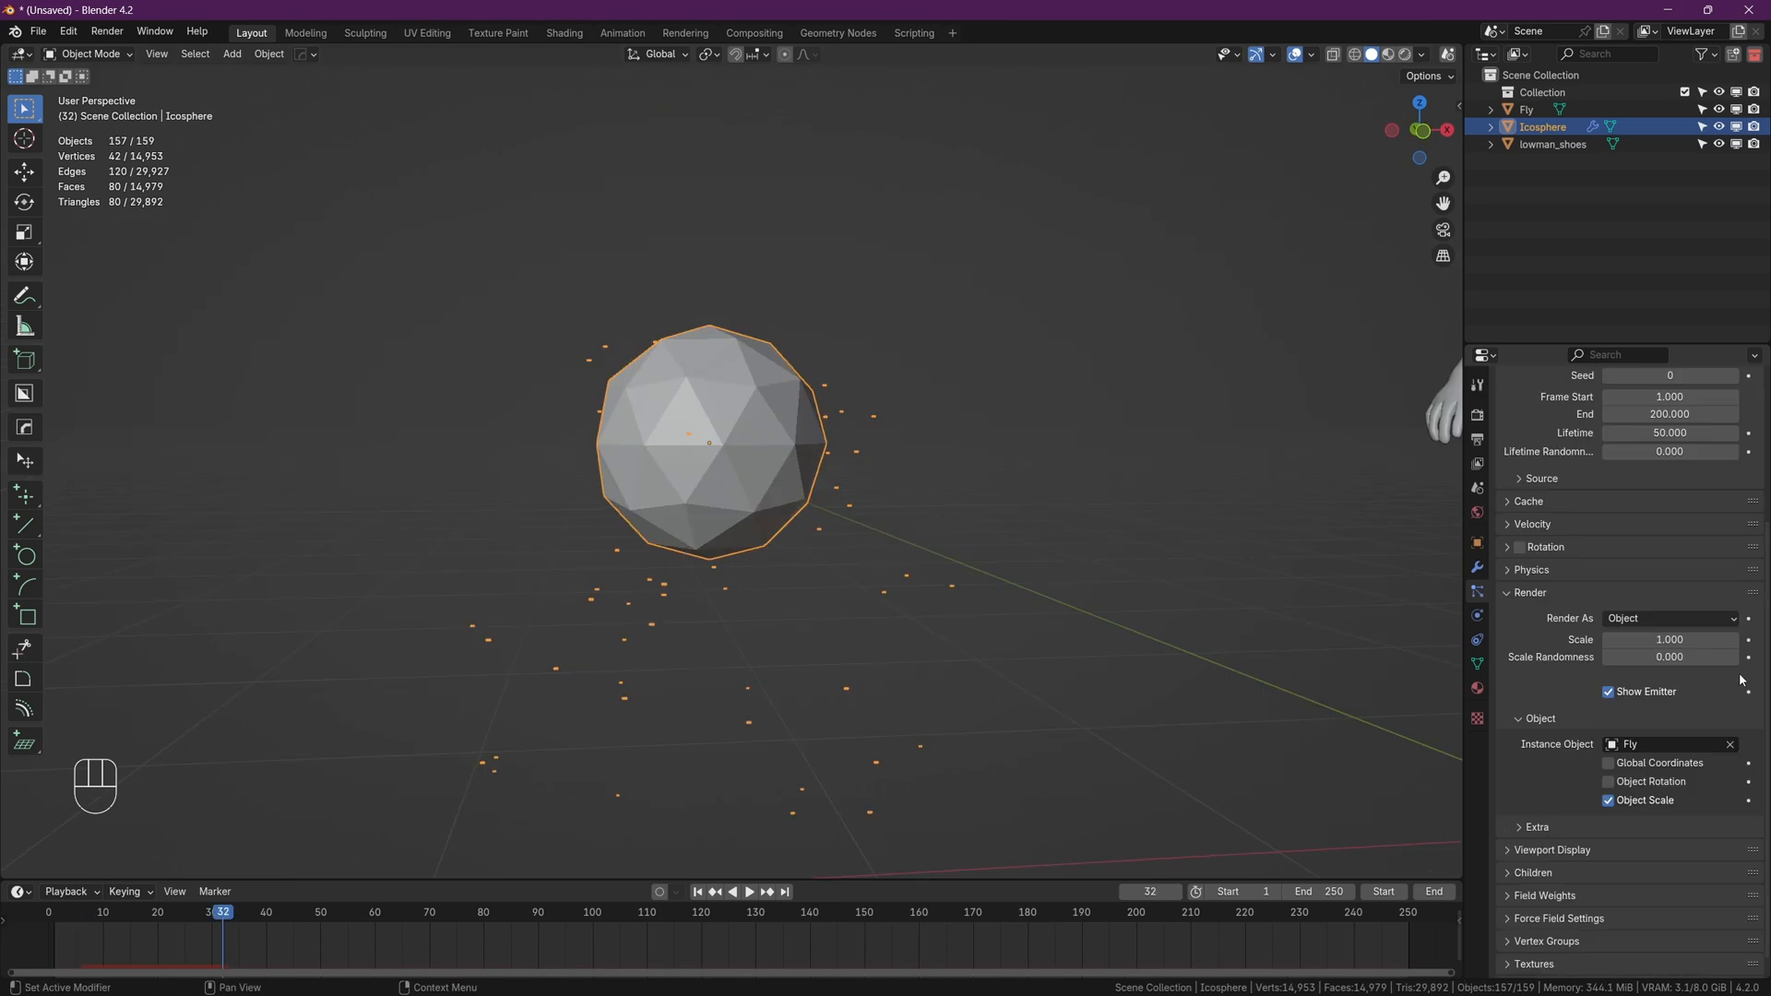
text(0.25)
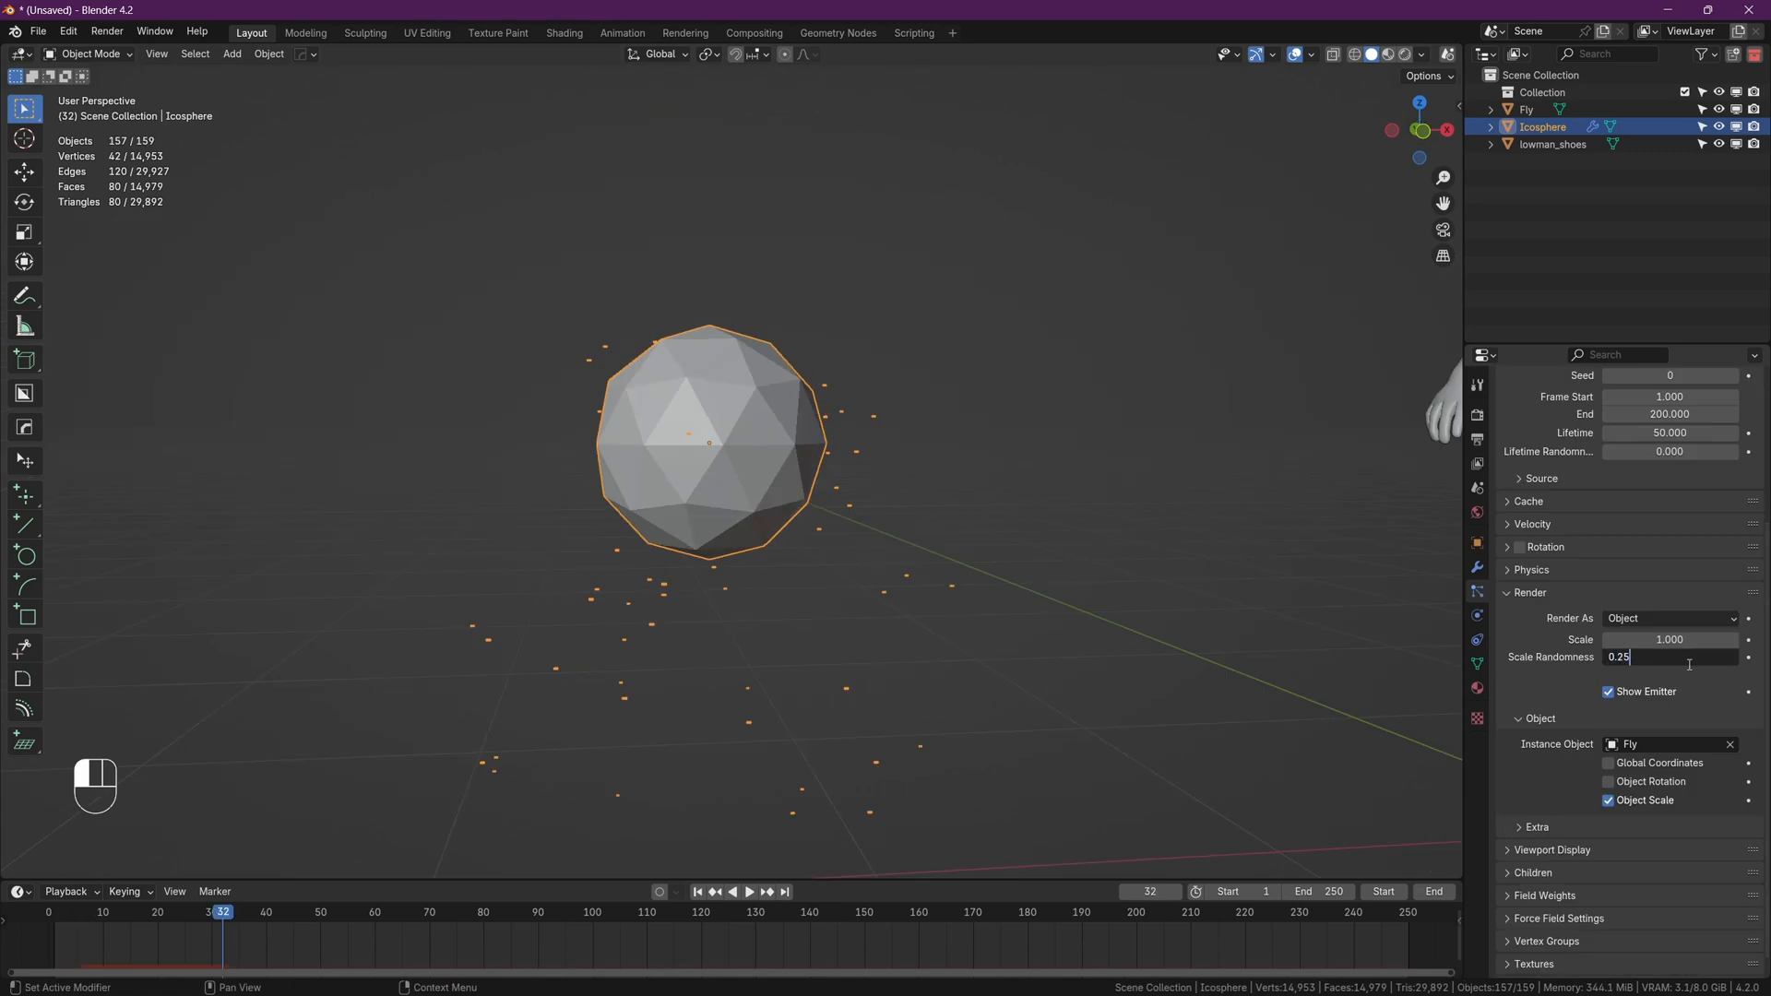
key(Return)
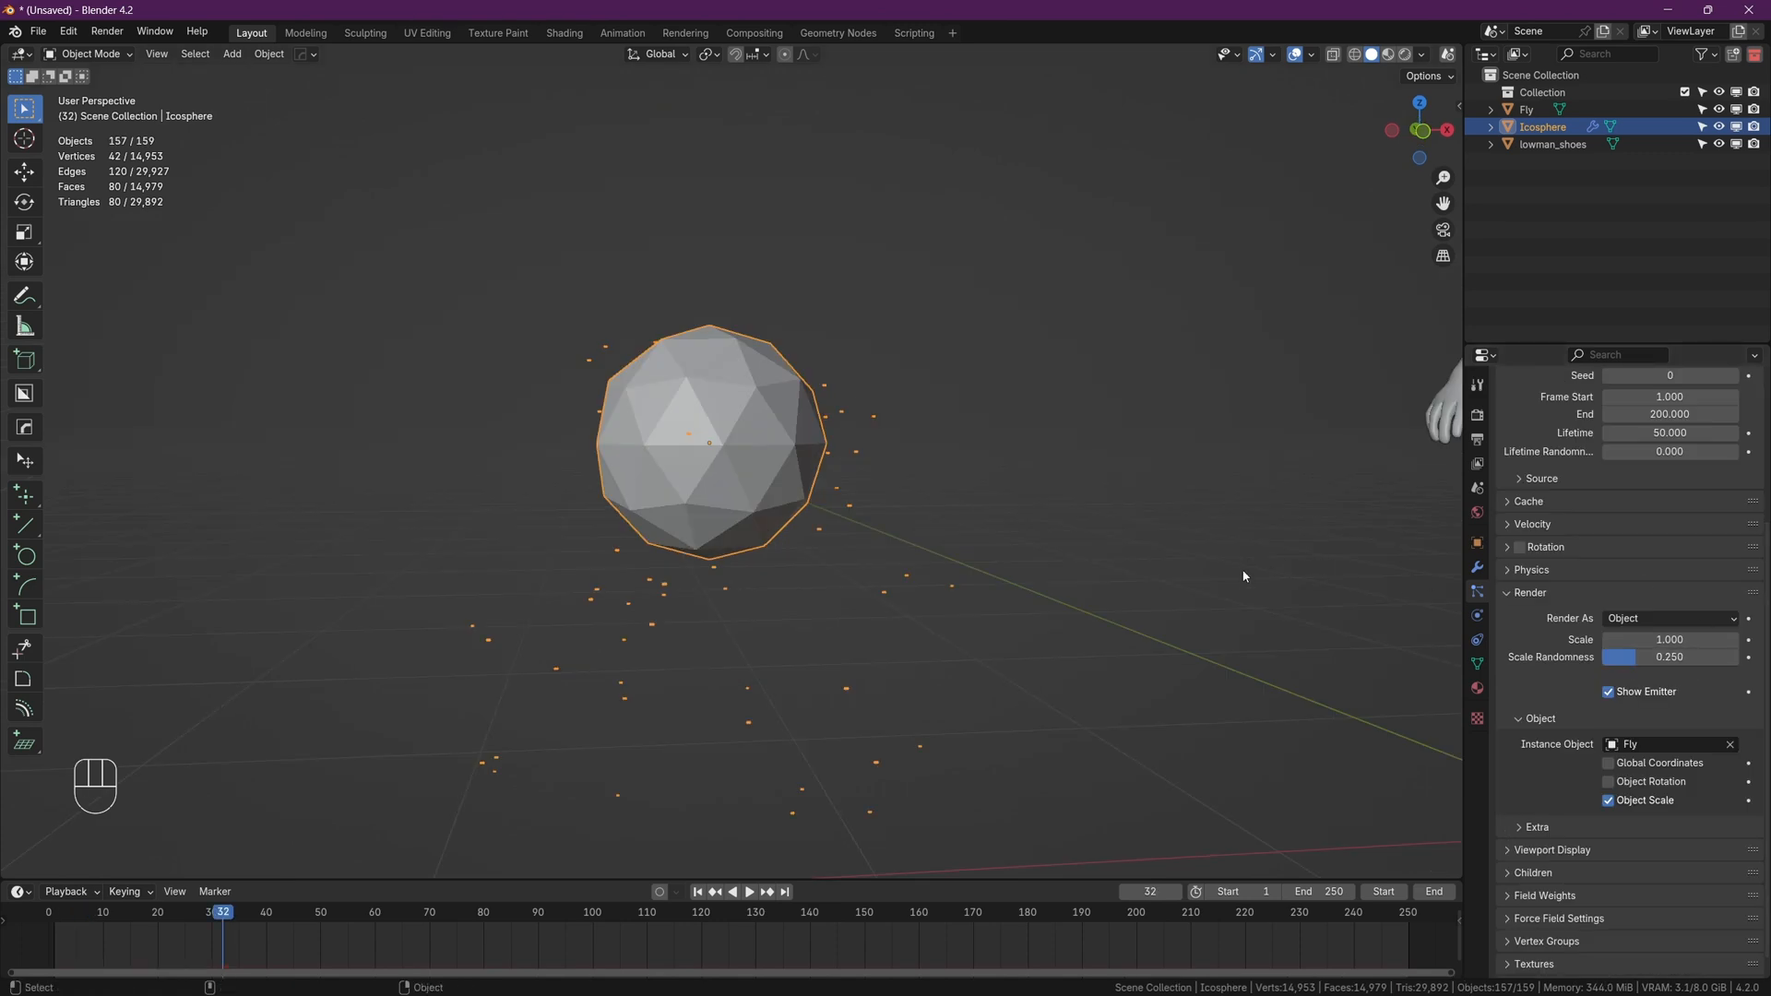
- Emit 100 particles ending at frame 1 with a 1000-frame lifetime, previewing on the timeline
click(1476, 592)
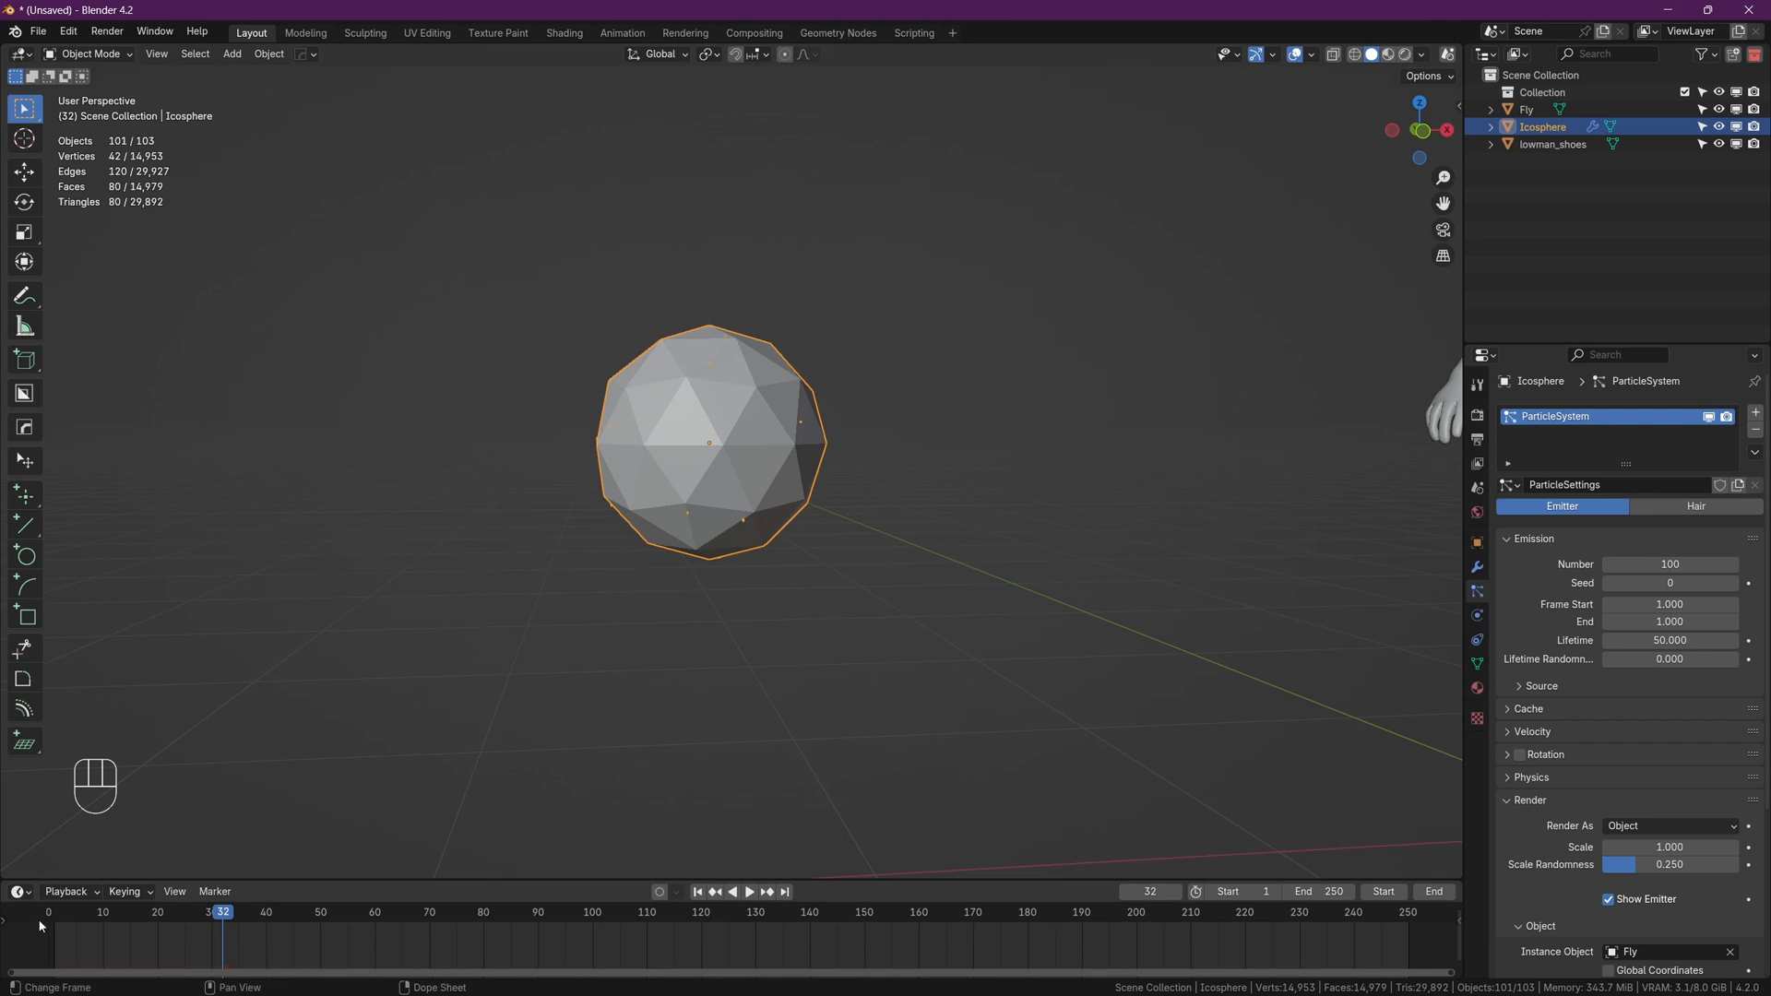
click(747, 892)
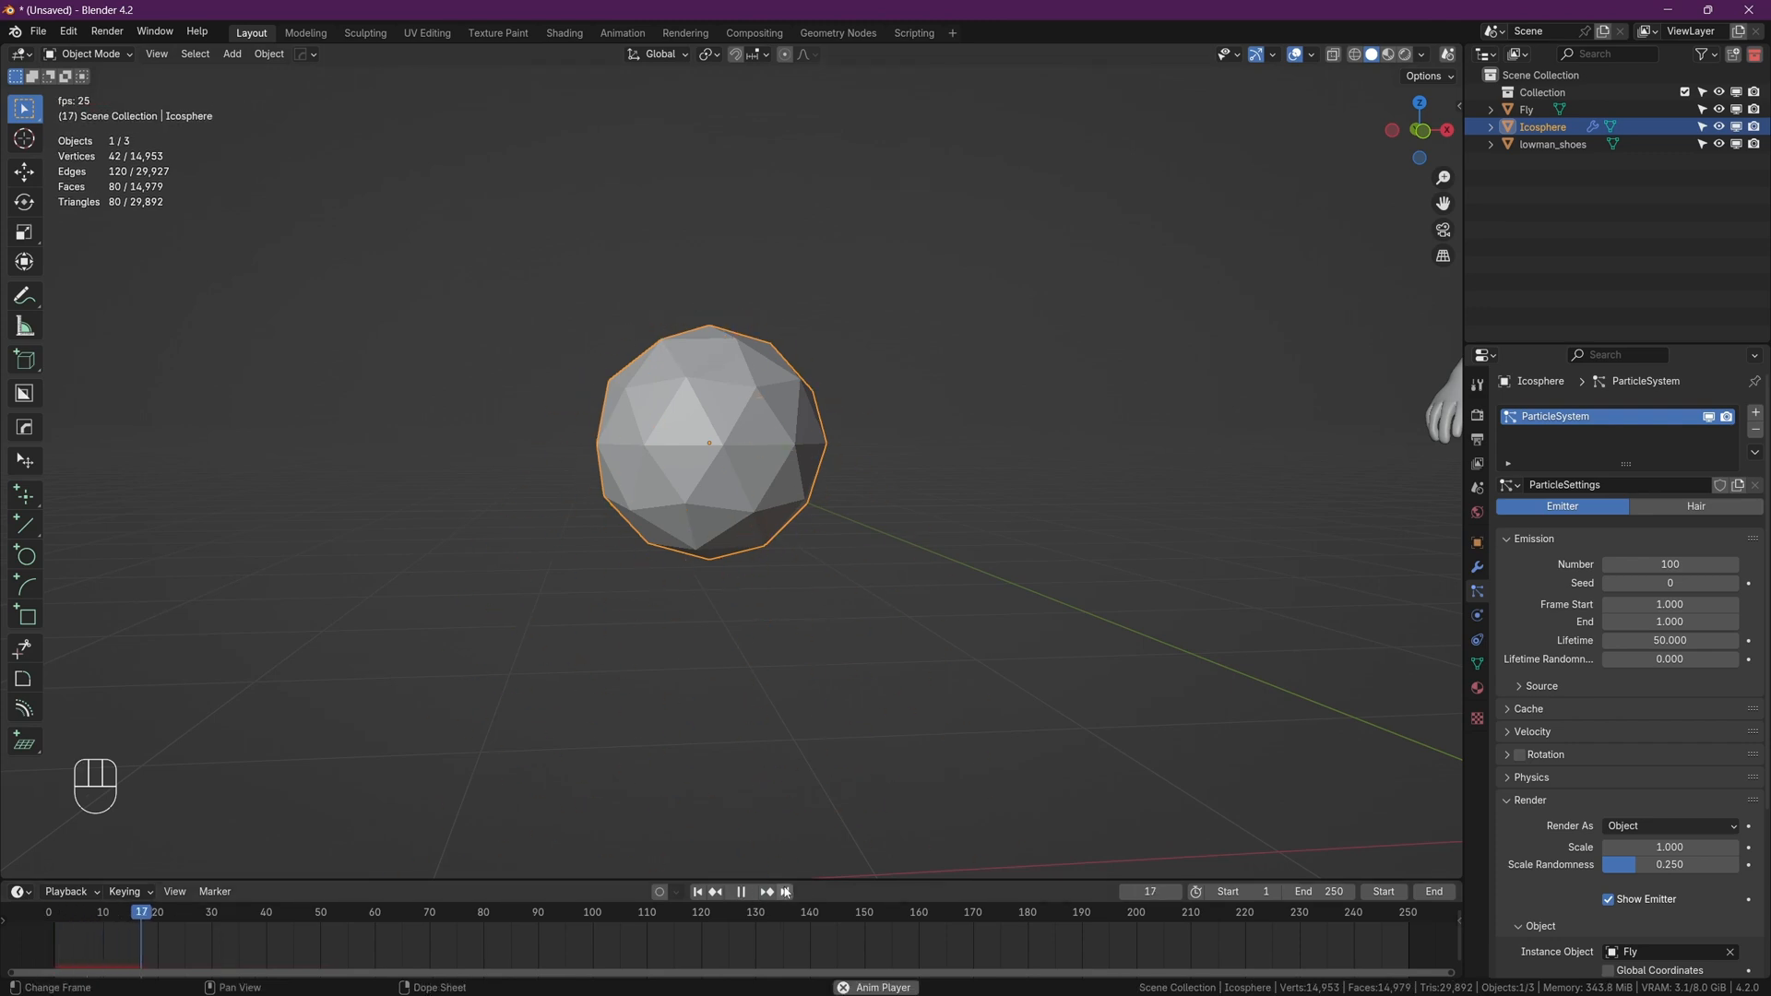
double_click(1669, 640)
text(1000.000)
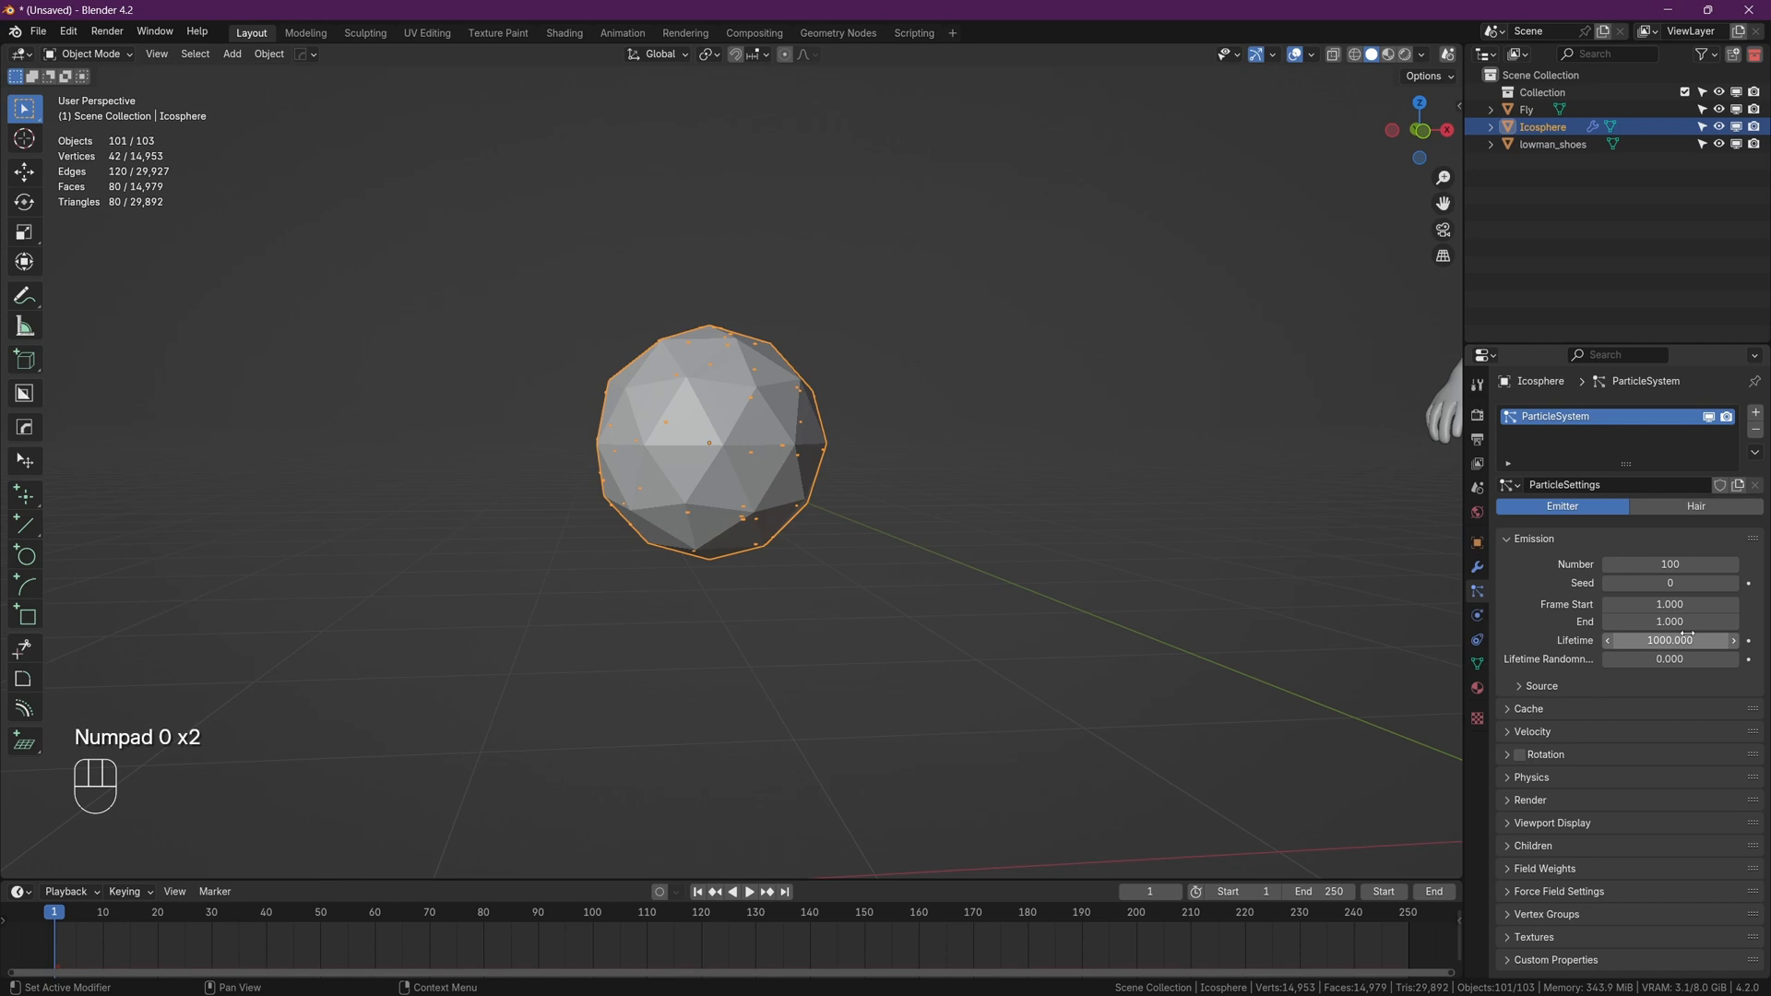
- Change the particle Physics Type from Newtonian to Boids
click(748, 891)
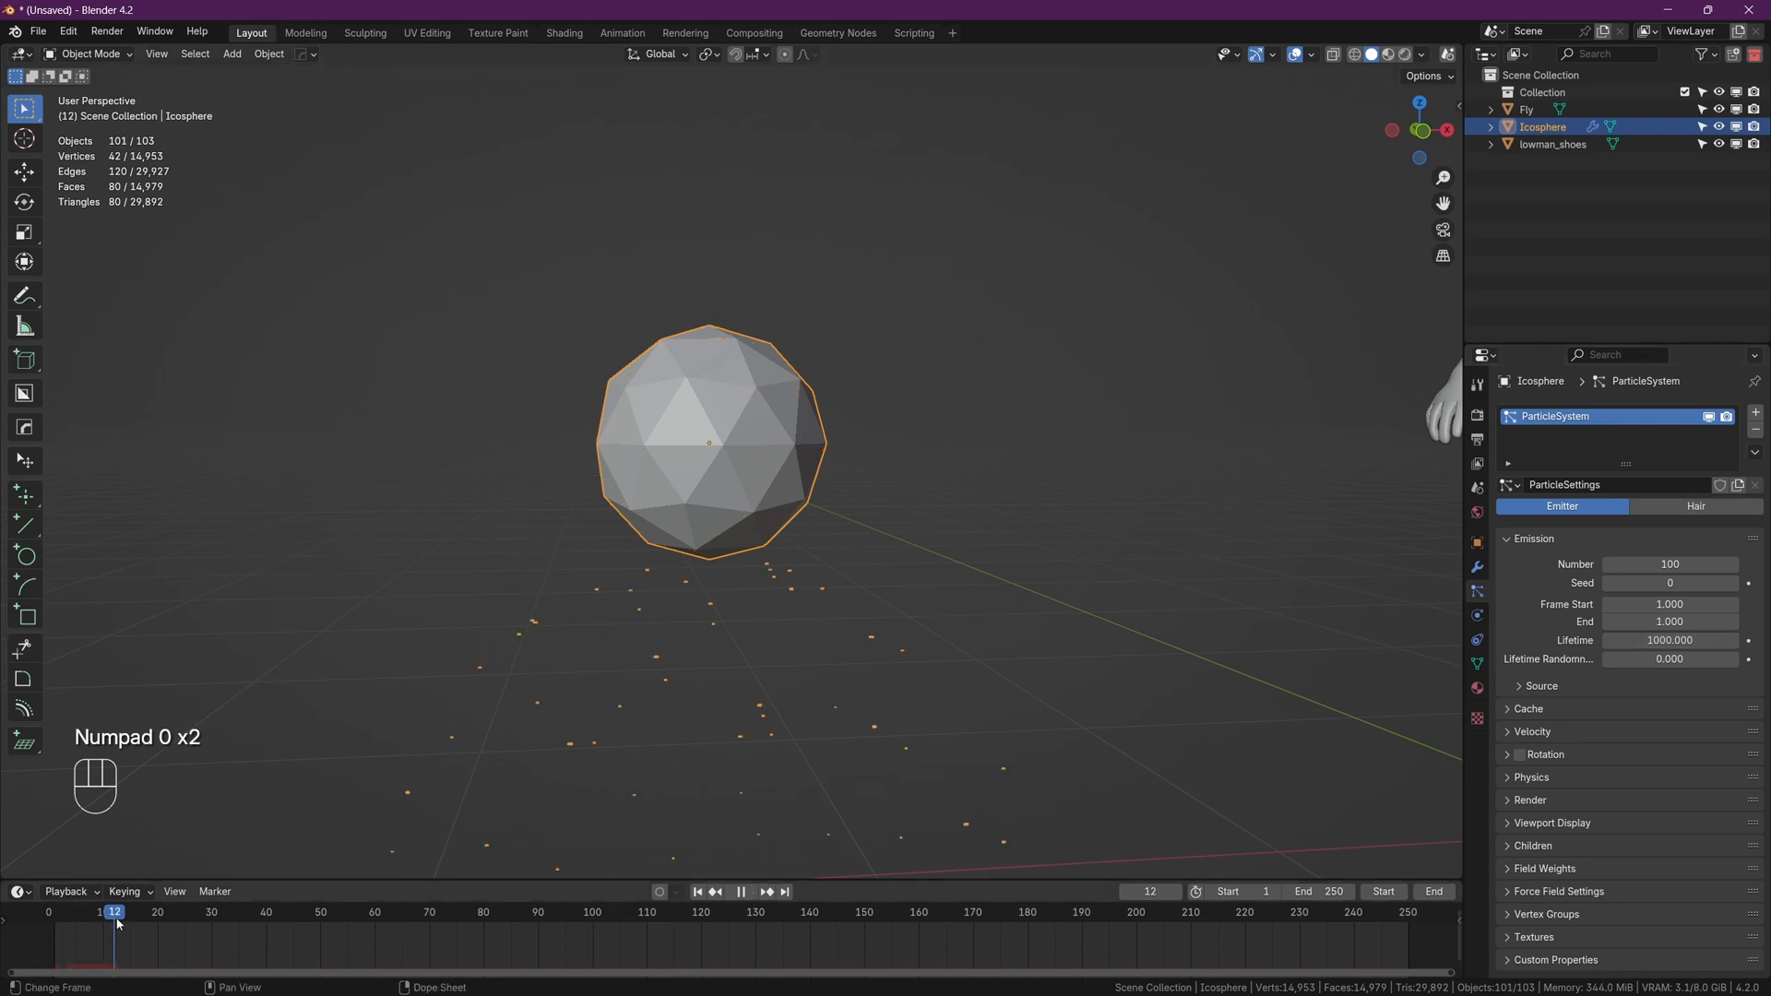
click(1531, 779)
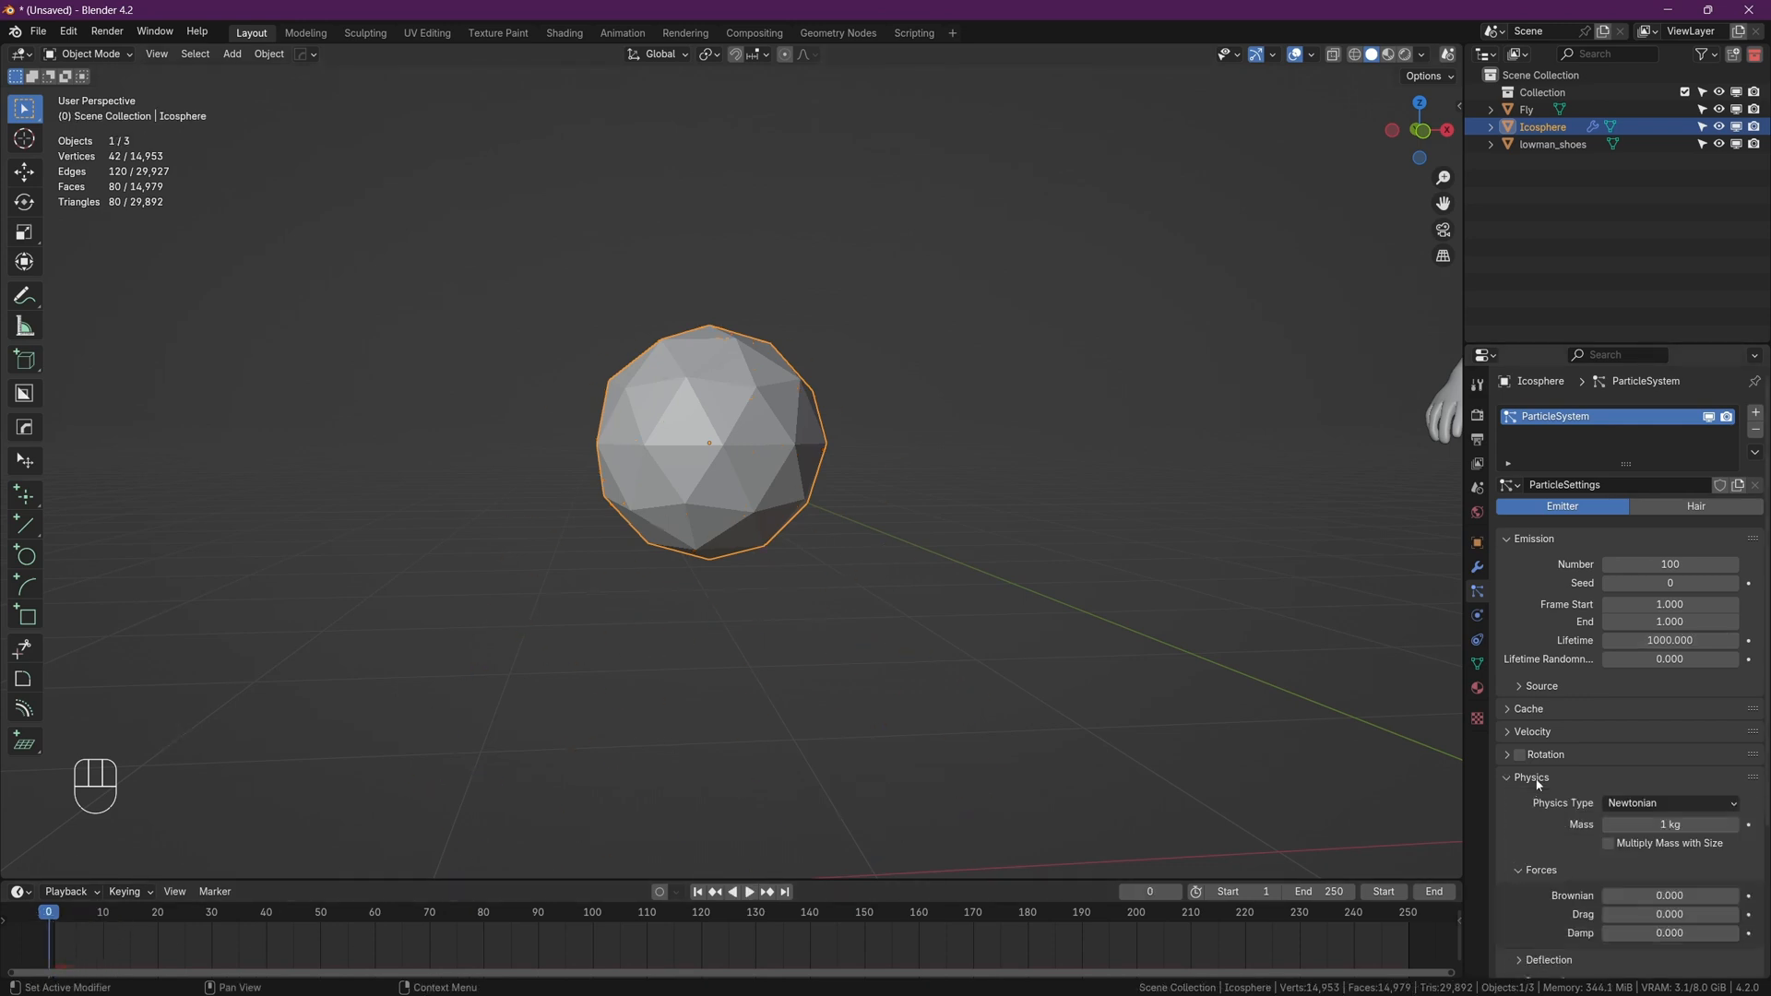
click(1668, 699)
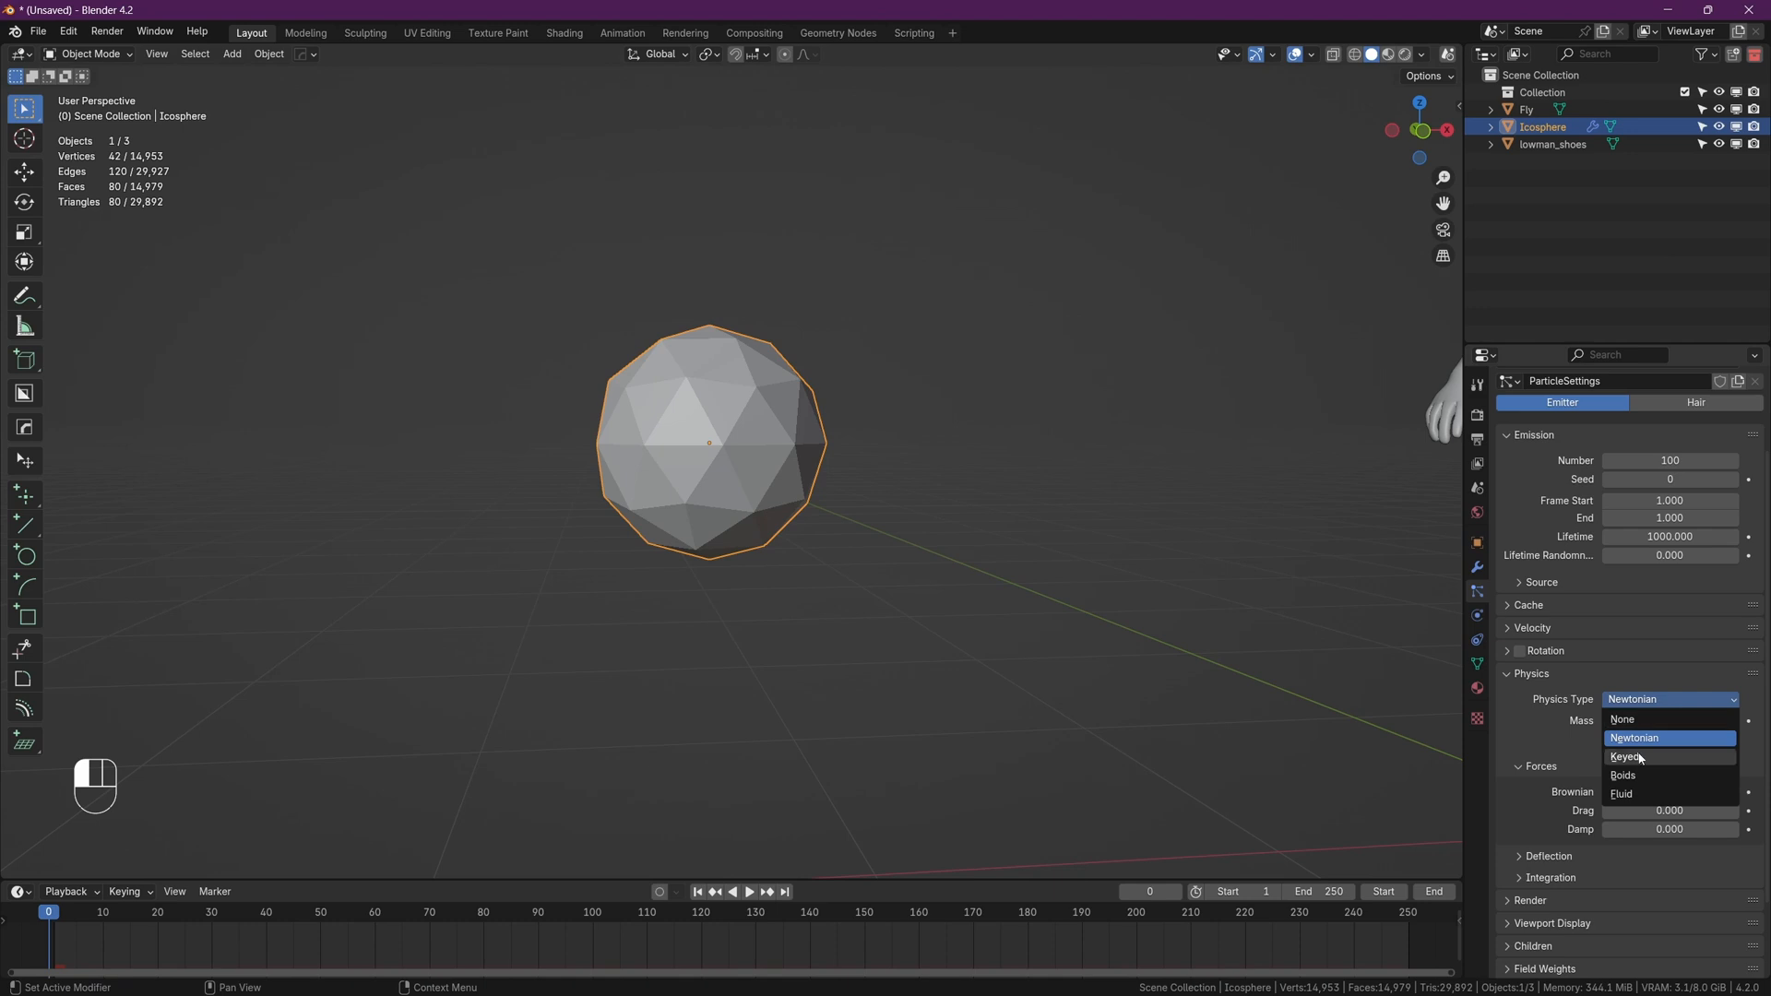
click(1623, 775)
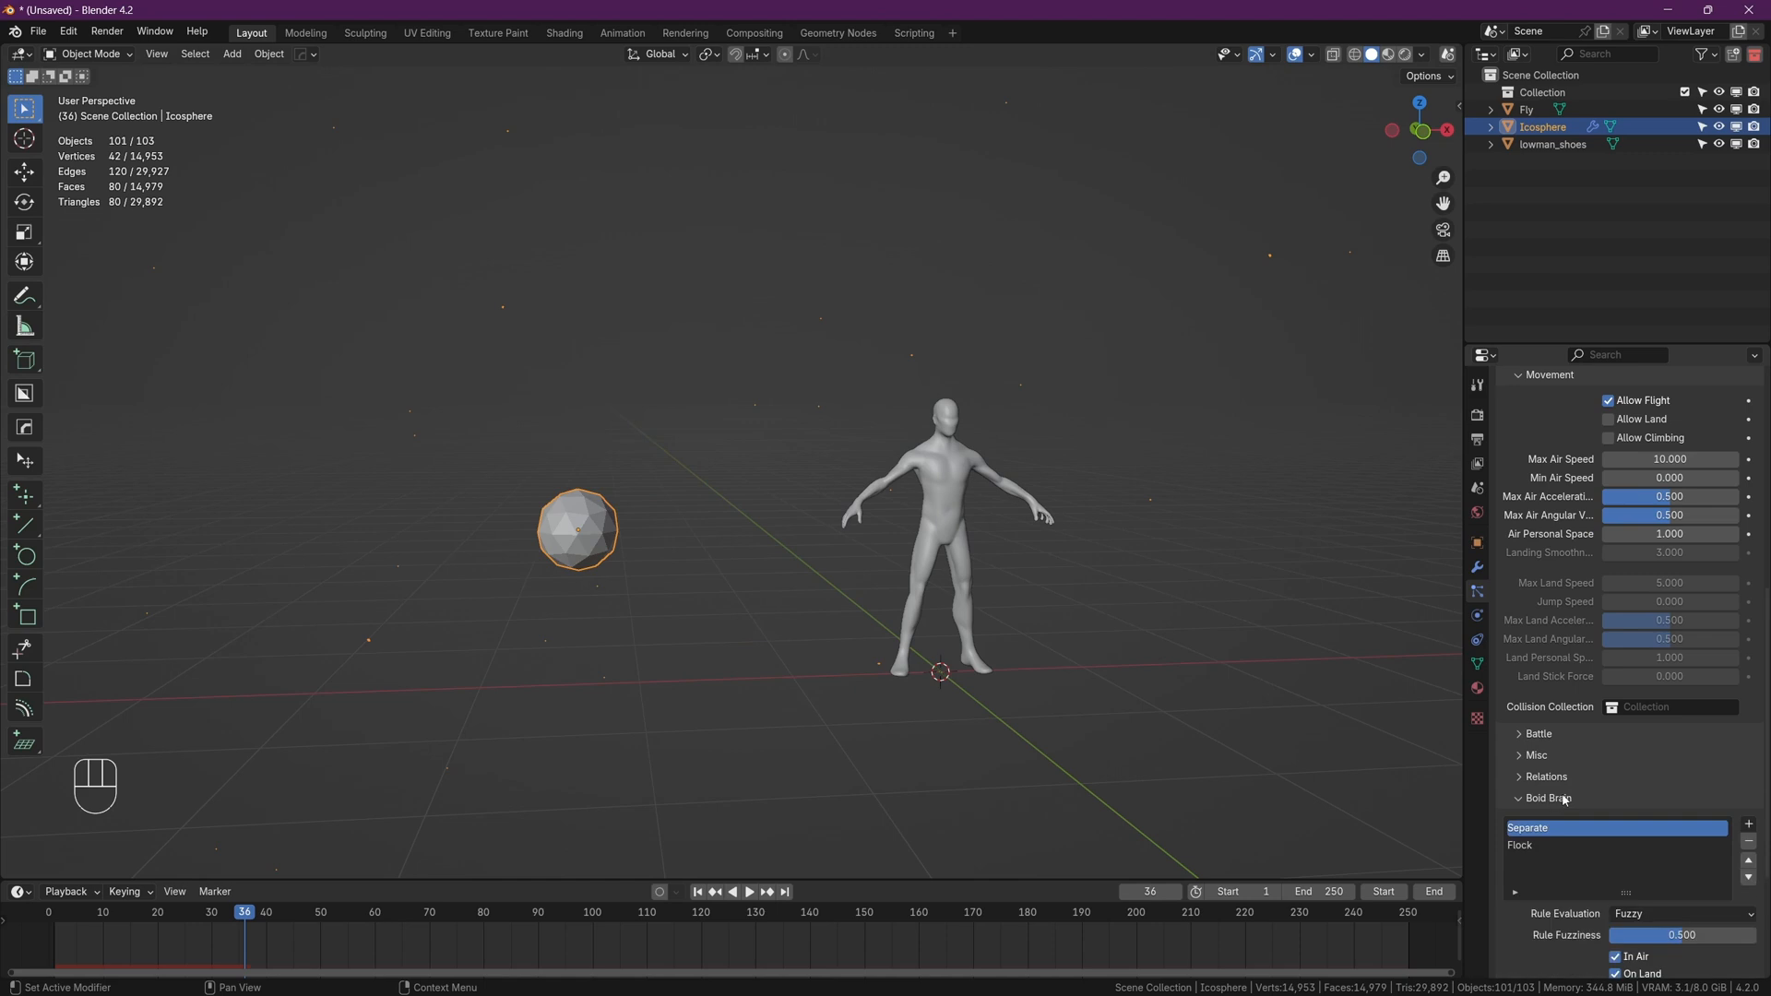
- Add a Follow Leader boid rule with the human figure (lowman_shoes) as its target object
scroll(down, 3)
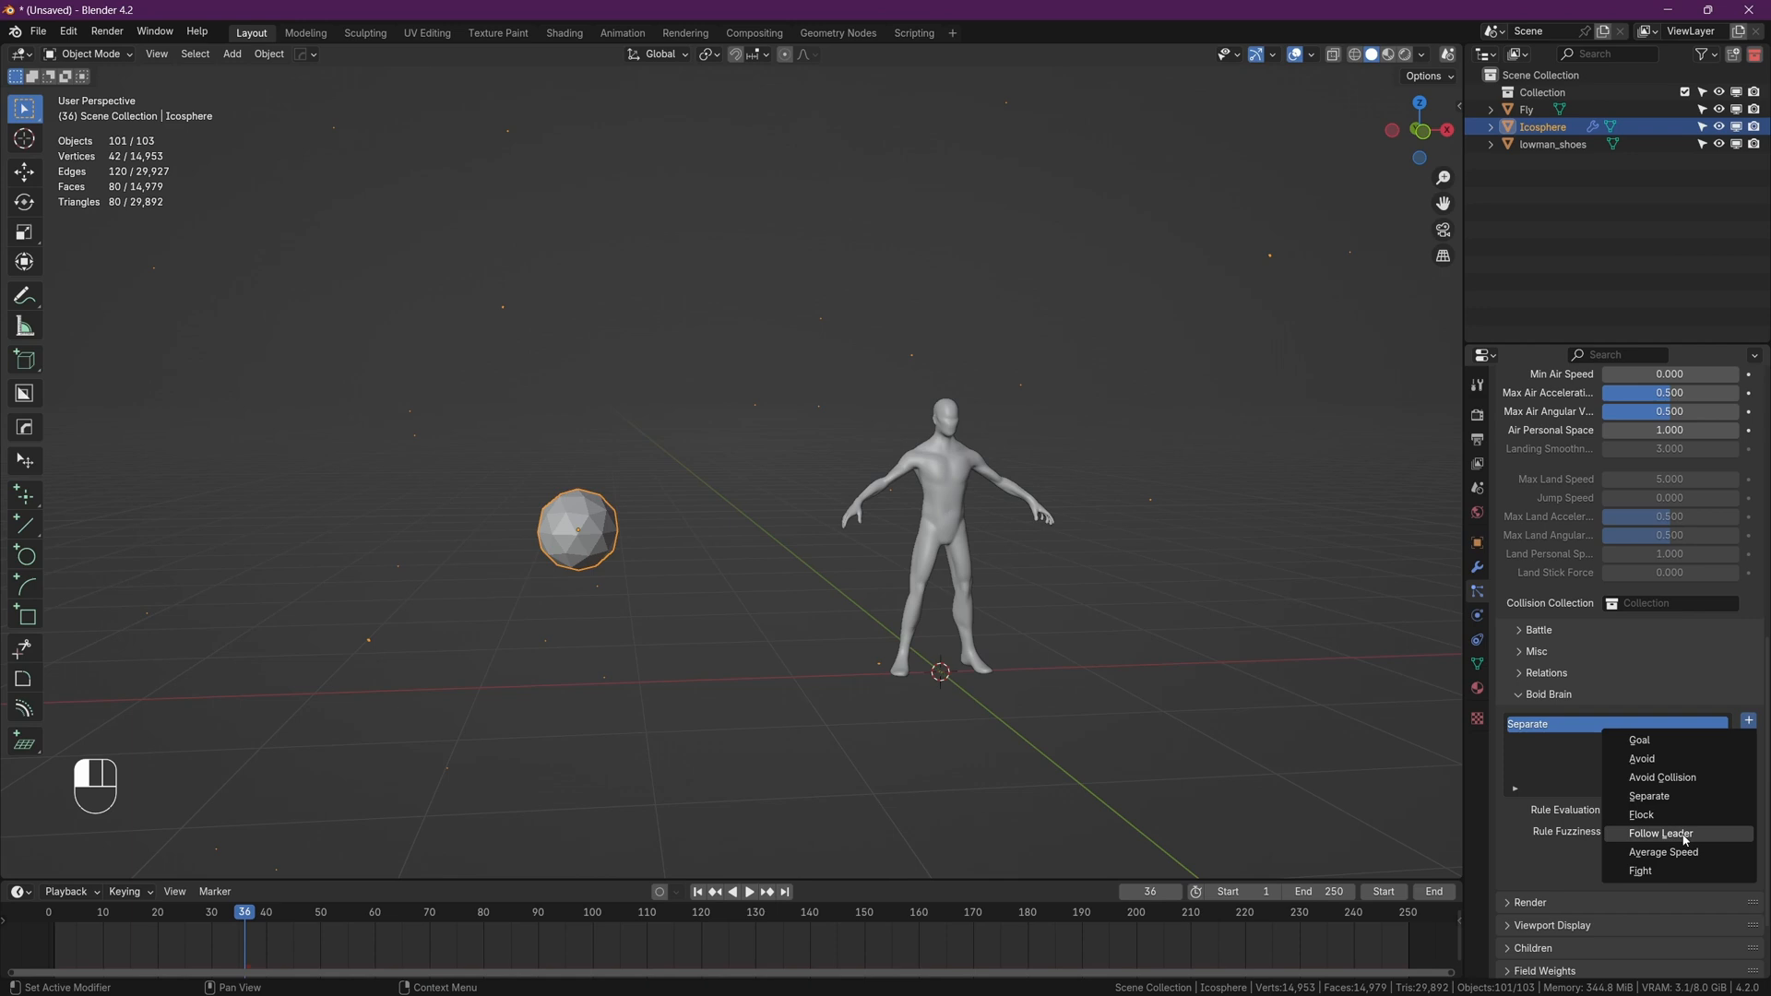
click(1659, 834)
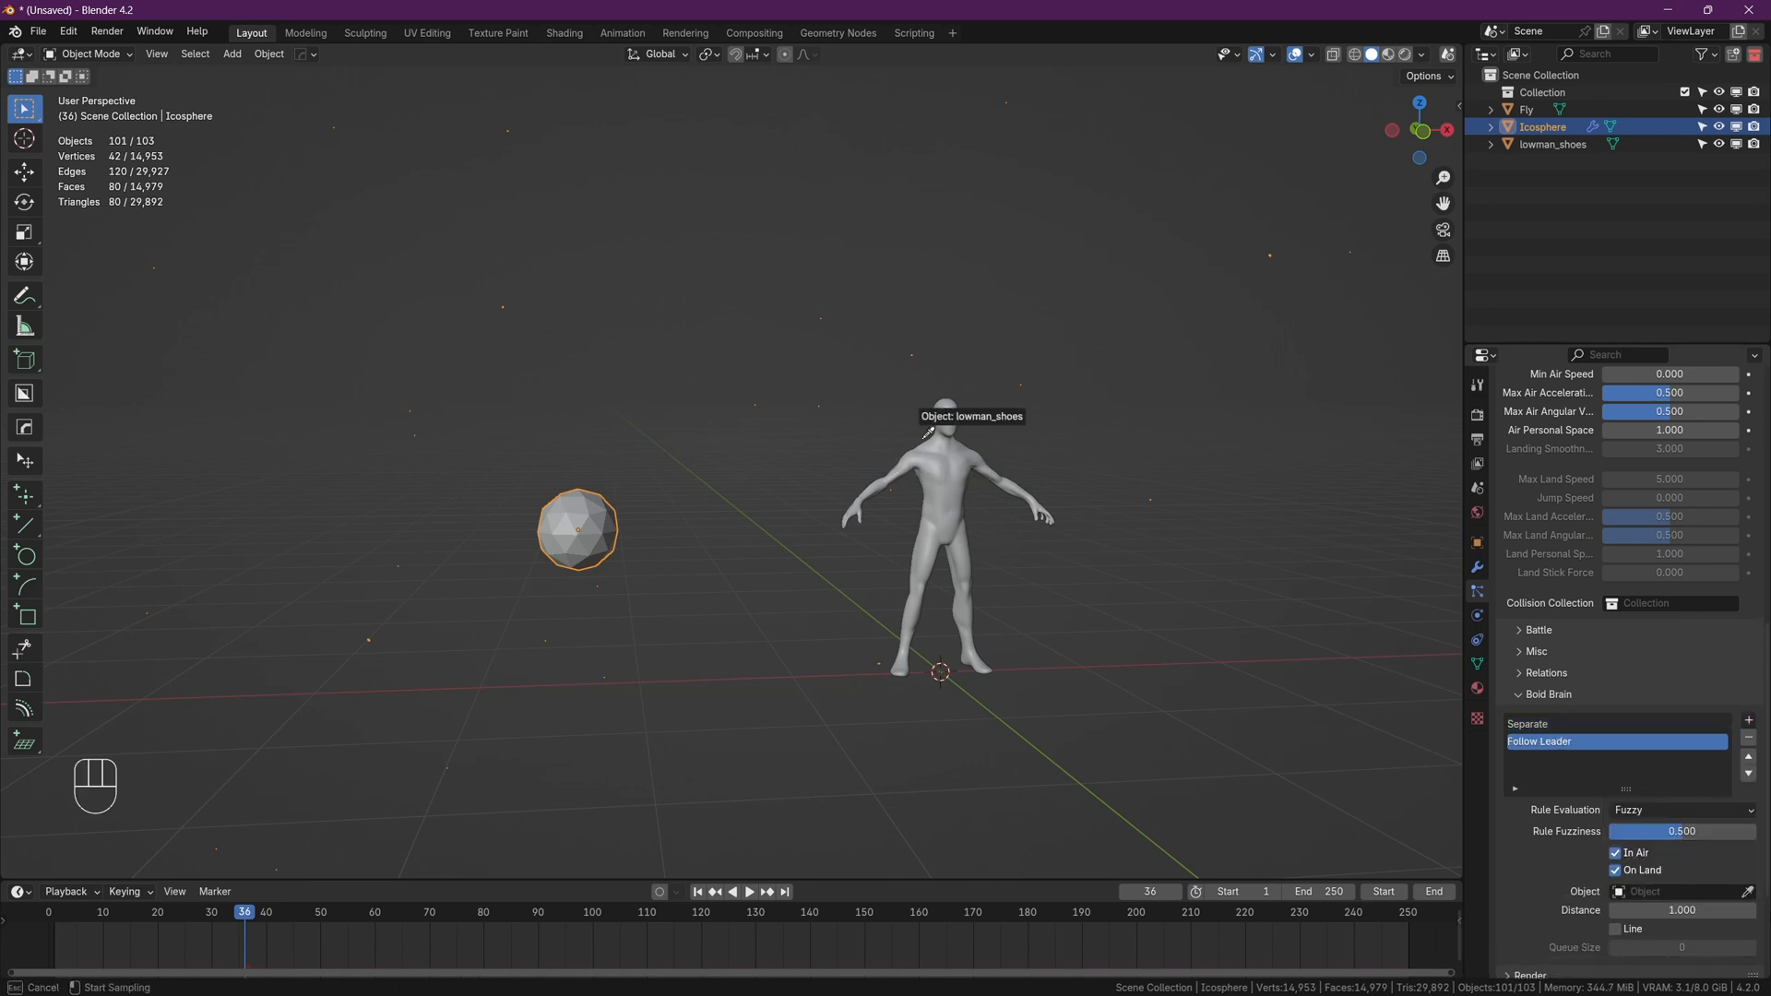
click(743, 891)
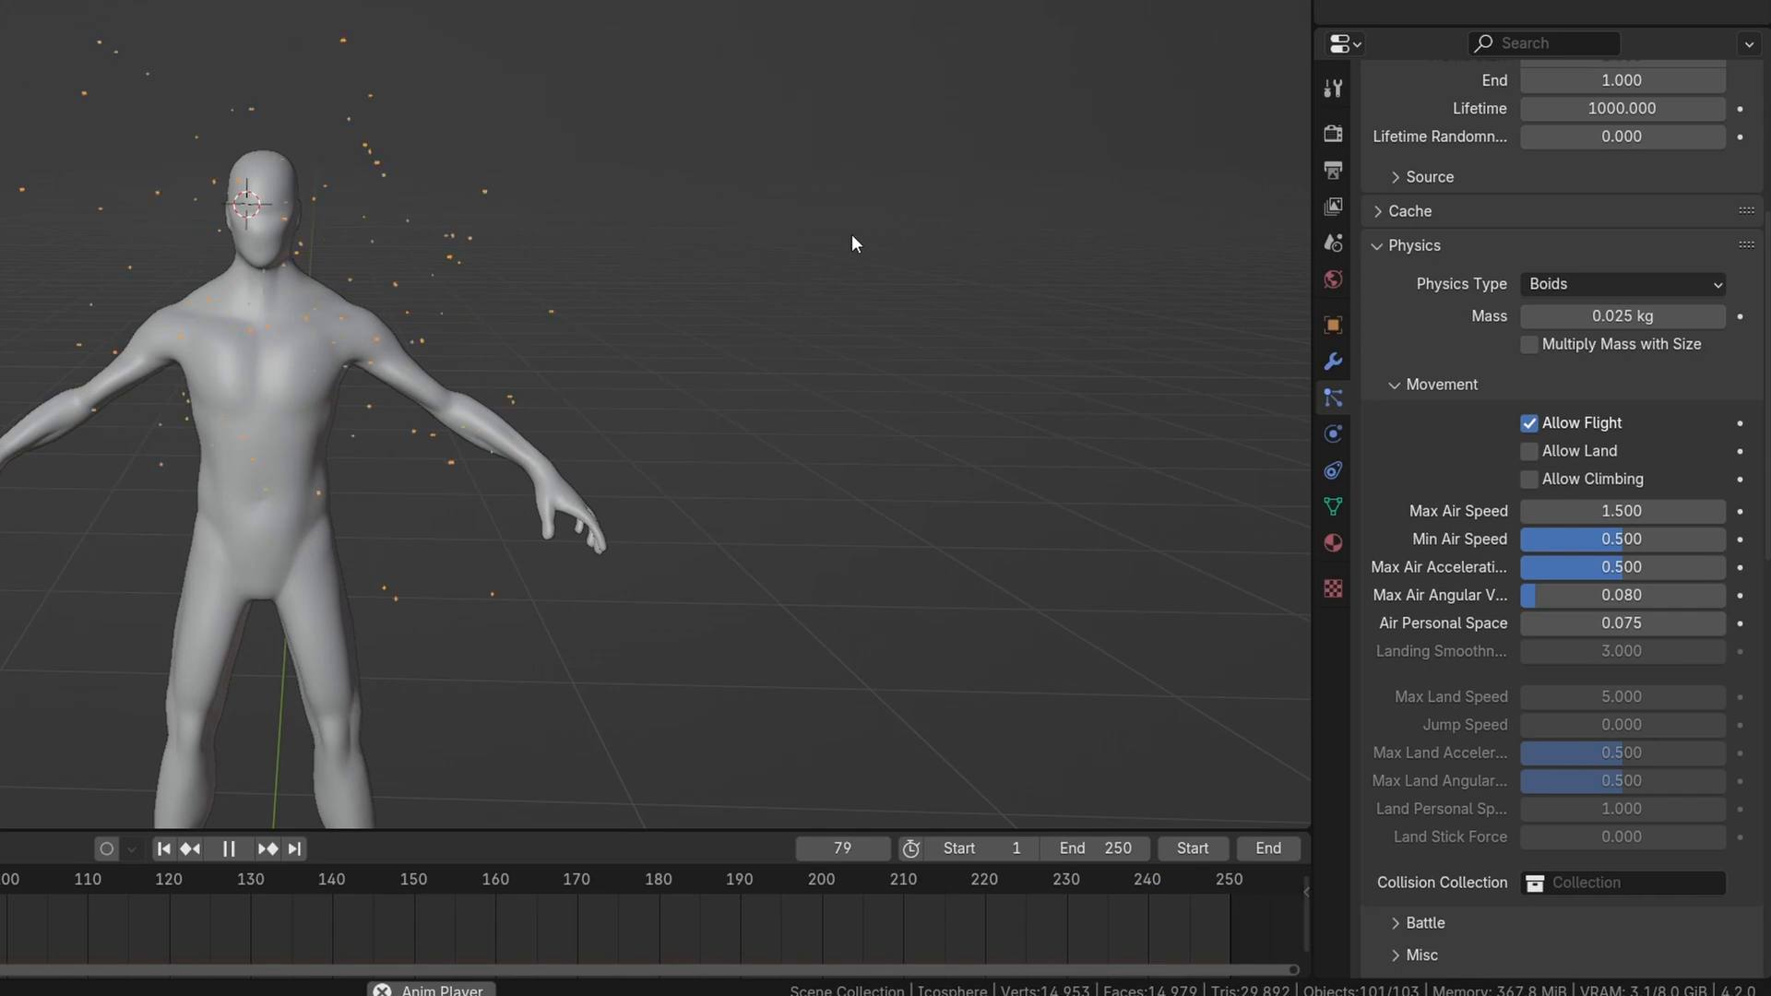
- Set boid Mass 0.025 kg, air speeds 1.5/0.5, Personal Space 0.075, and save as Fly System.blend
click(227, 849)
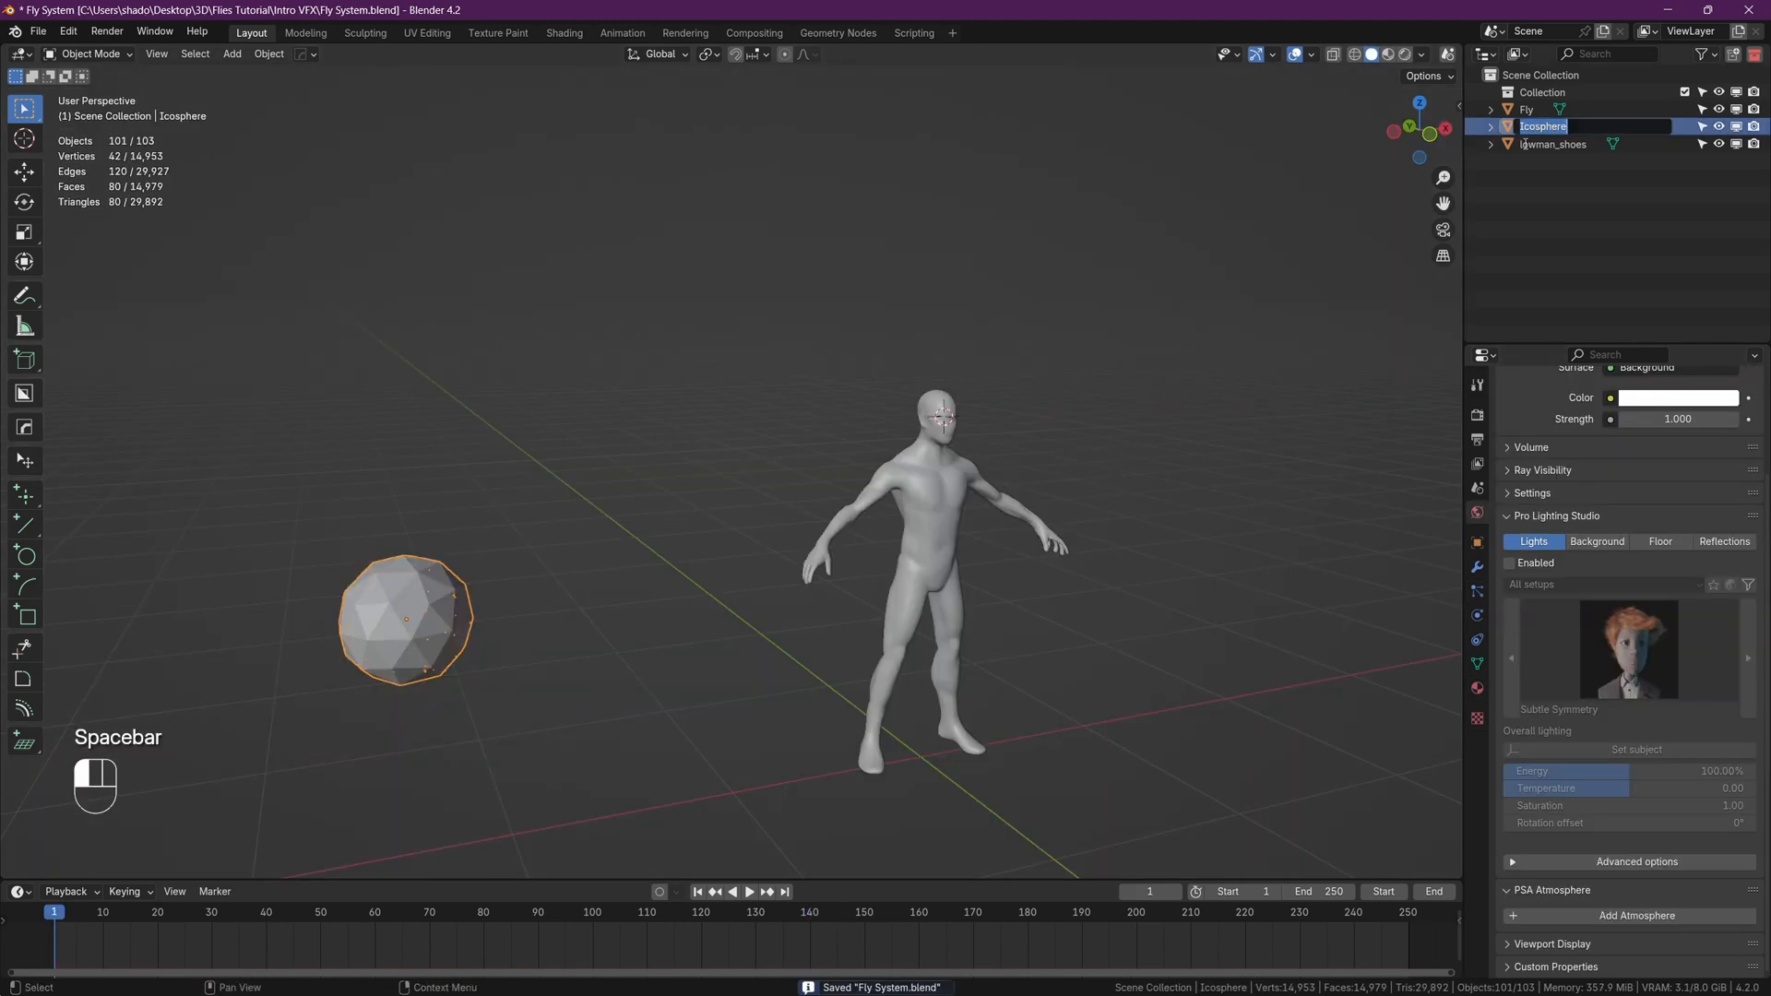
- Name the icosphere Fly Emitter and move both fly objects into a new Fly collection
text(Fly Emitter)
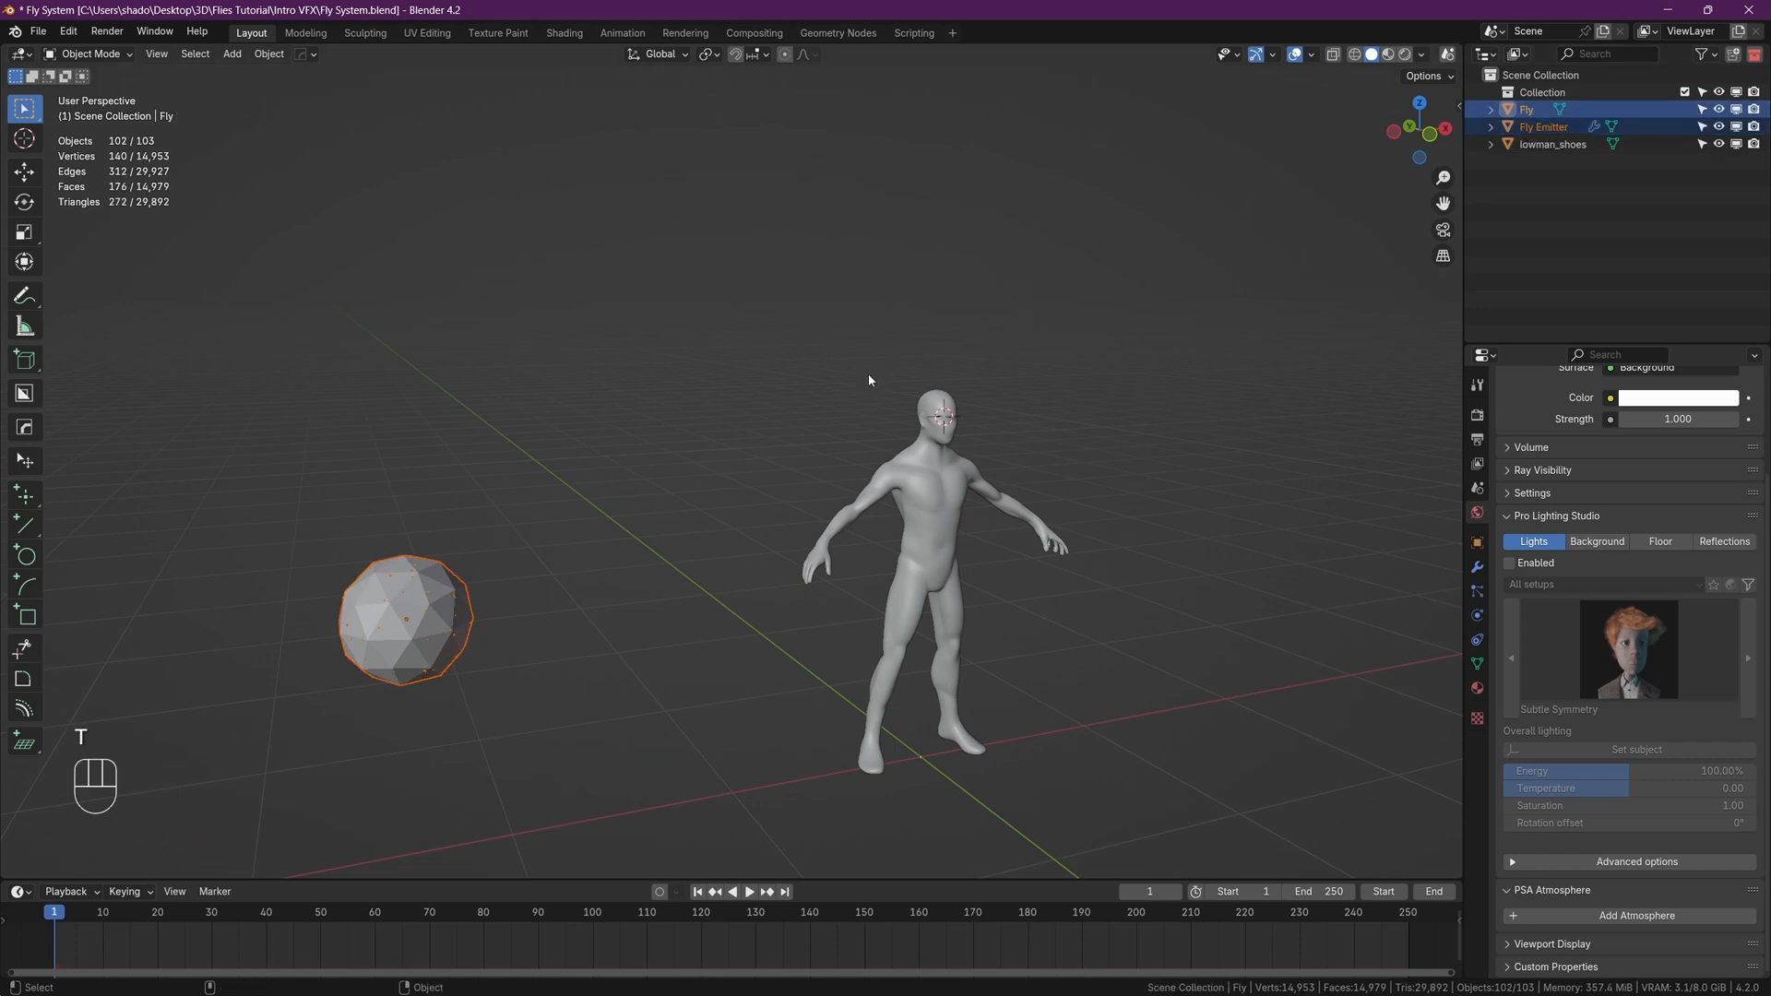
key(m)
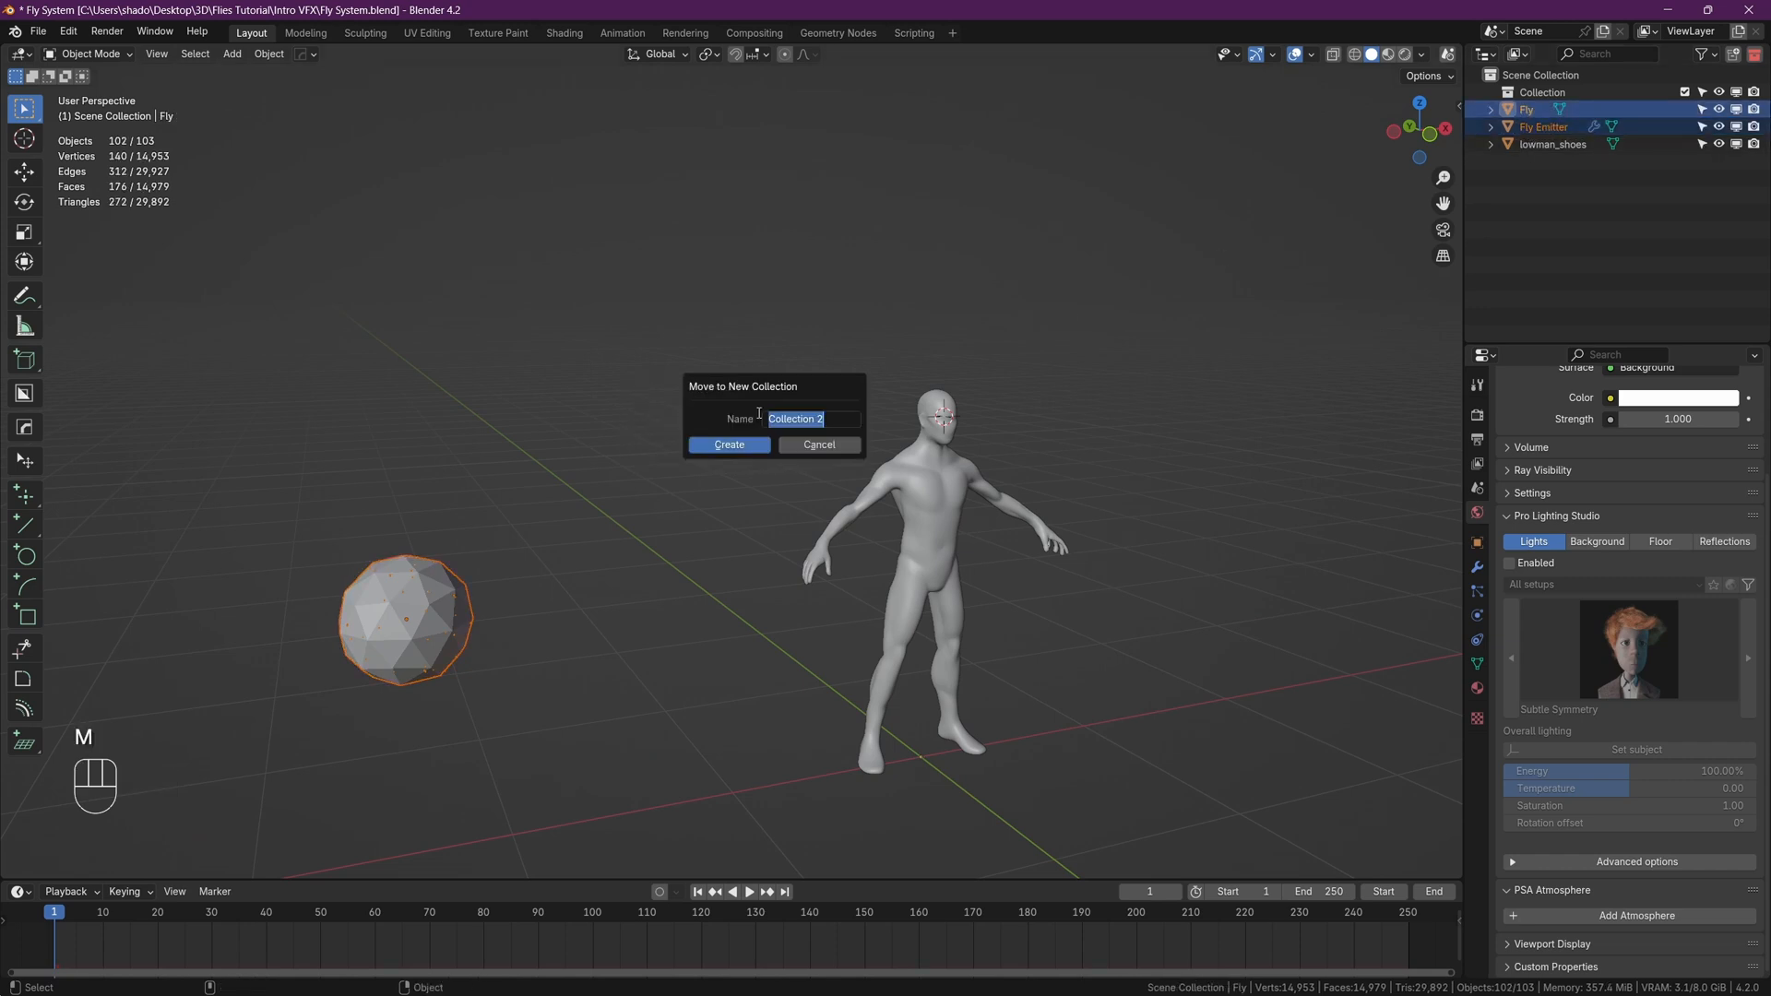
text(Fly)
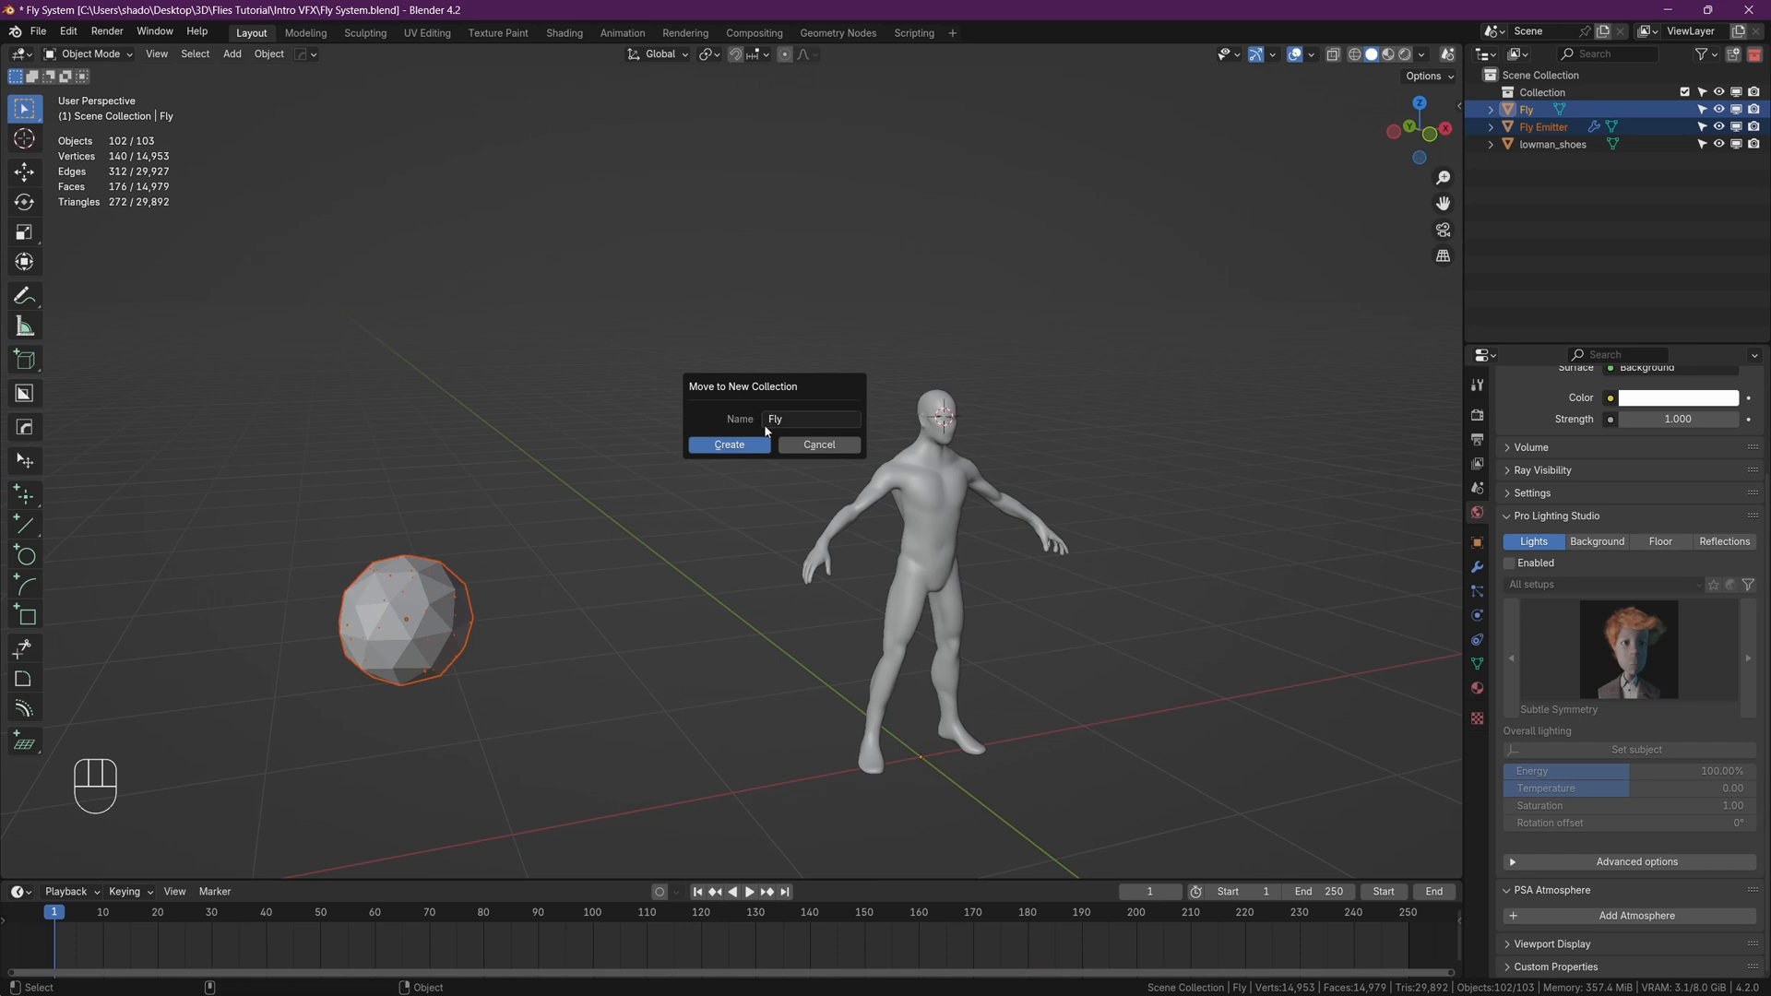
click(727, 445)
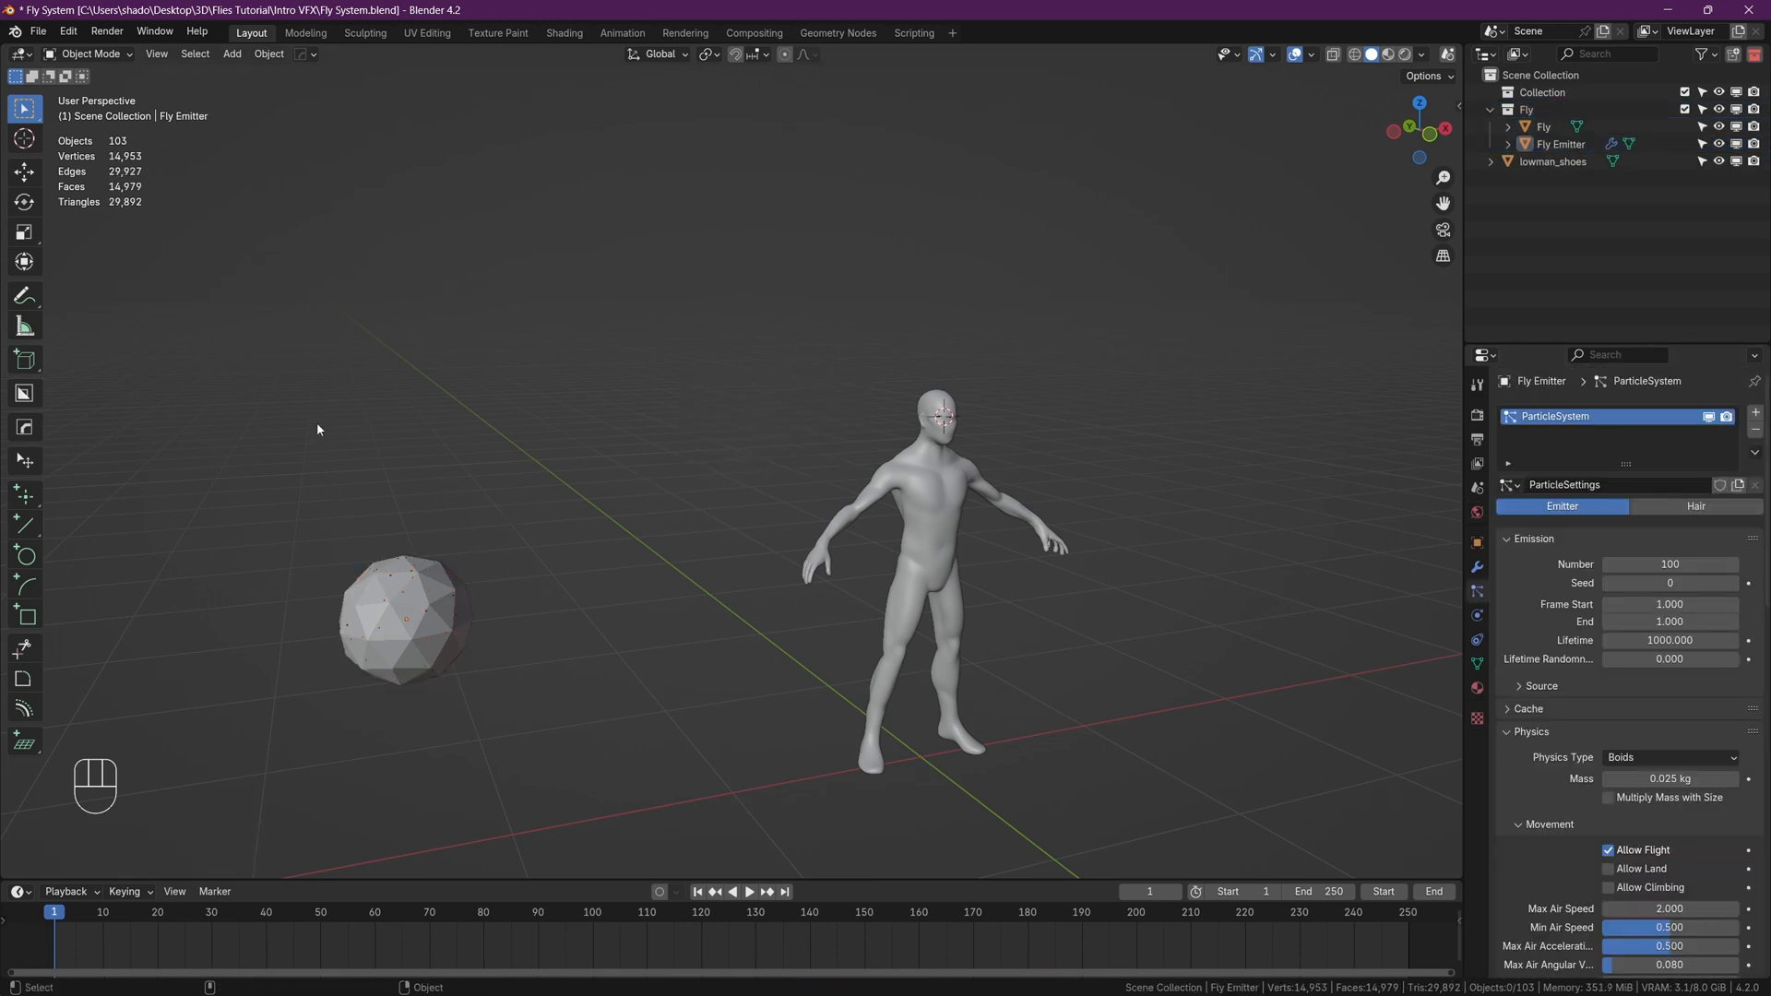
click(38, 31)
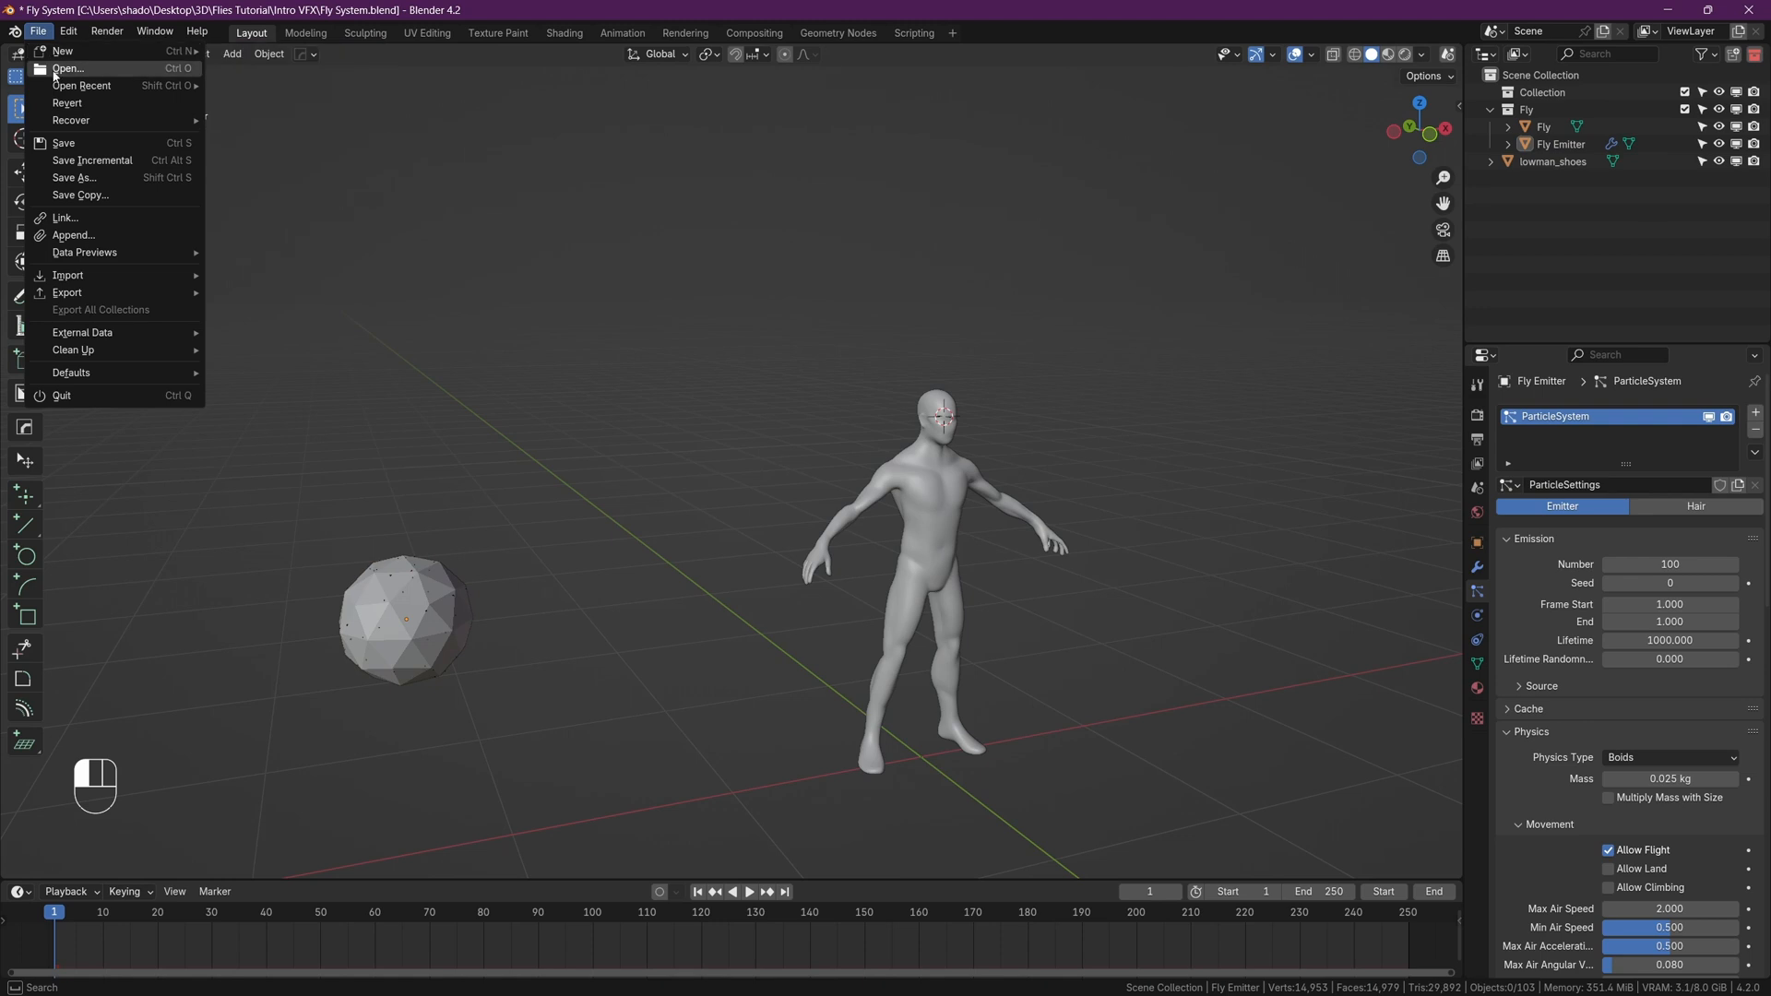
- Load the Intro VFX.blend street scene
click(68, 68)
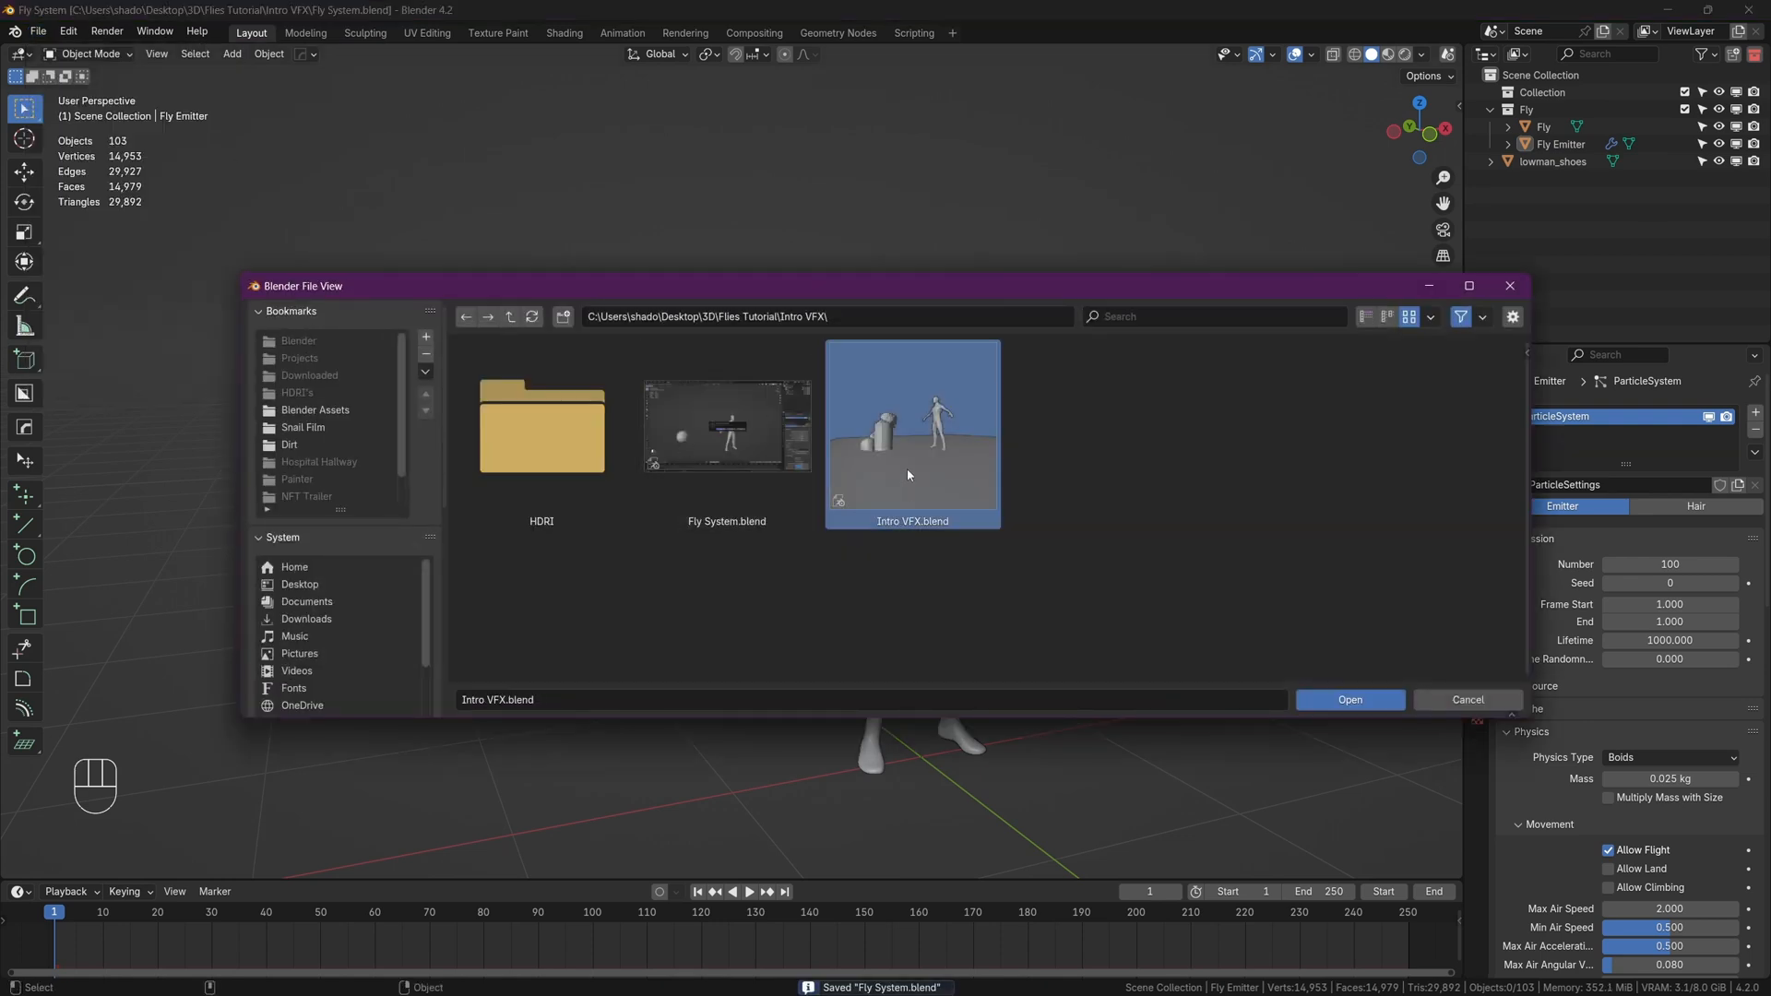
click(1346, 699)
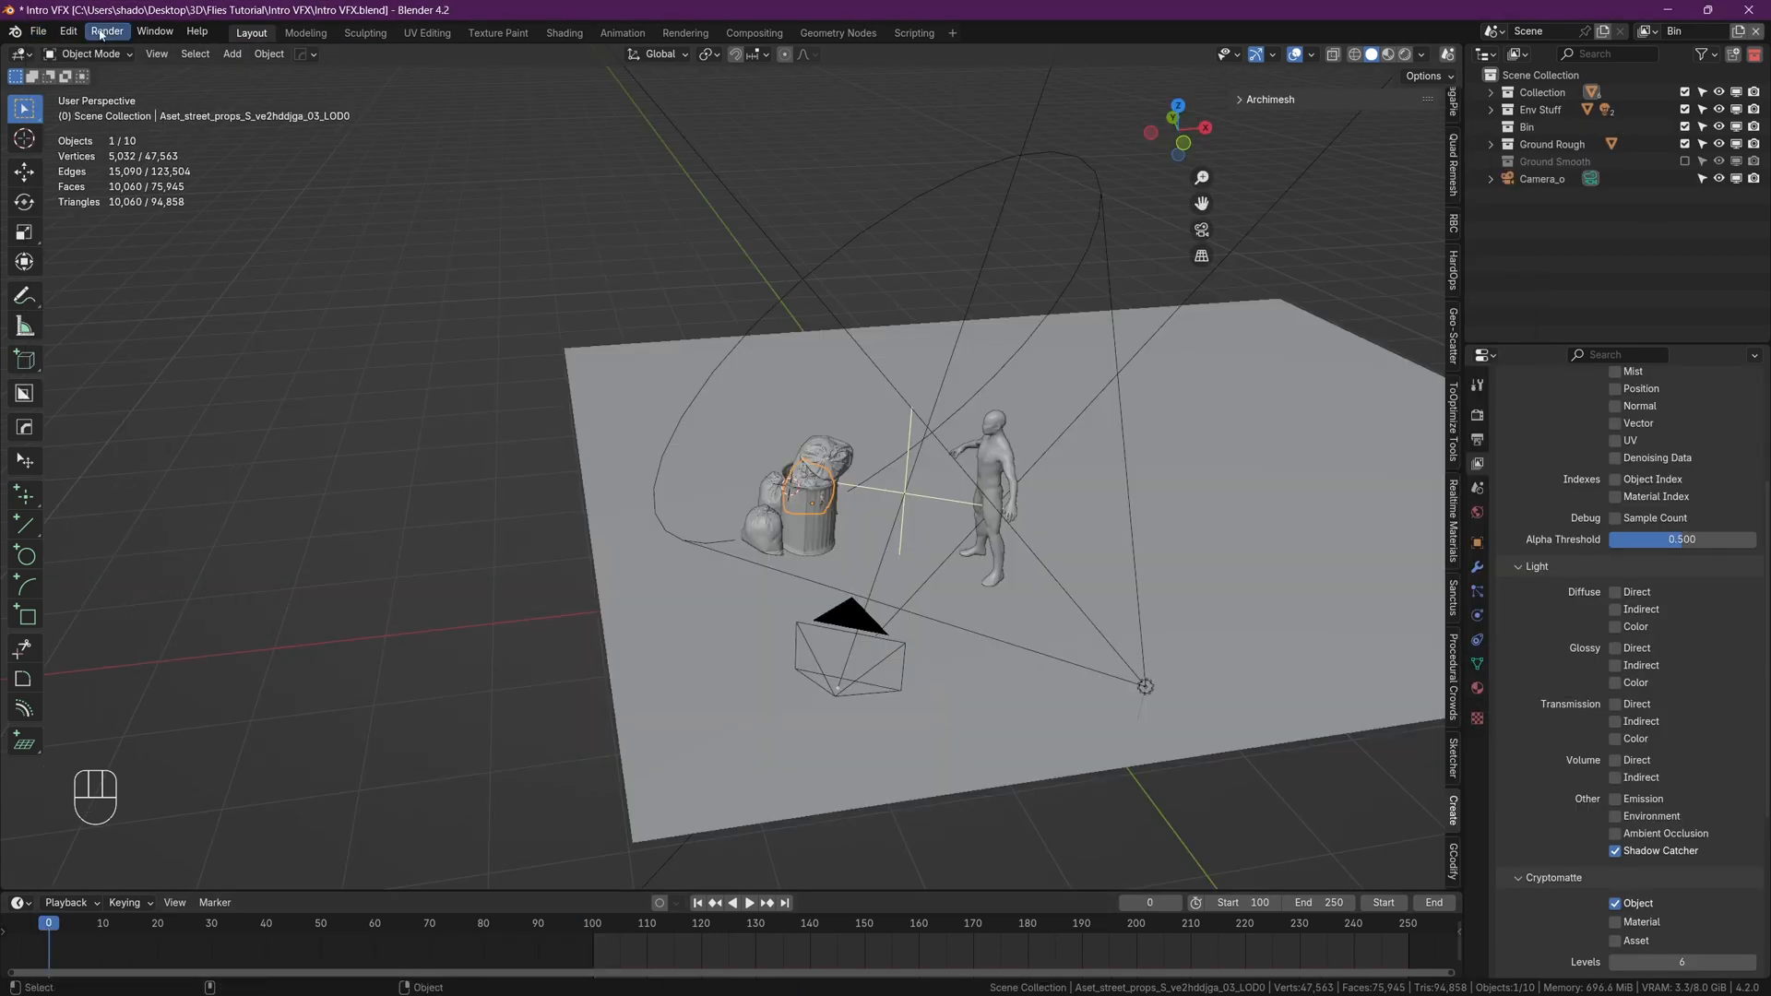
click(39, 31)
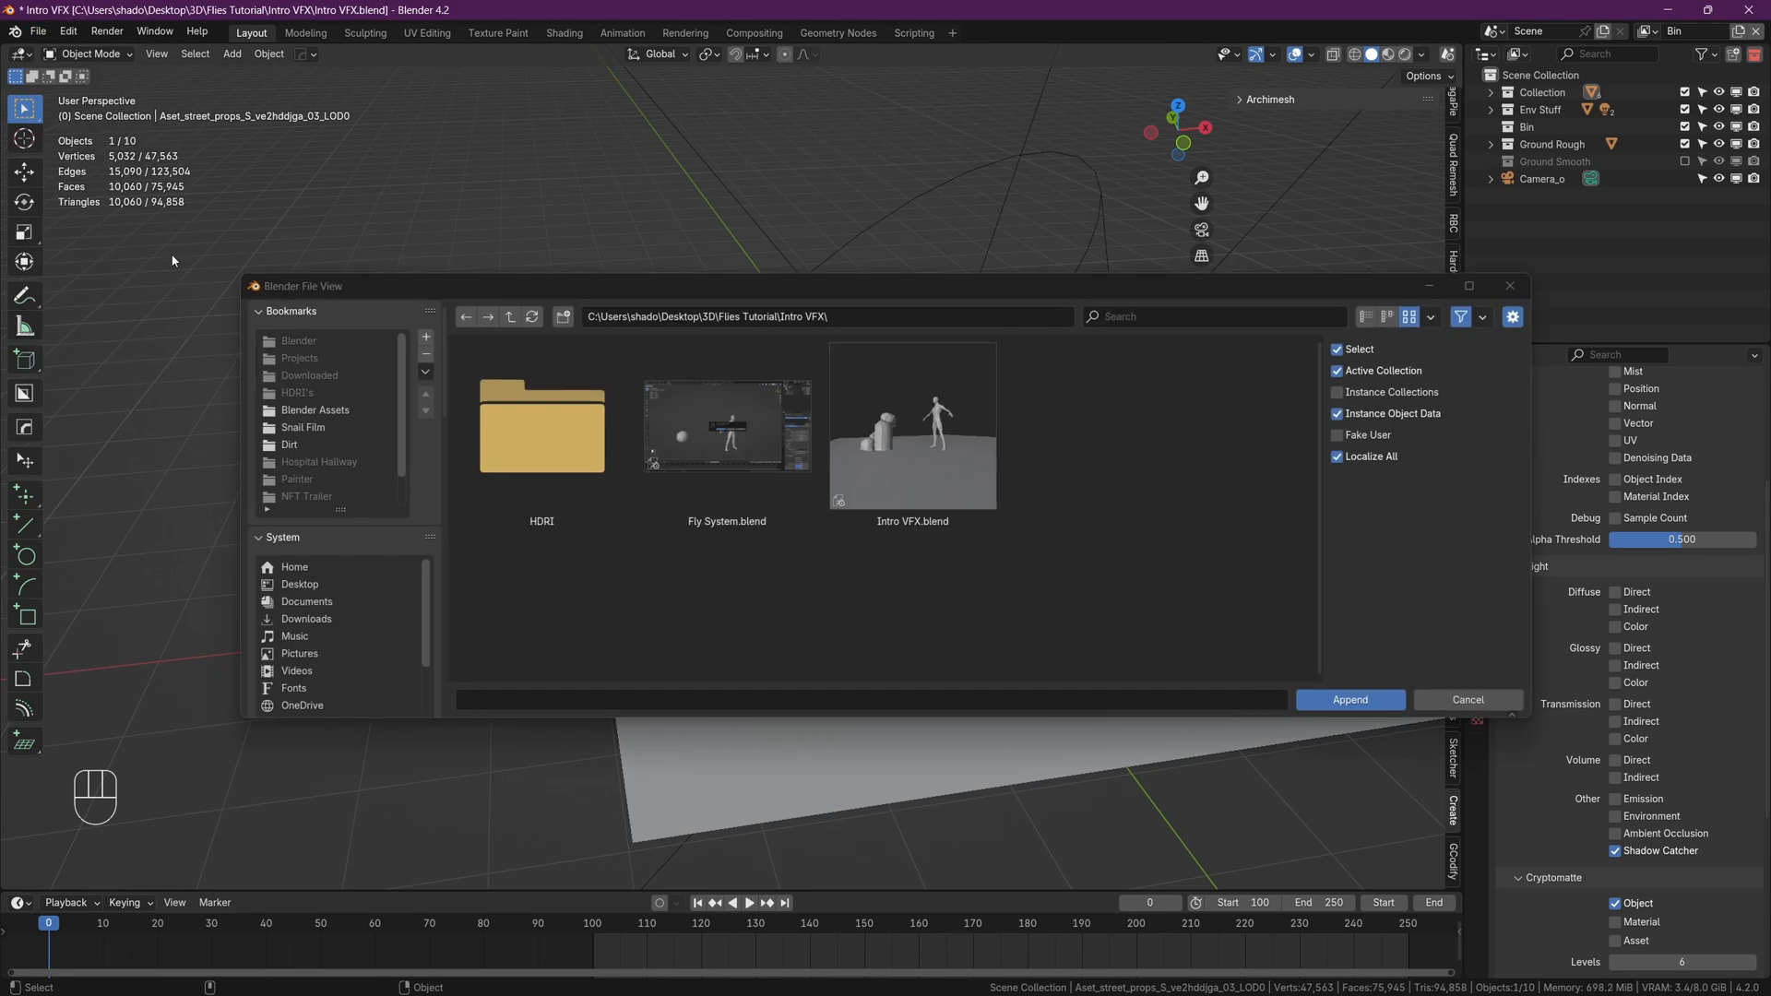
- Append the Fly collection from Fly System.blend beside the trash can
click(911, 426)
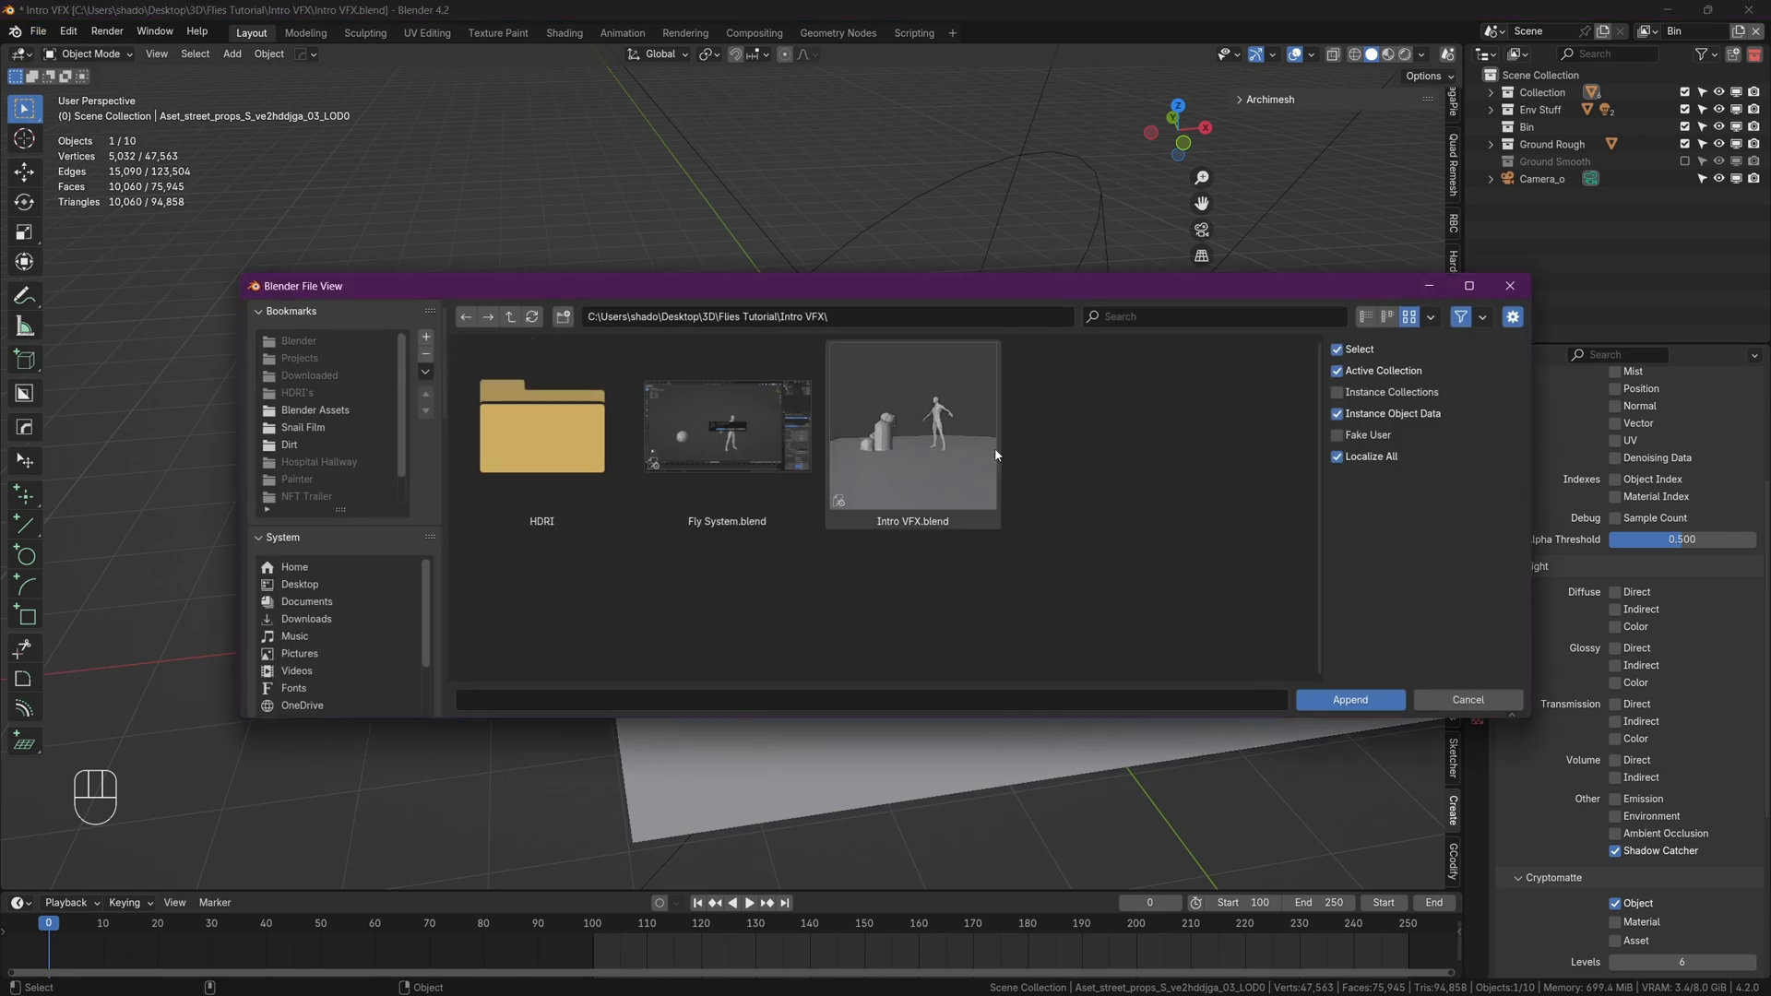
double_click(727, 426)
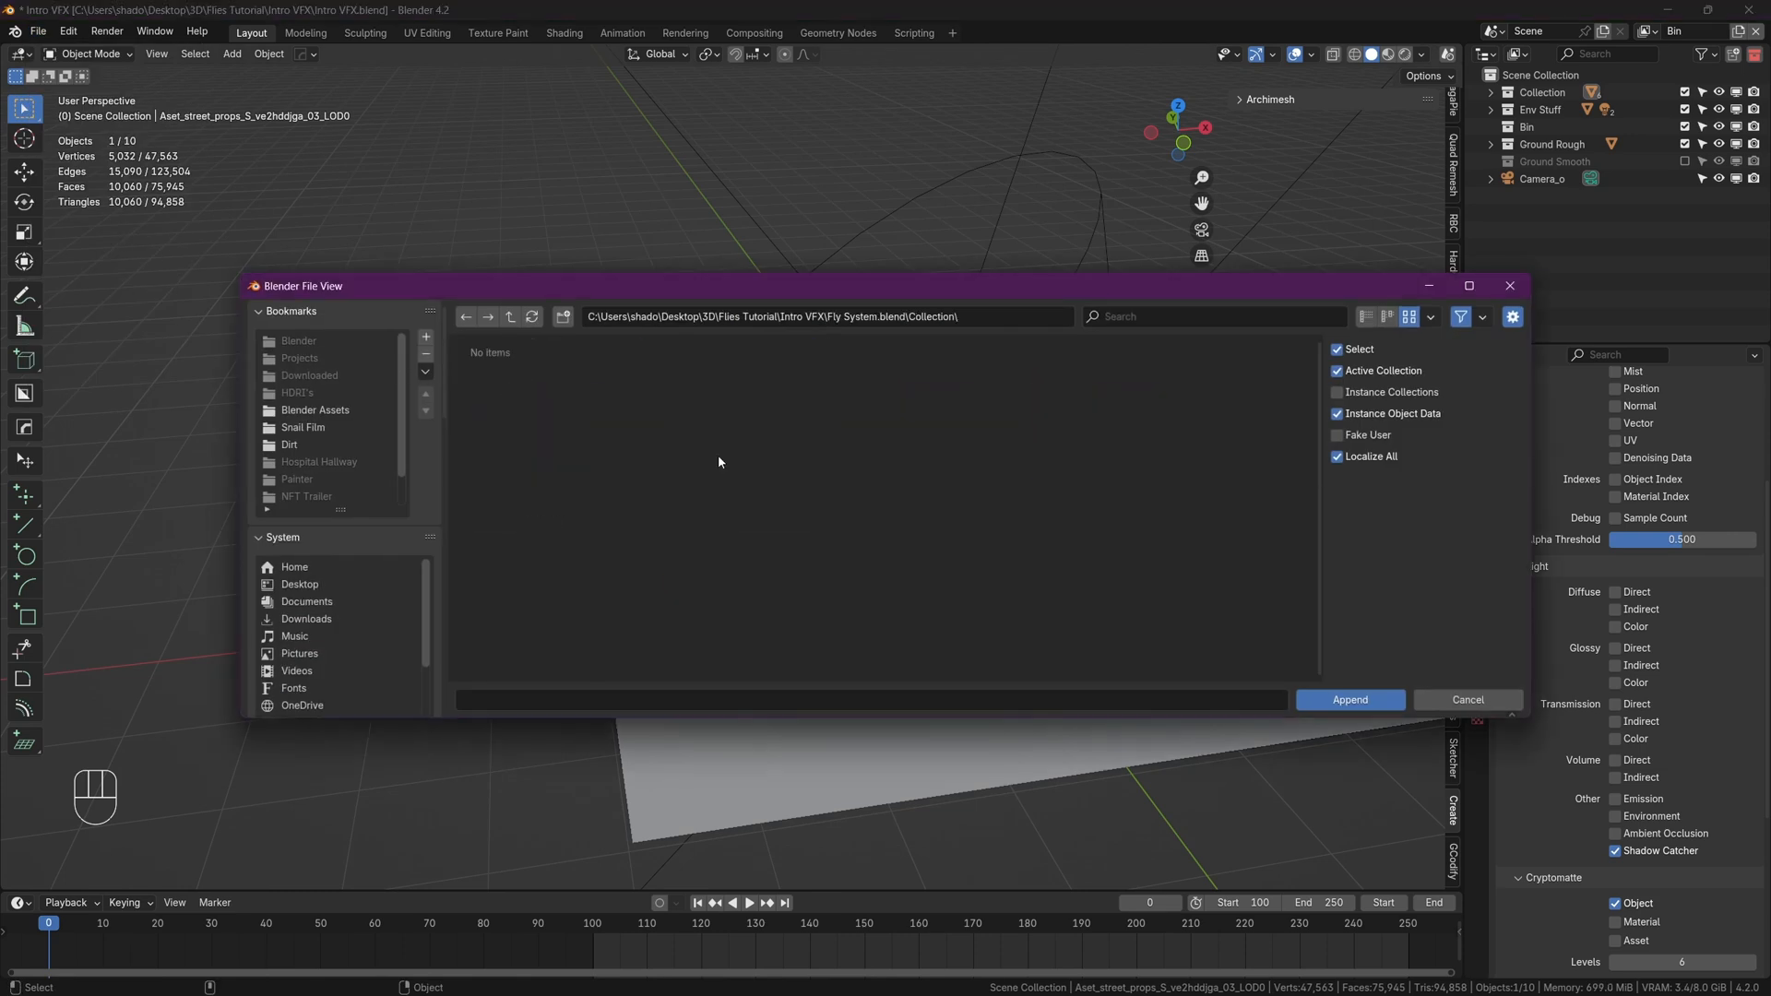
click(1349, 700)
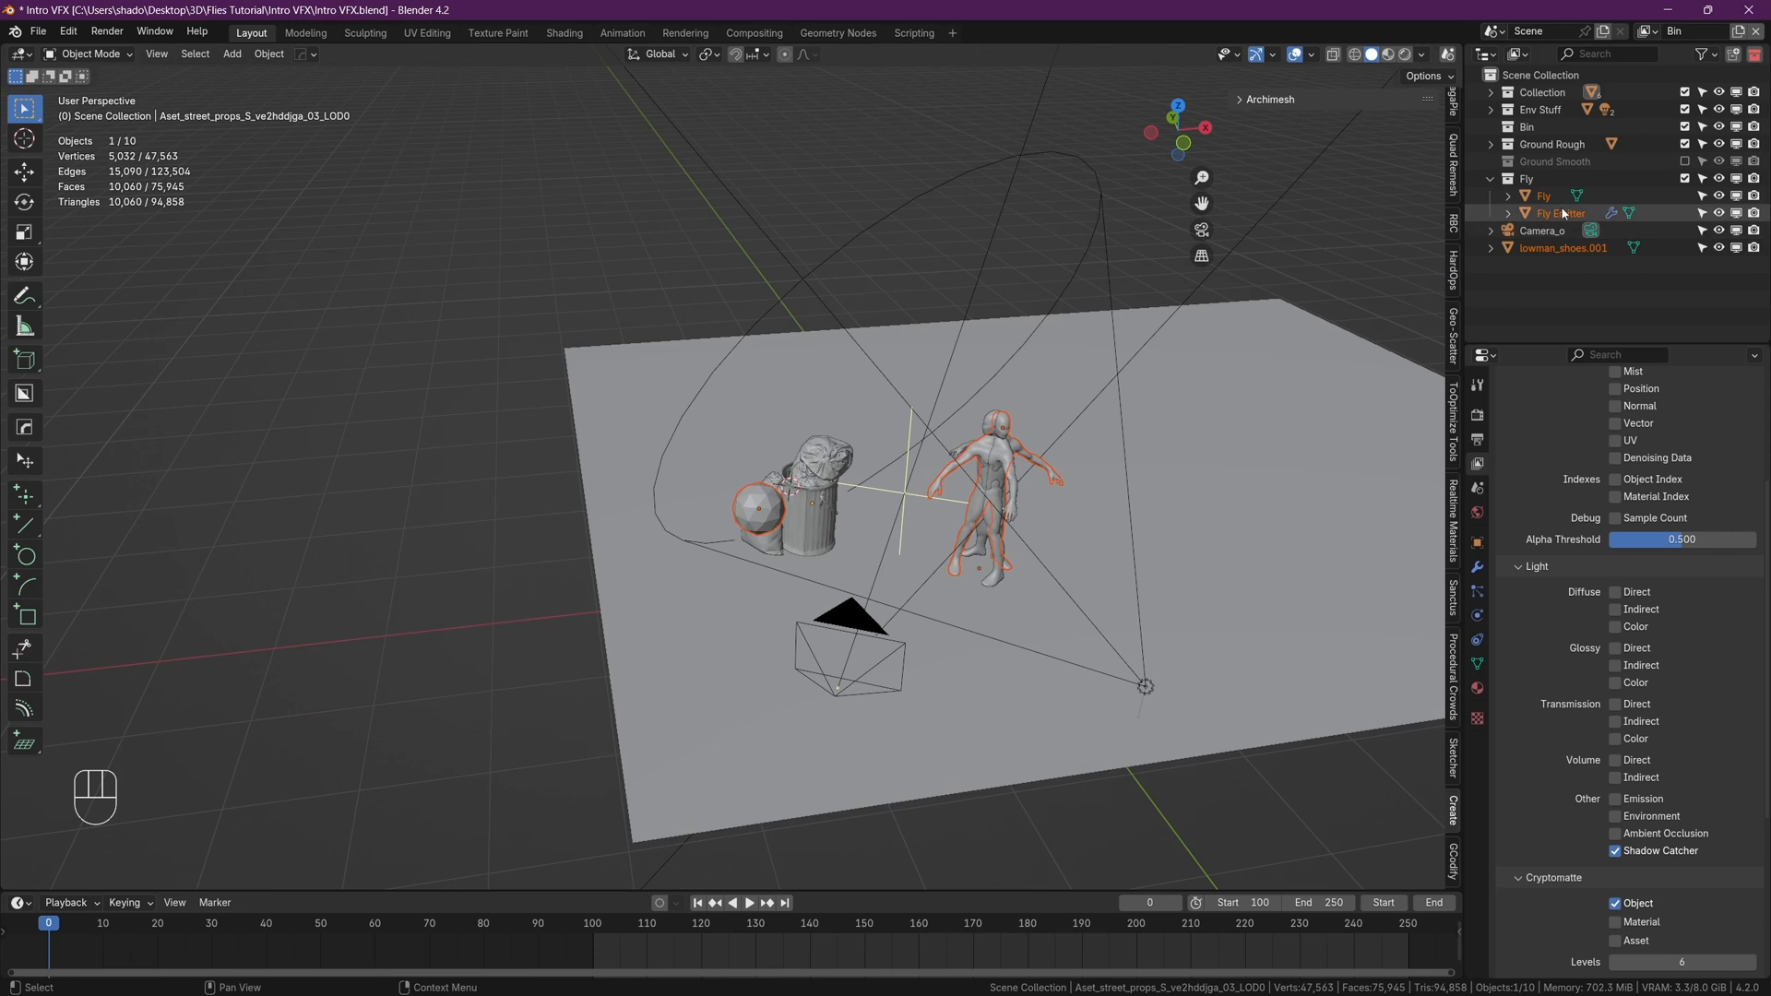
- Delete the duplicate lowman_shoes.001 figure and reveal Fly Emitter's particle physics settings
click(1563, 248)
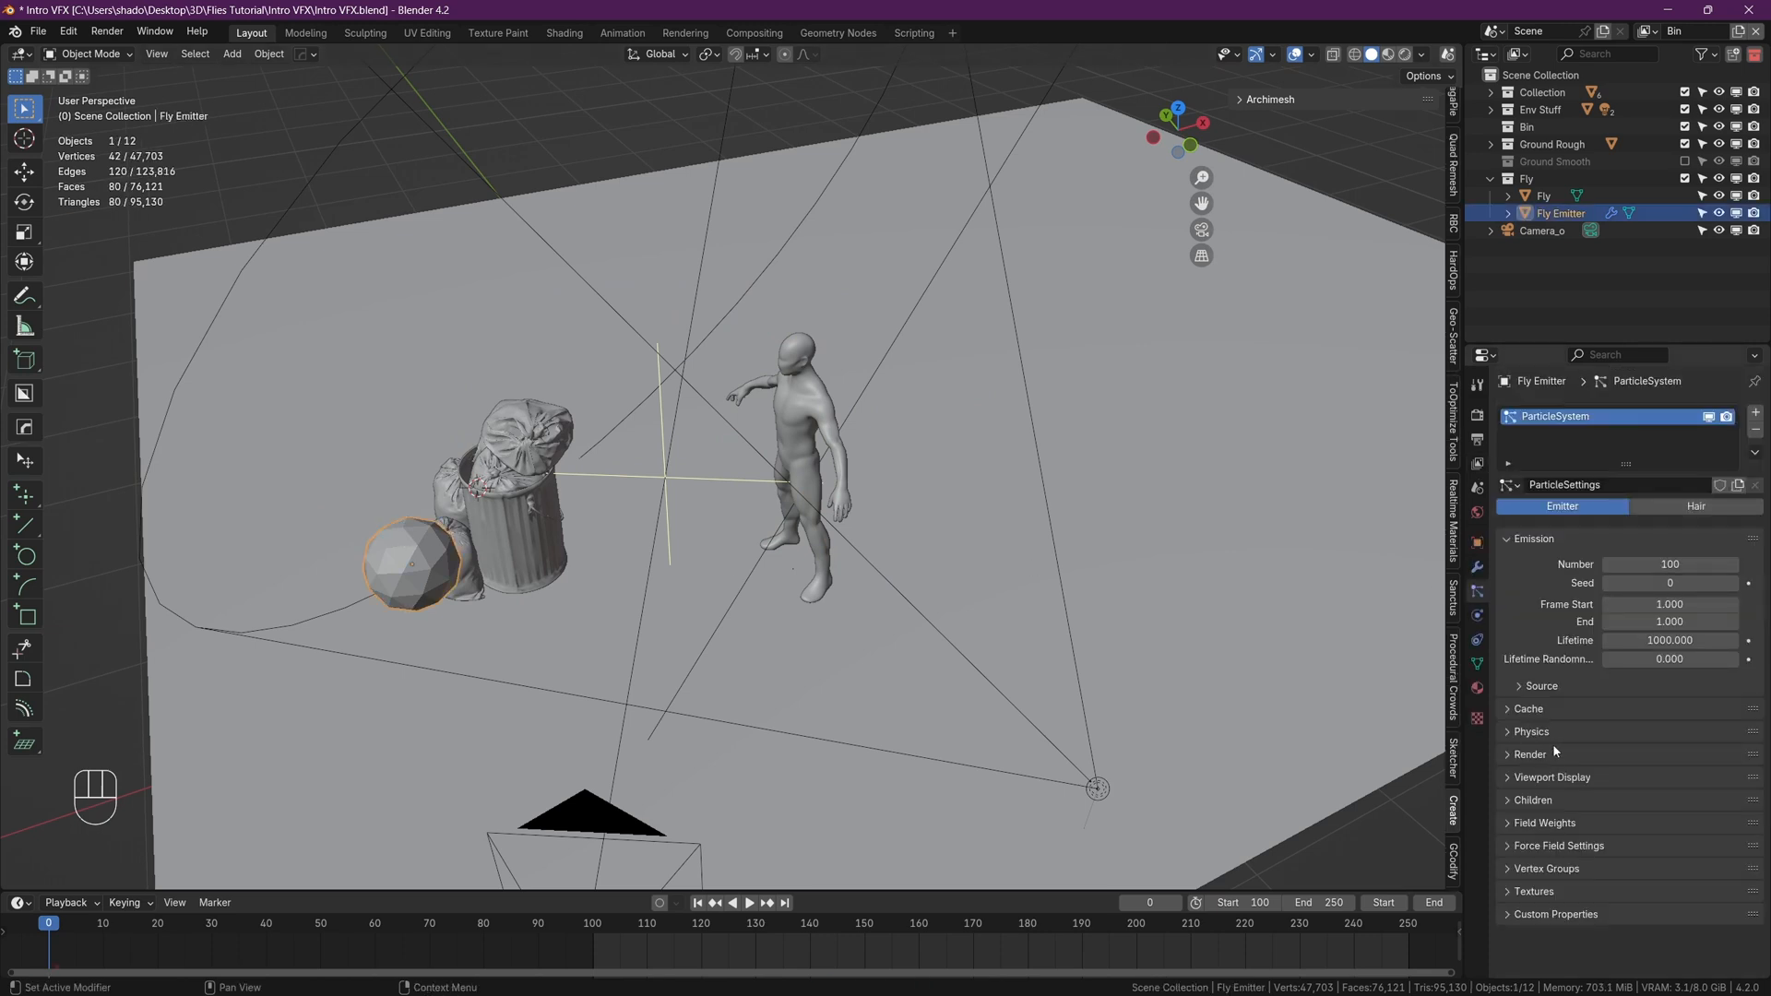
click(1532, 730)
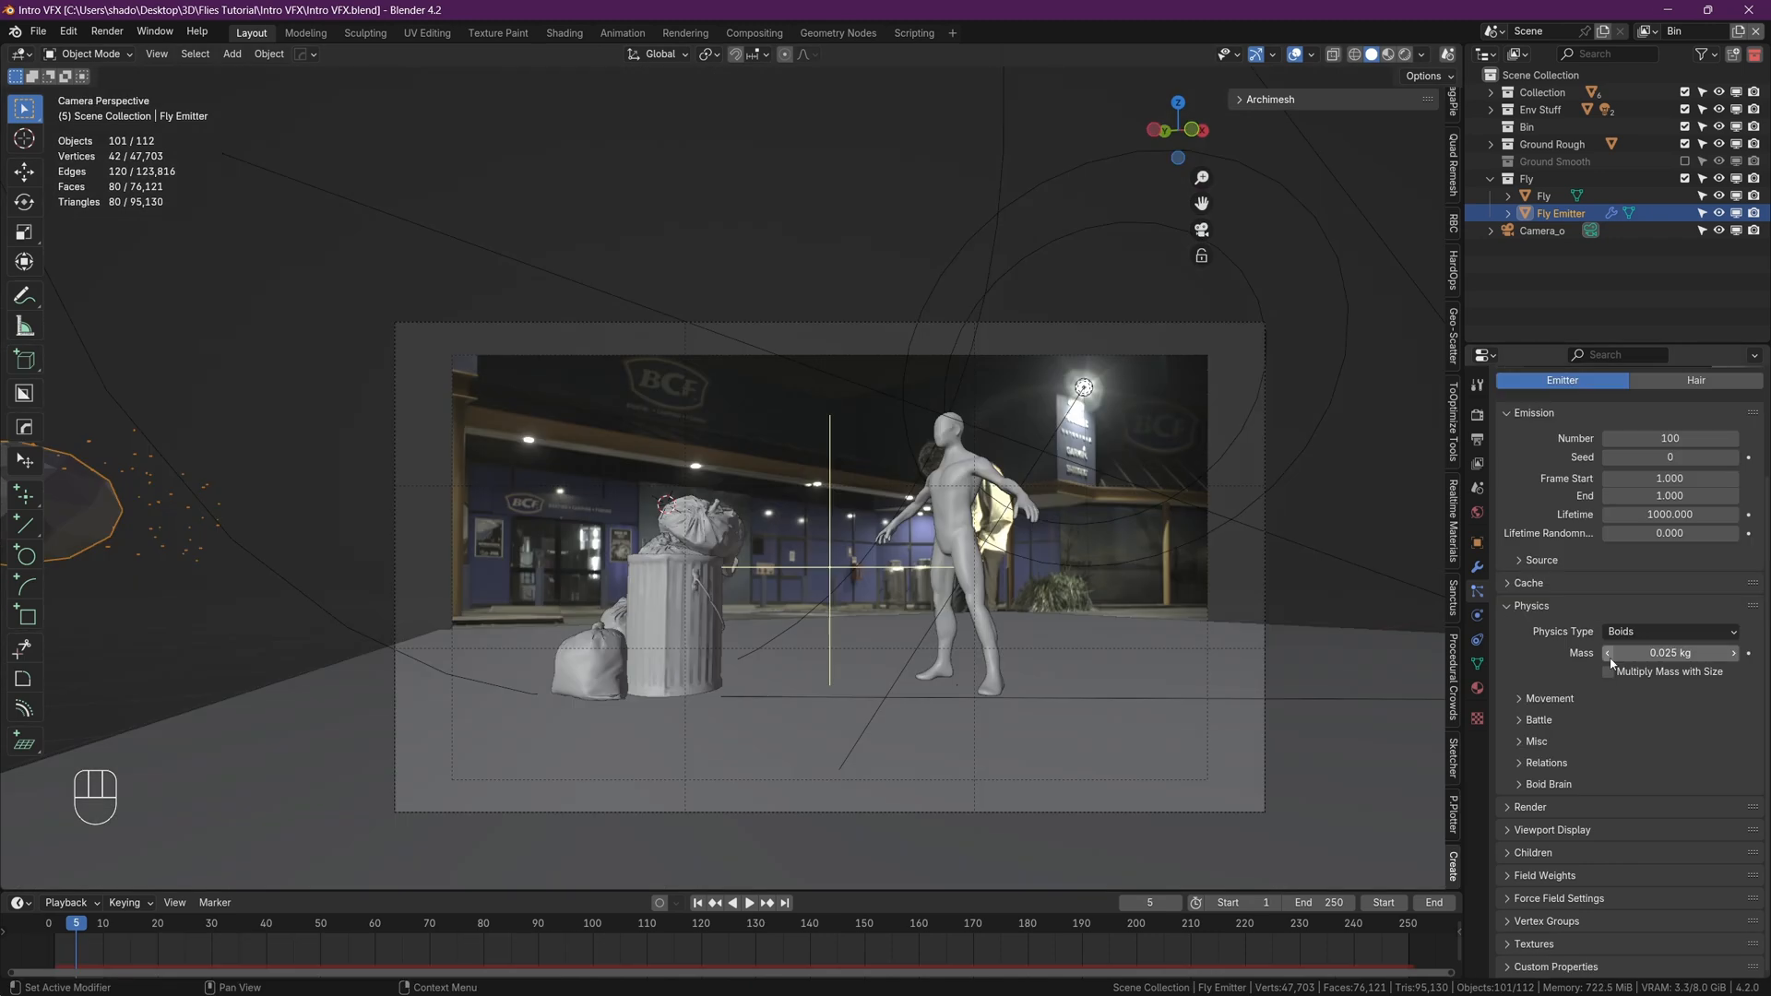
- Set the fly particle Cache Step to 2 and bake the simulation
click(1528, 583)
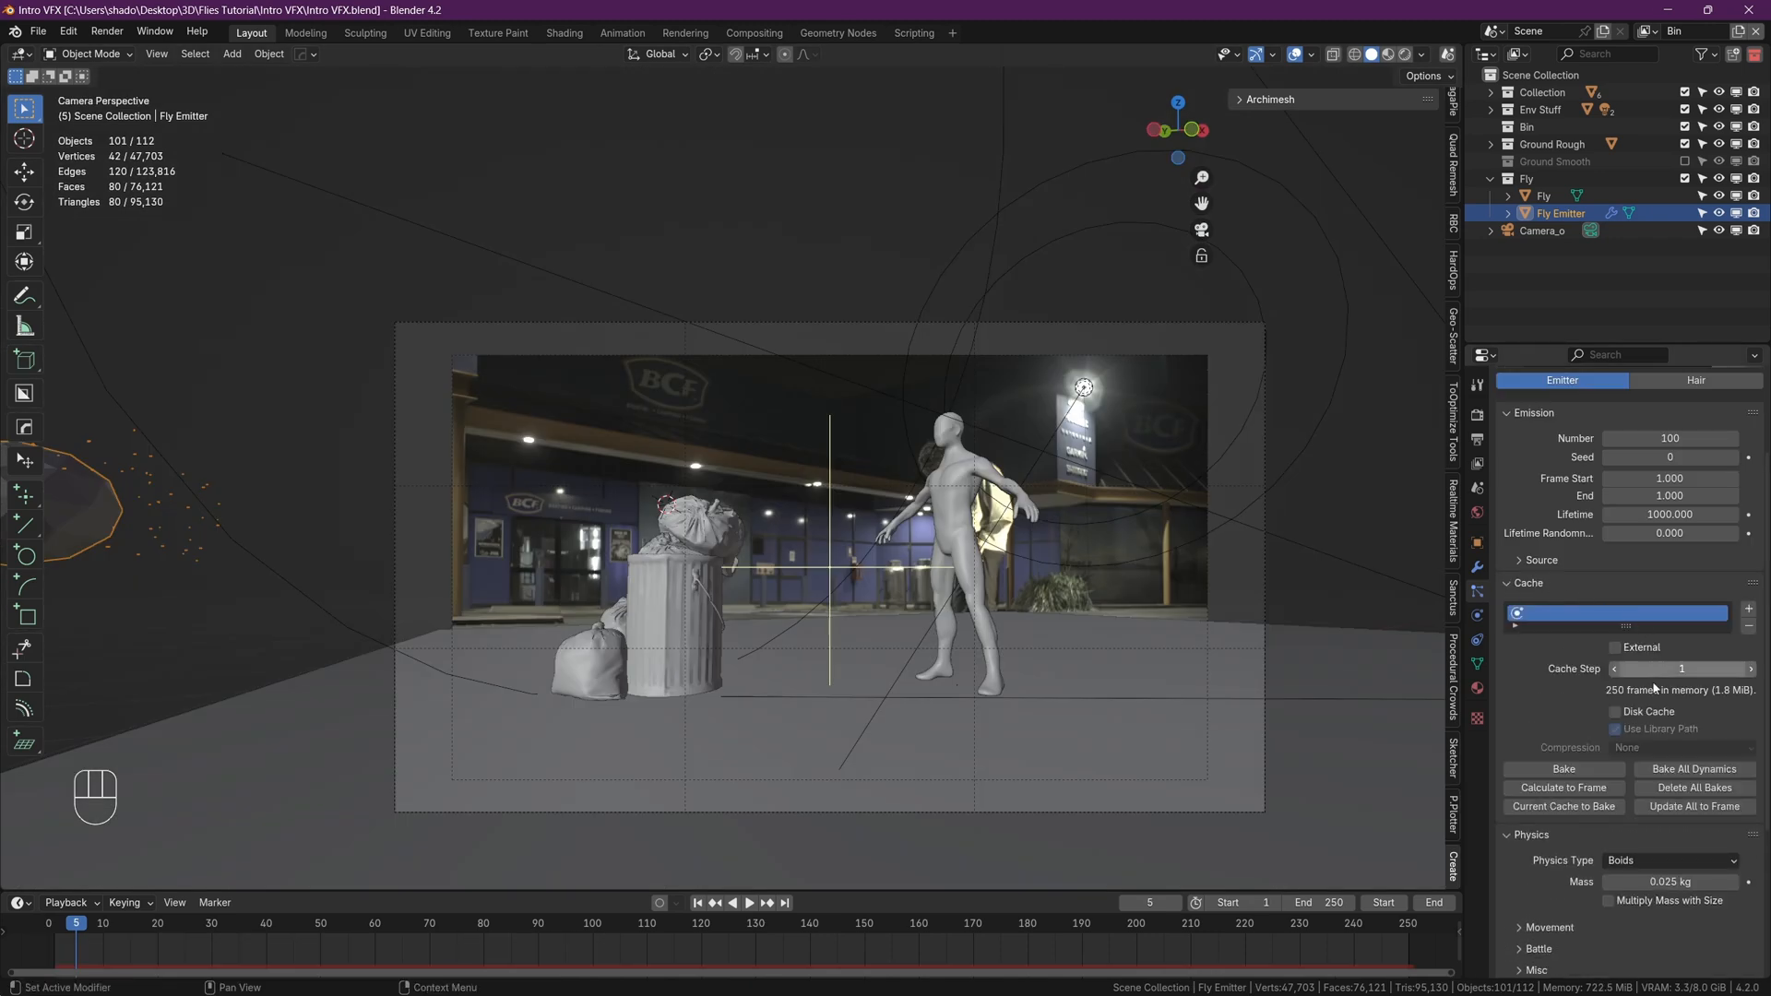
mouse_move(1683, 668)
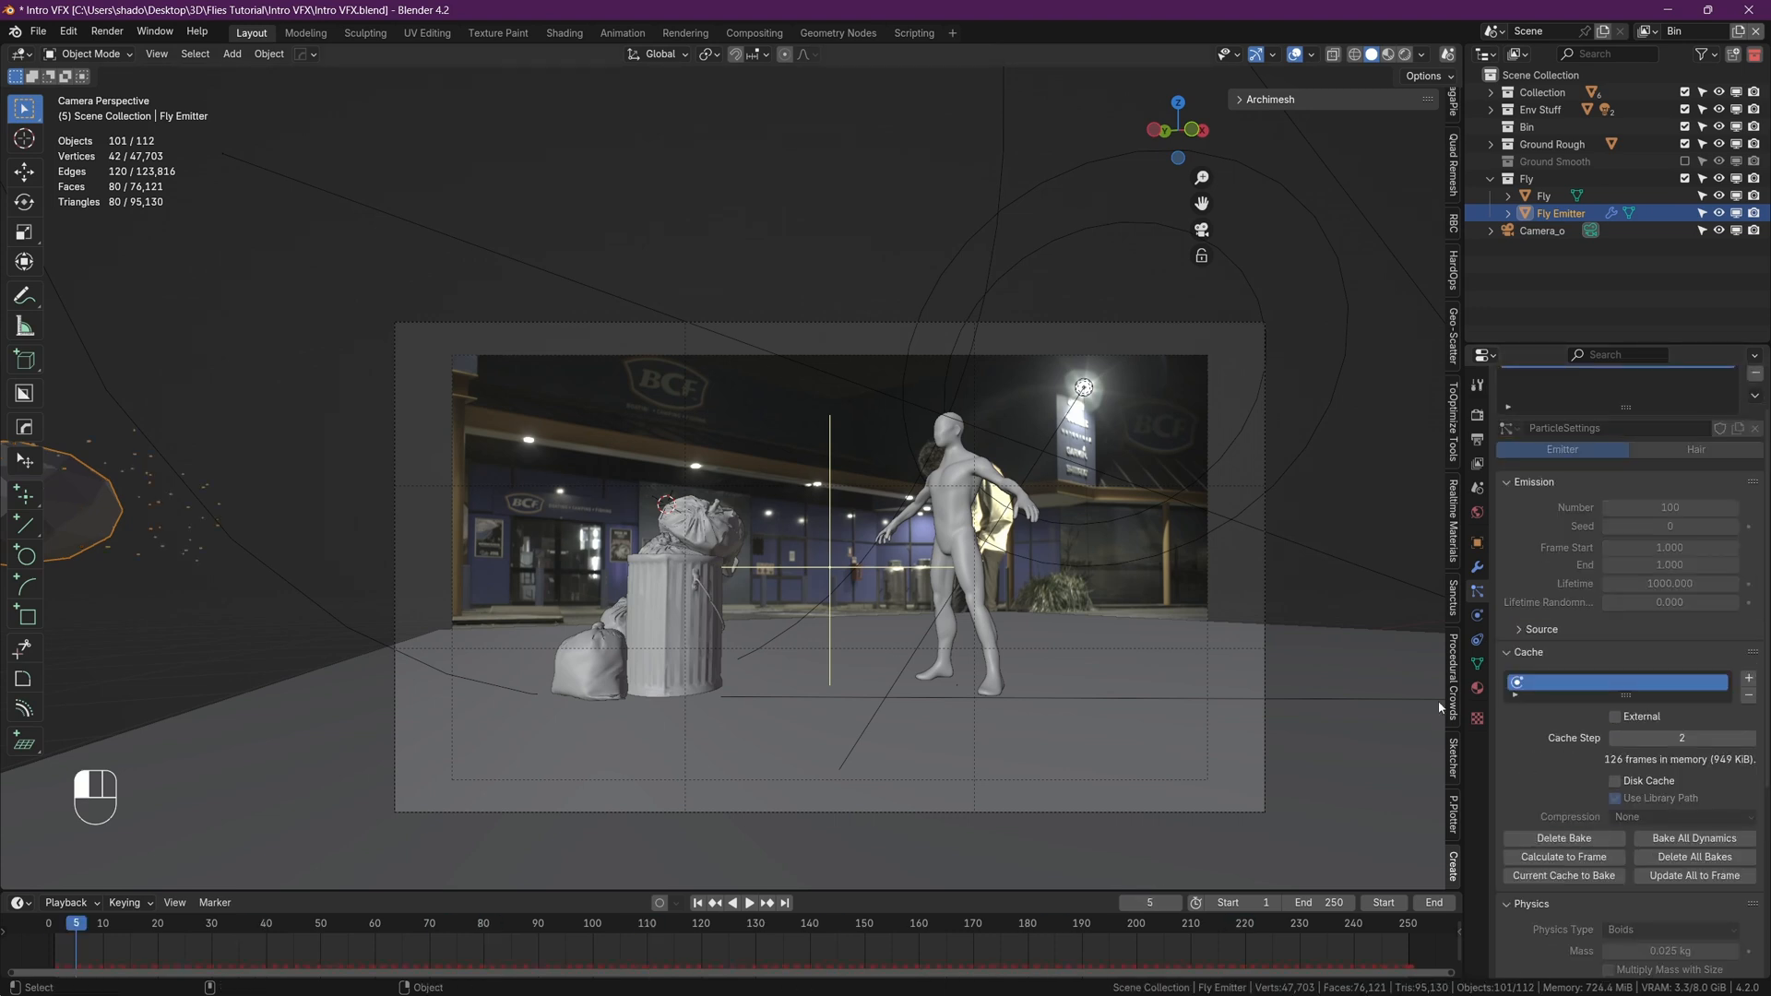
click(747, 902)
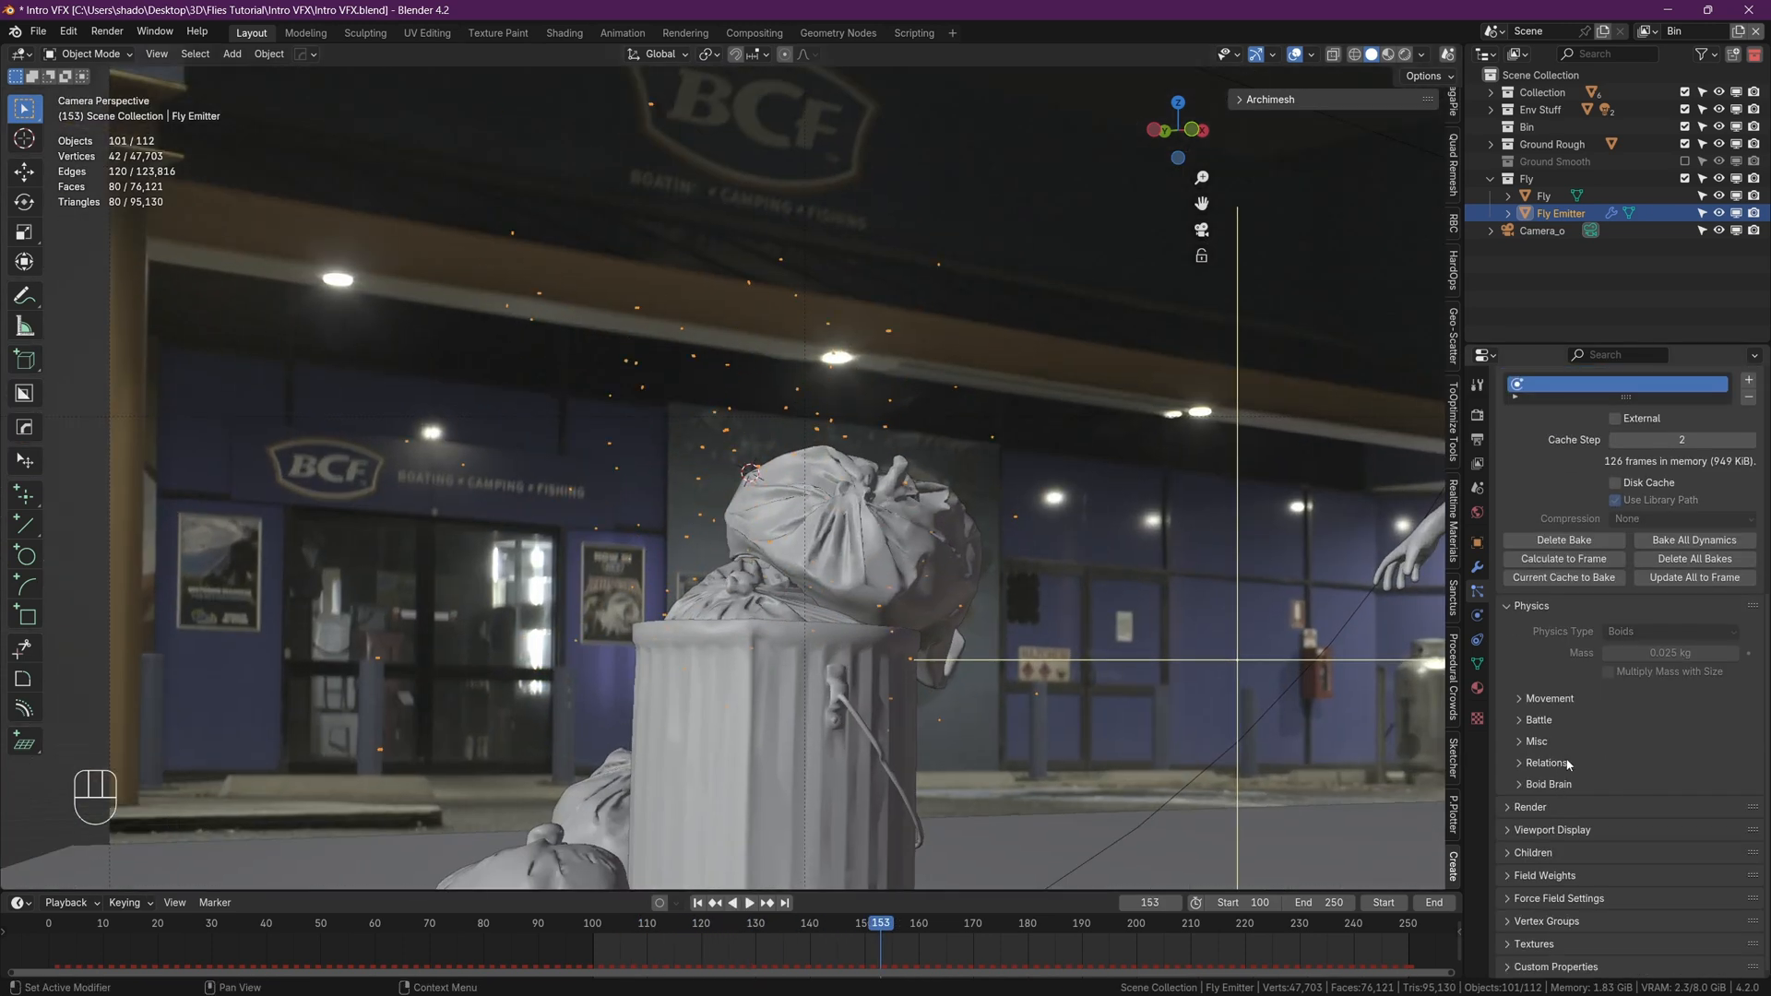
- Enable Motion Blur in the Cycles render settings for the fly swarm shot
click(1531, 806)
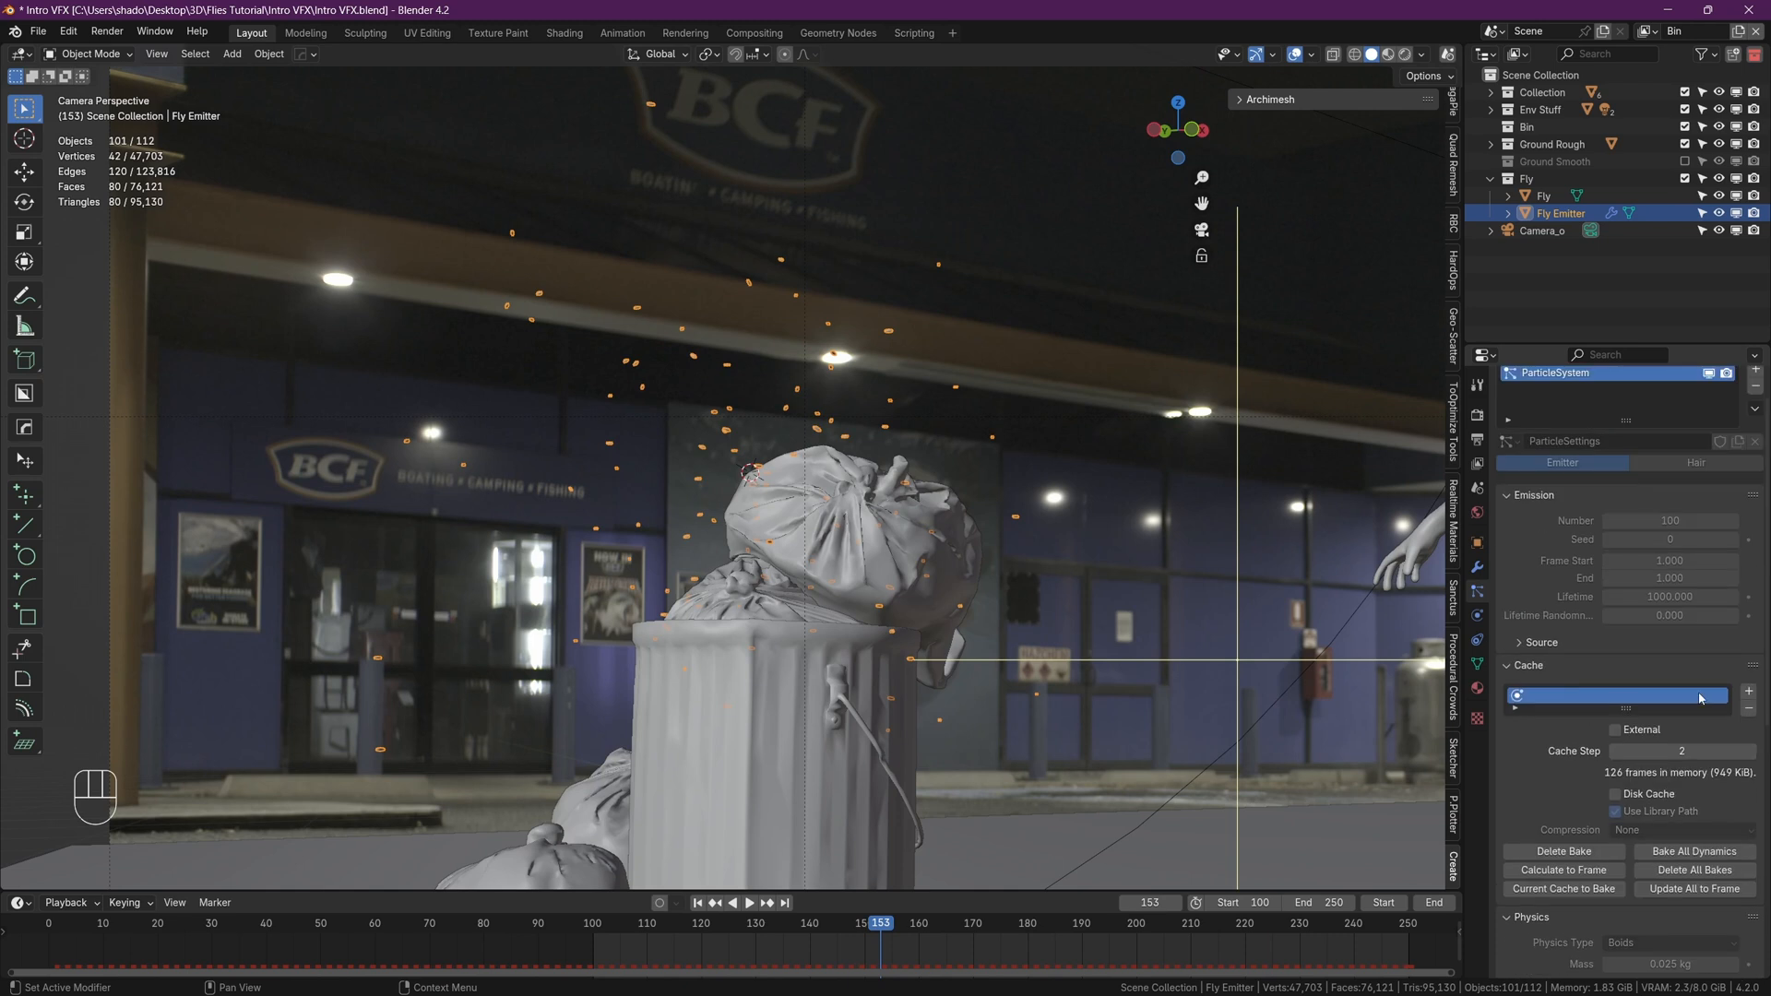
scroll(down, 3)
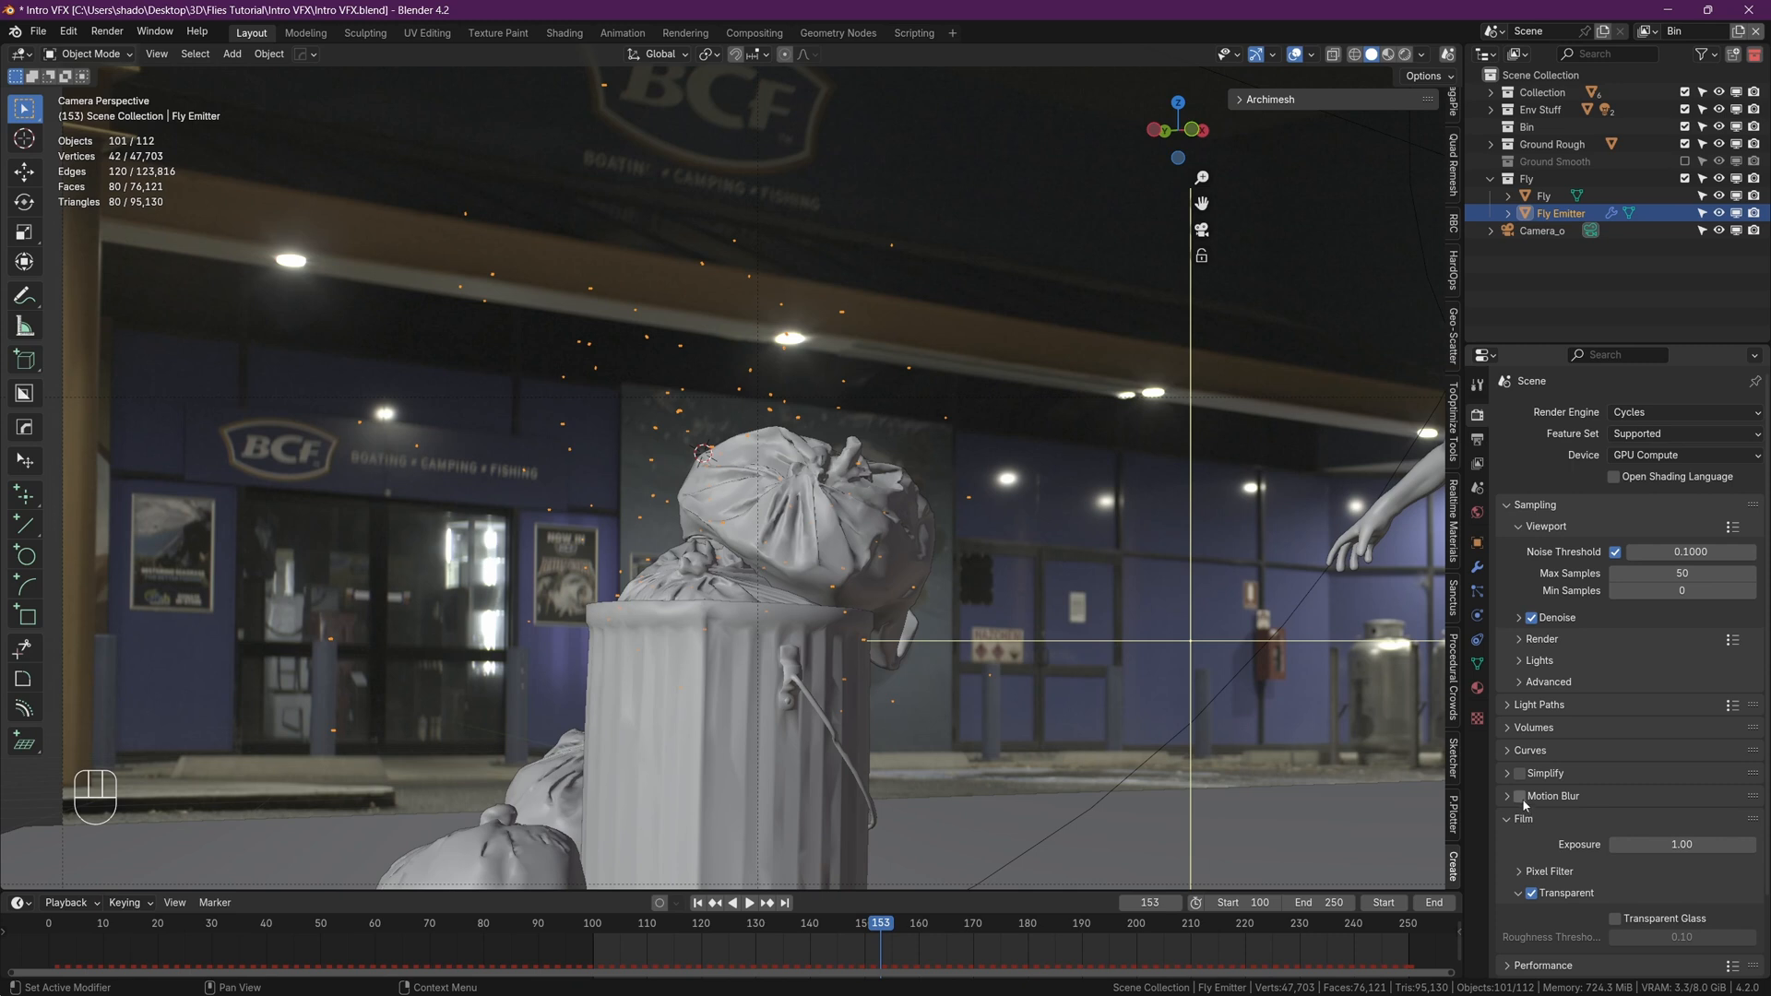
click(1522, 795)
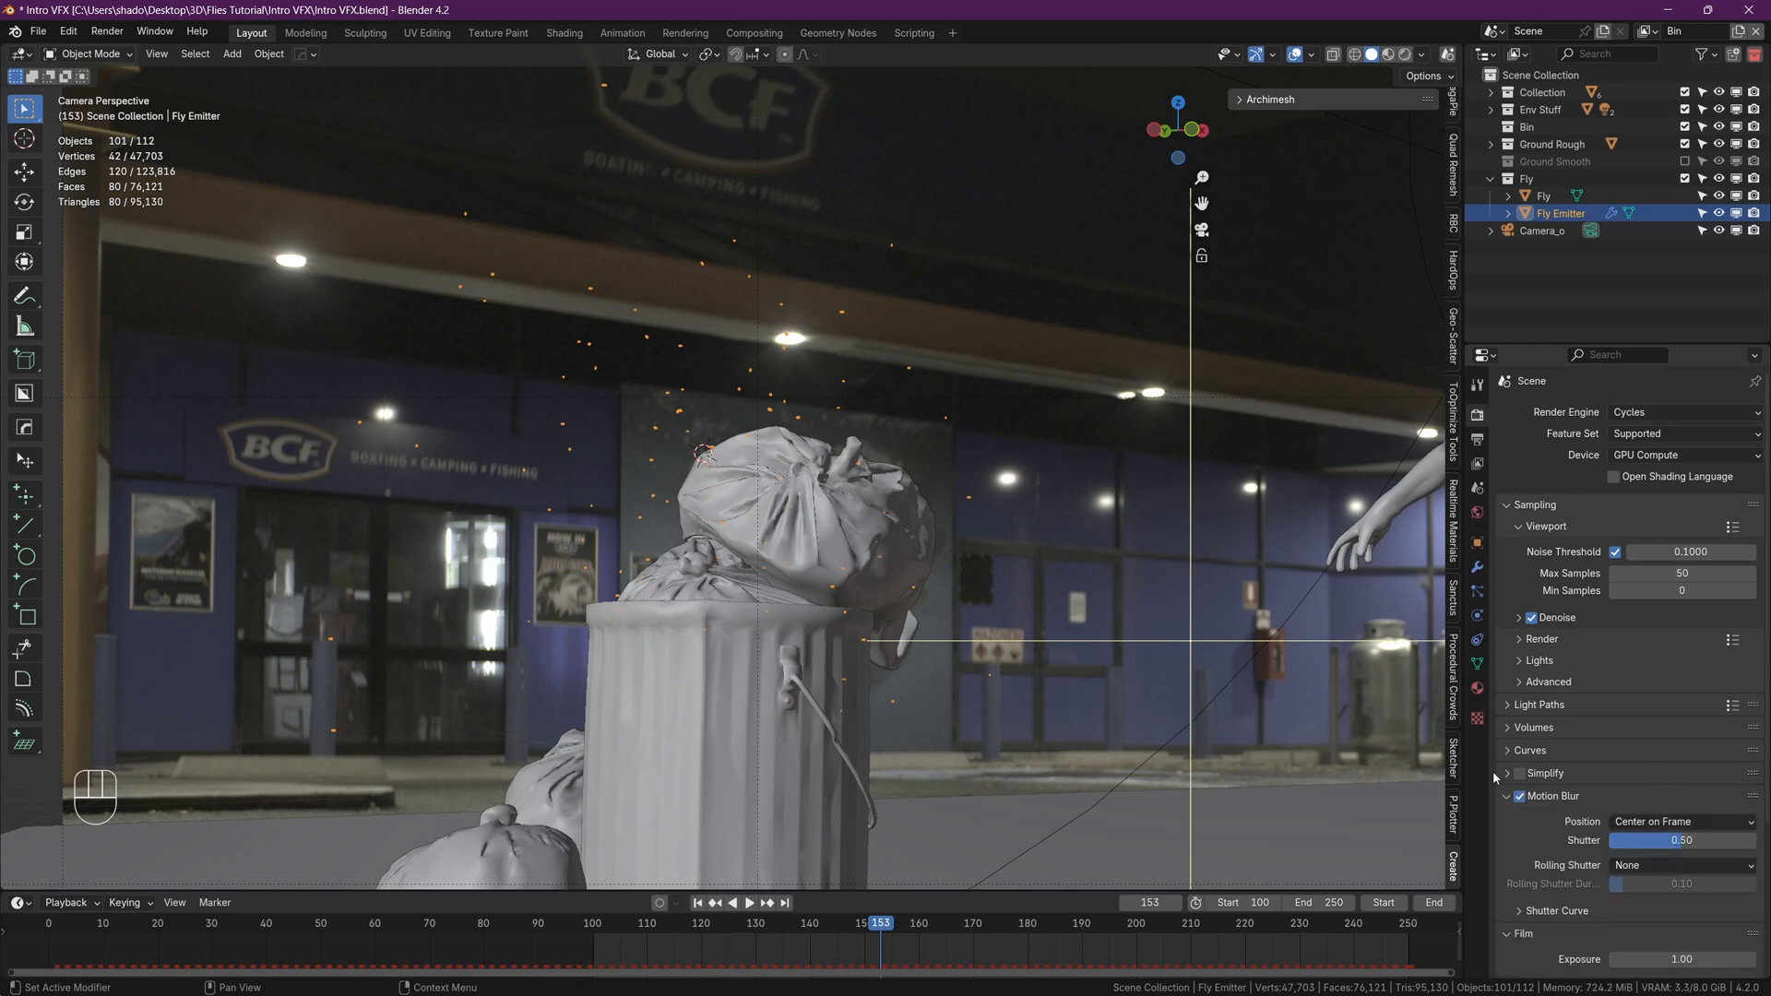